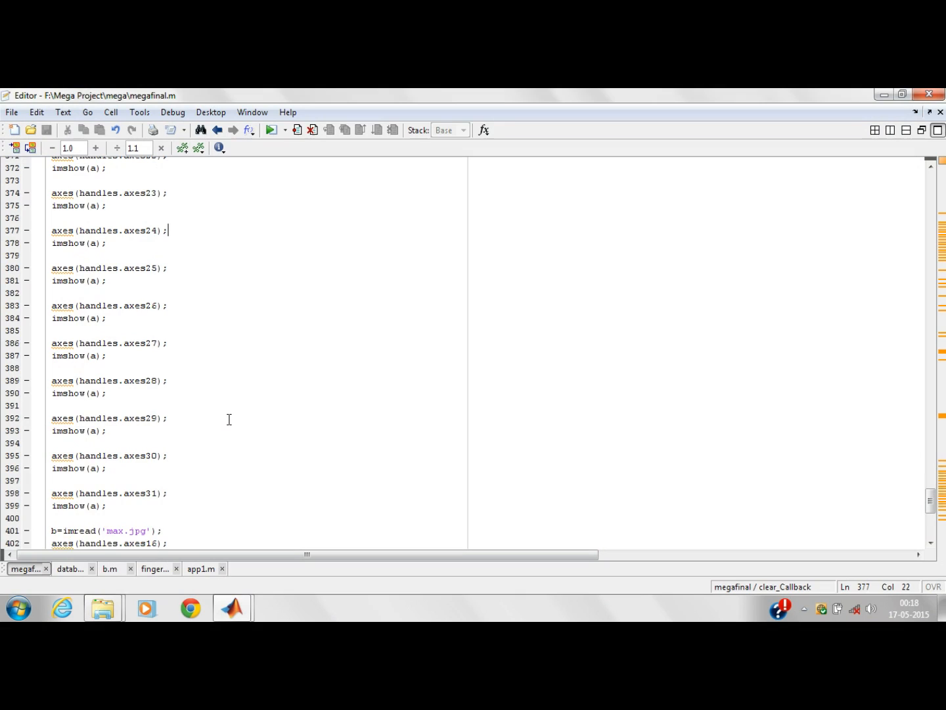
Run megafinal.m to launch the image matching app.
scroll(down, 3)
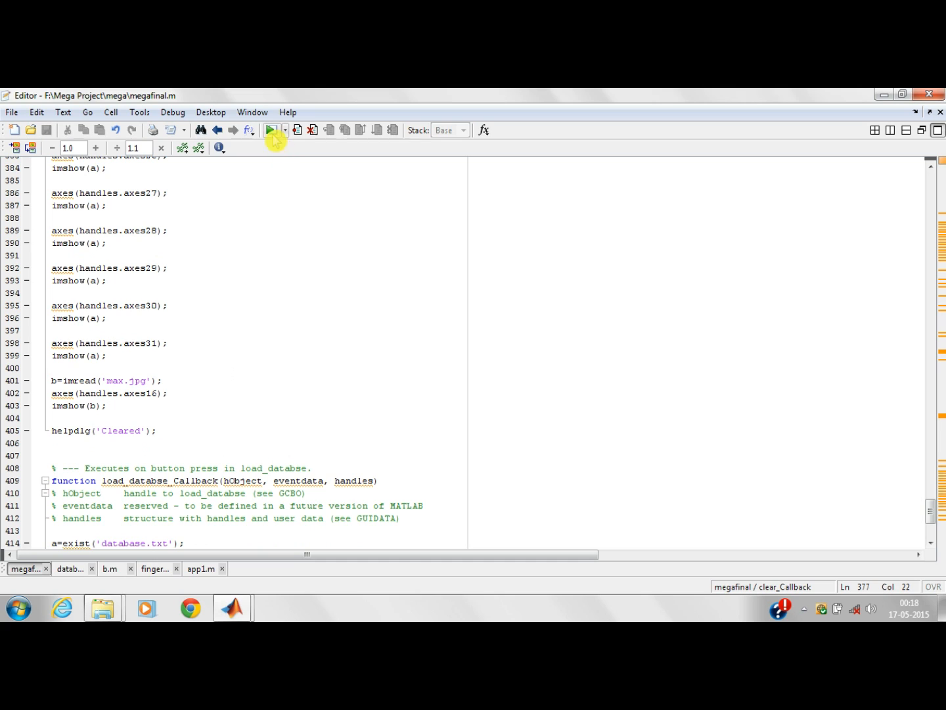
click(272, 129)
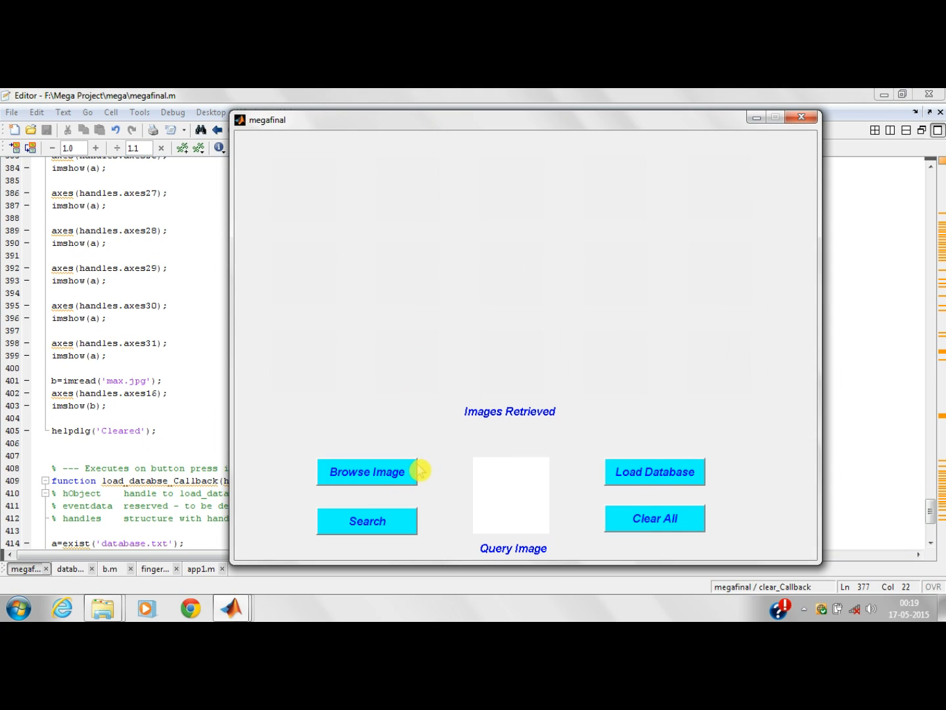
mouse_move(678, 511)
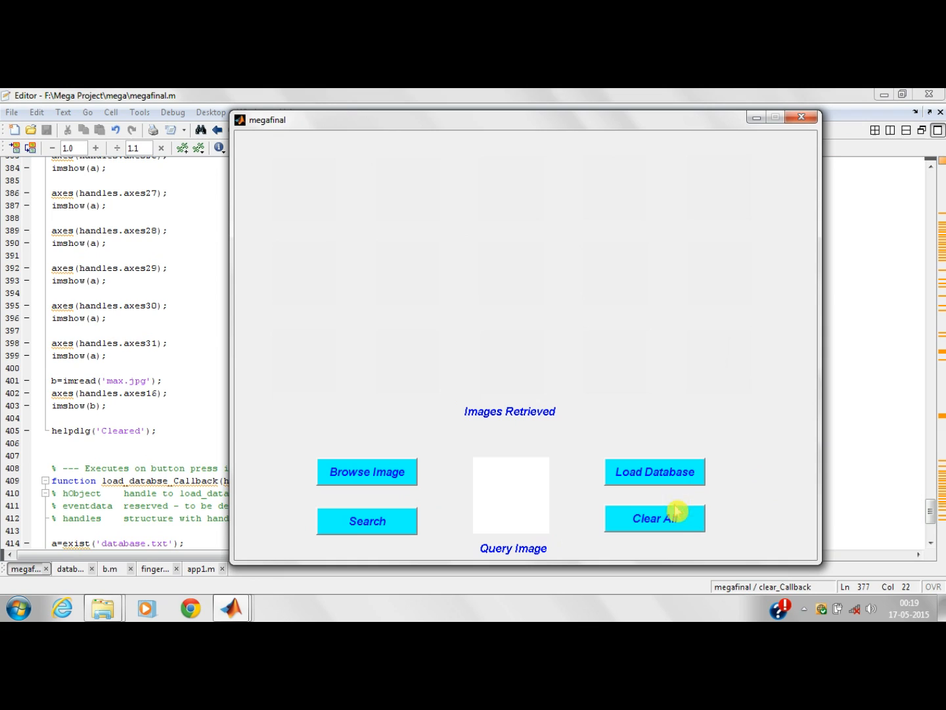
mouse_move(395, 478)
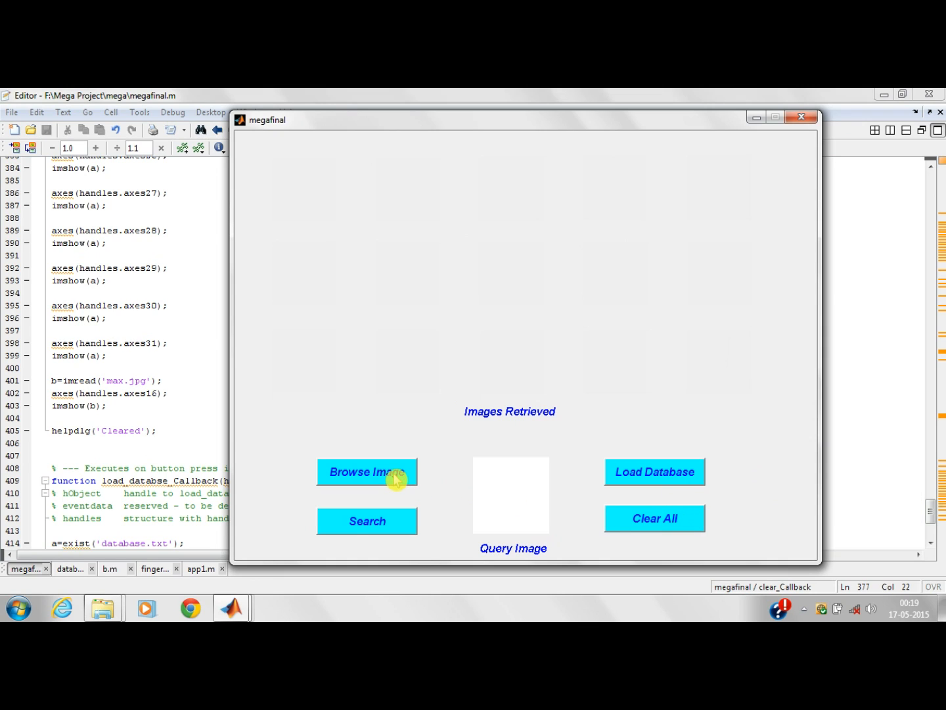
Load the yellow car image 8 from the Desktop as the query image.
click(366, 472)
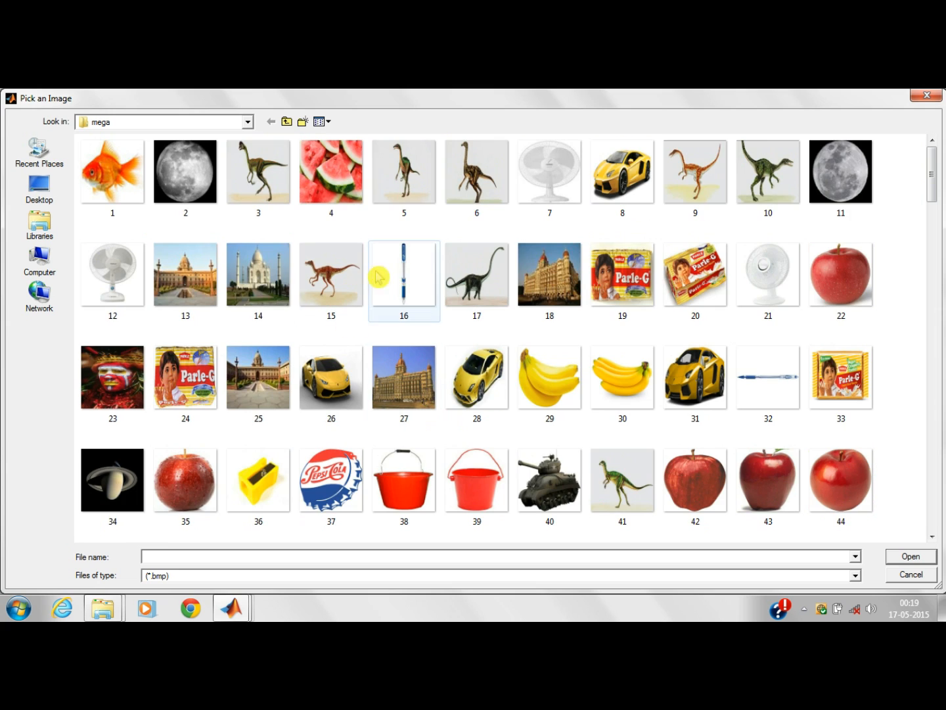
click(40, 189)
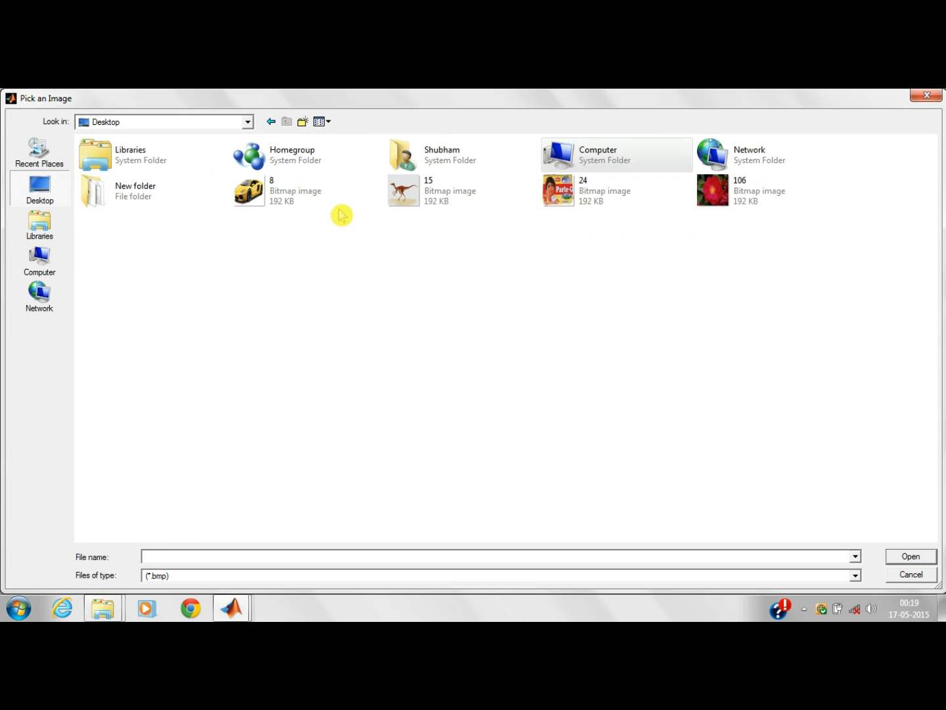
click(283, 190)
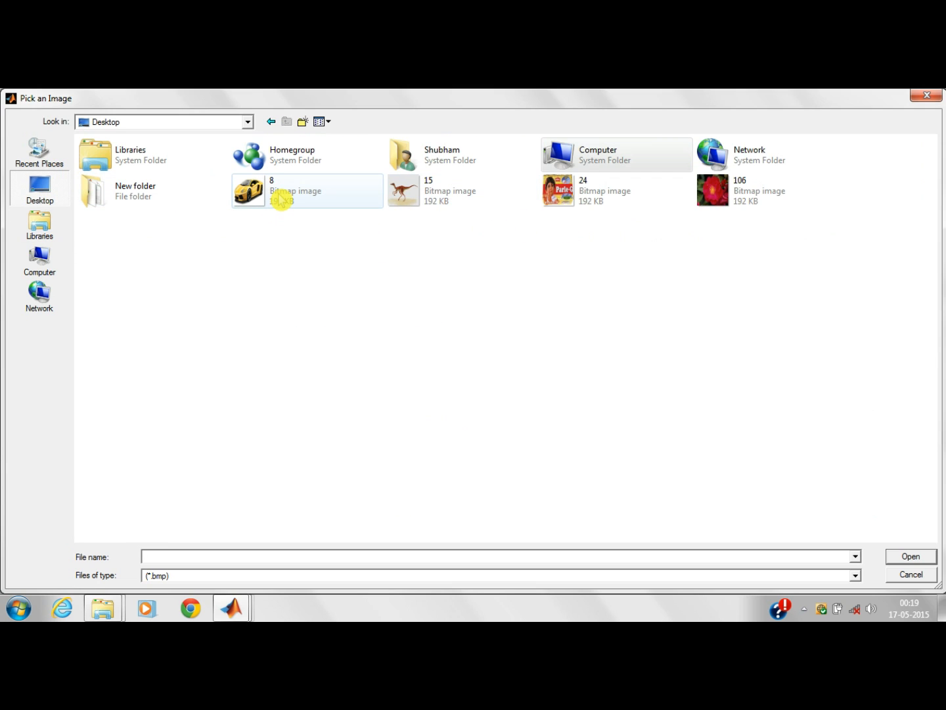
click(305, 190)
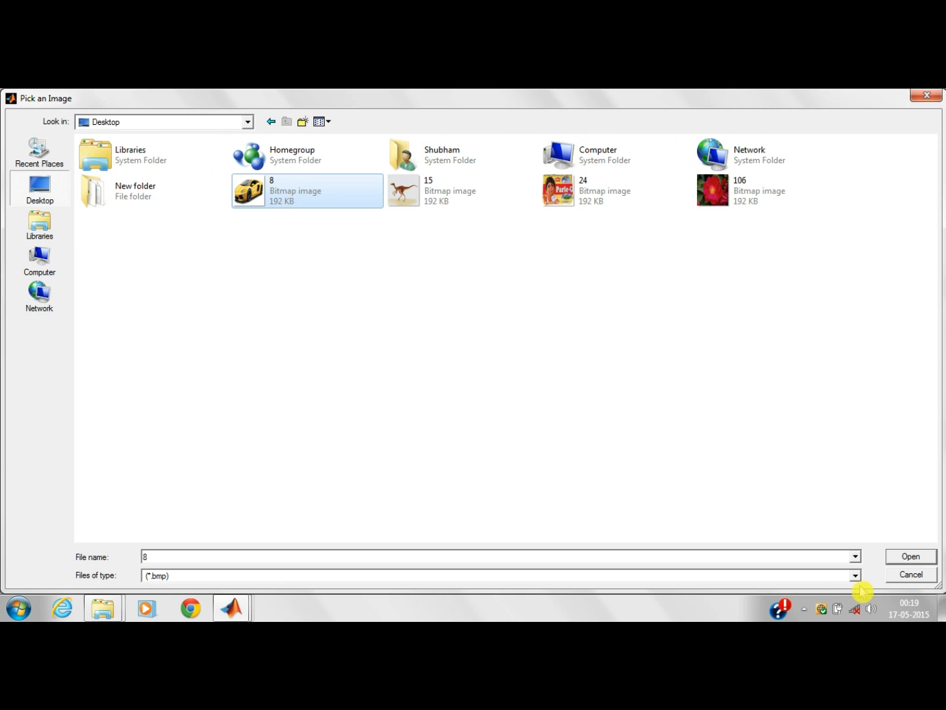
click(910, 556)
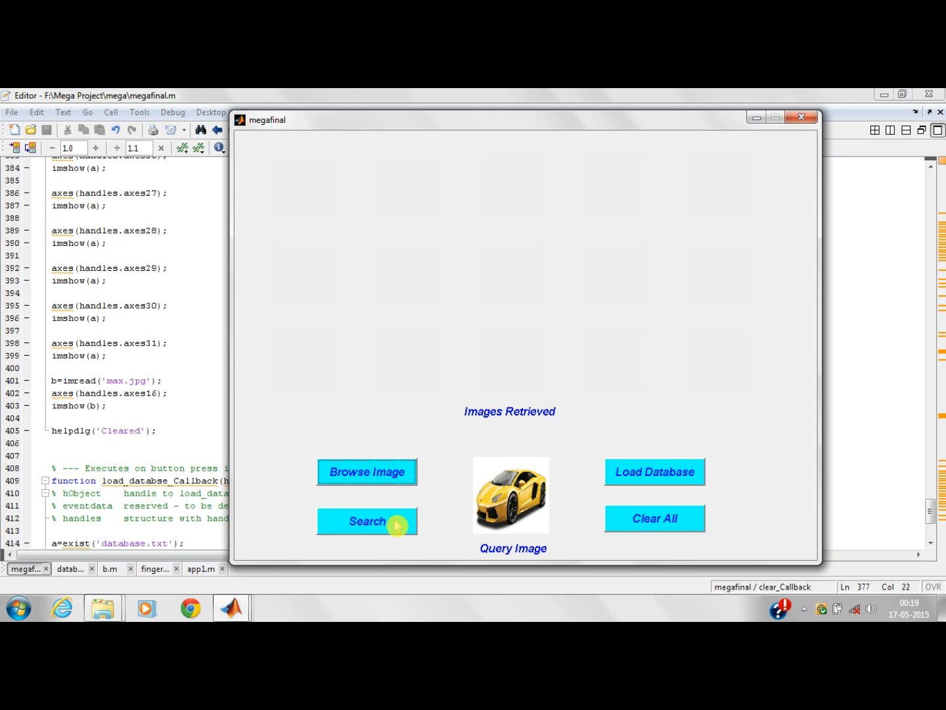
Search the database for images matching the yellow car query.
click(367, 521)
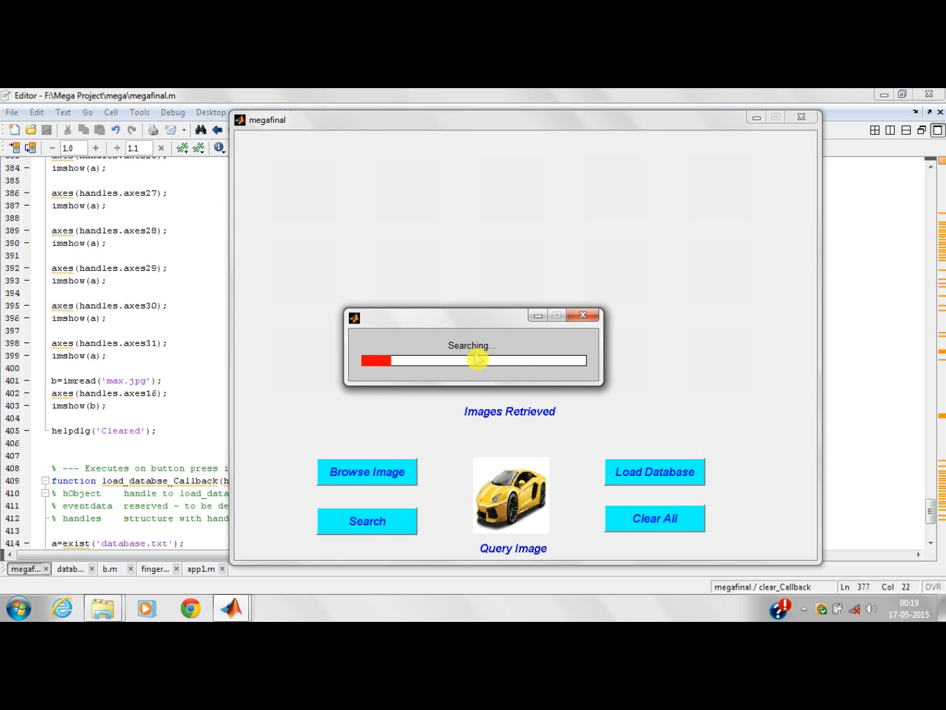
mouse_move(486, 337)
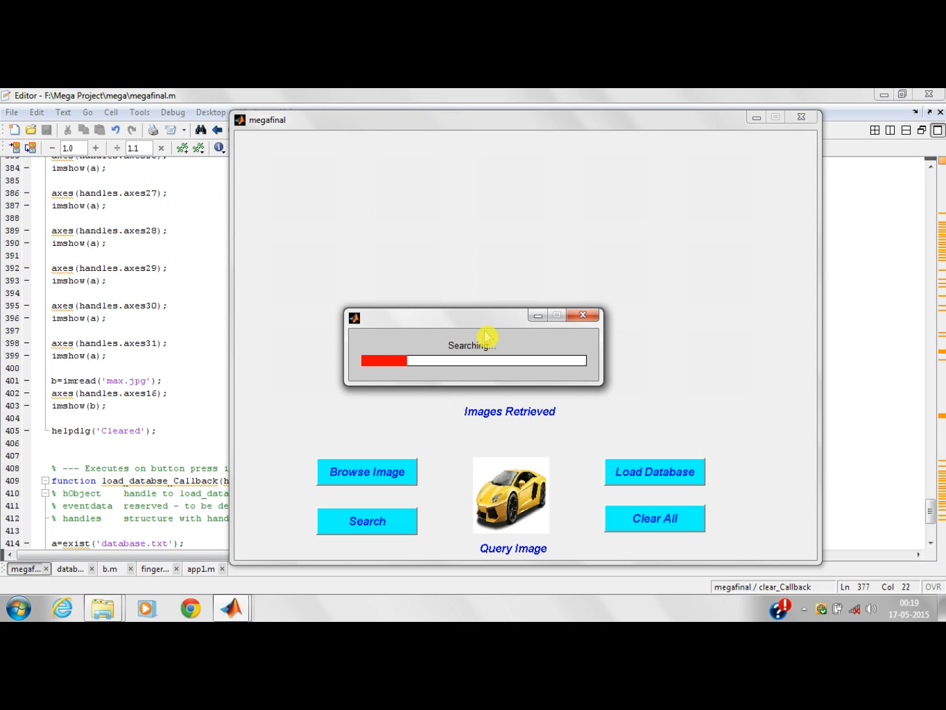
mouse_move(505, 318)
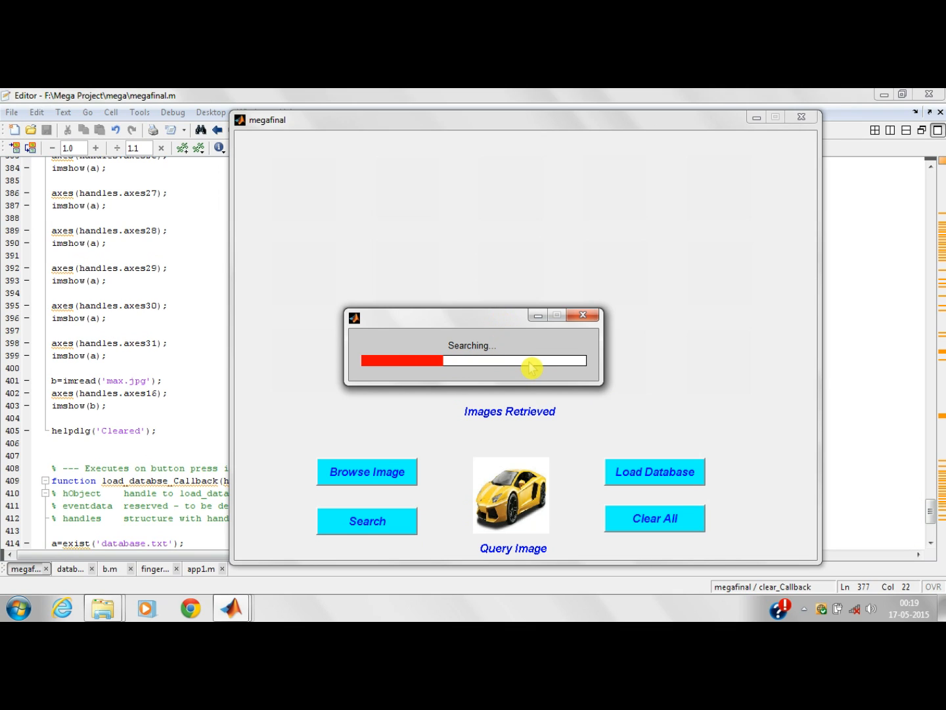
mouse_move(515, 334)
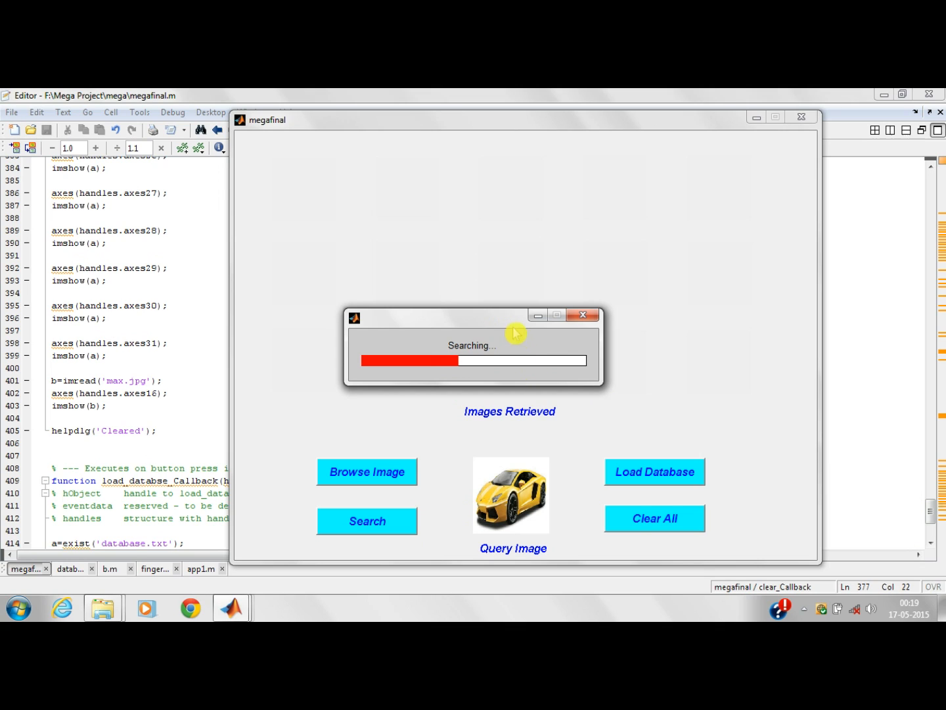
mouse_move(497, 318)
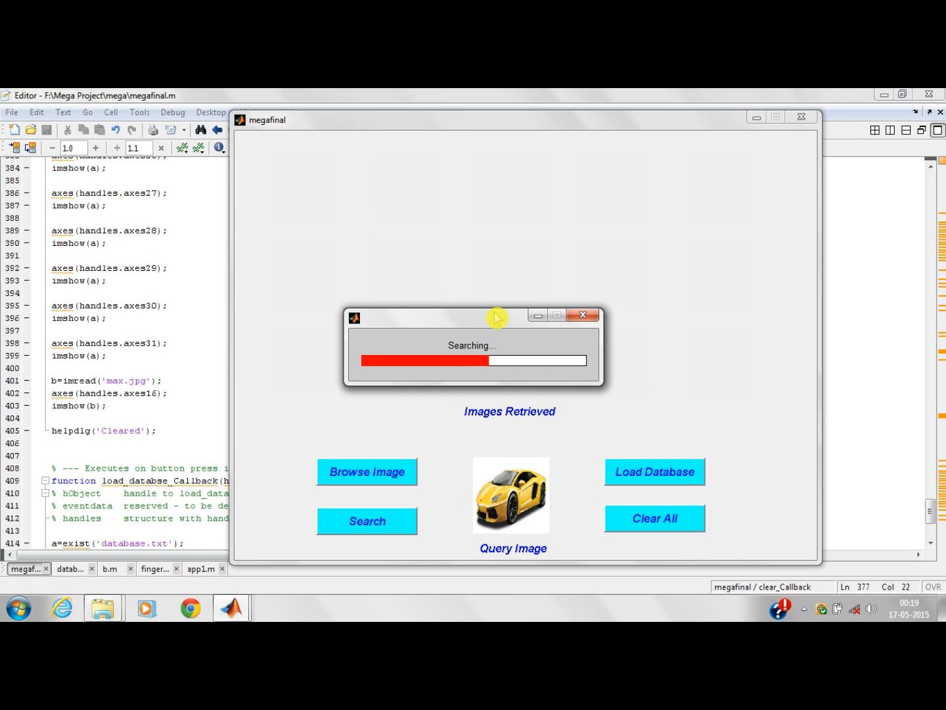
mouse_move(490, 322)
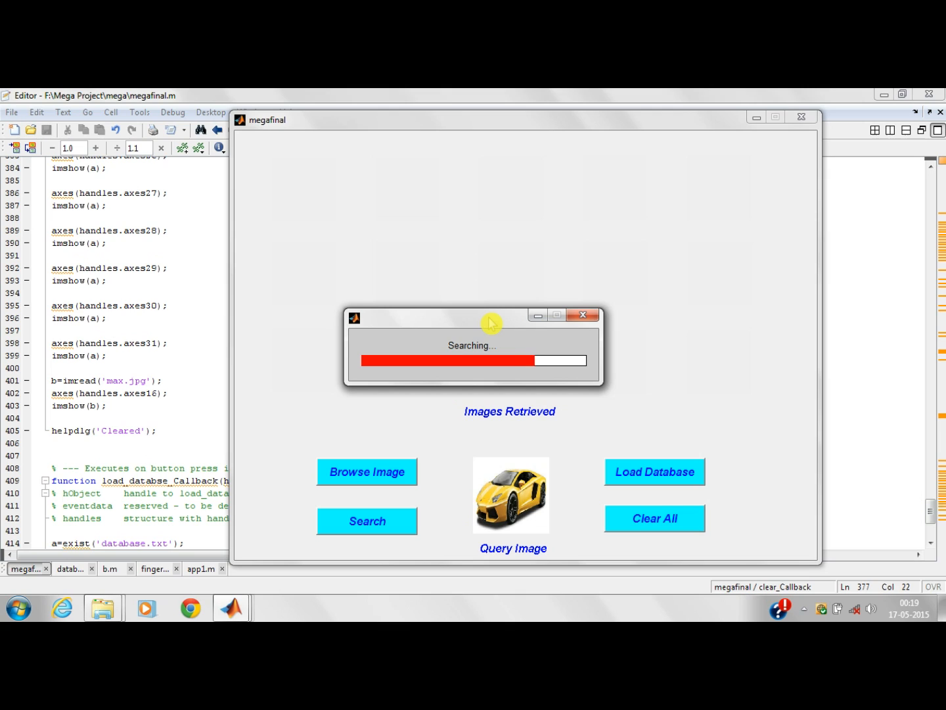
mouse_move(611, 375)
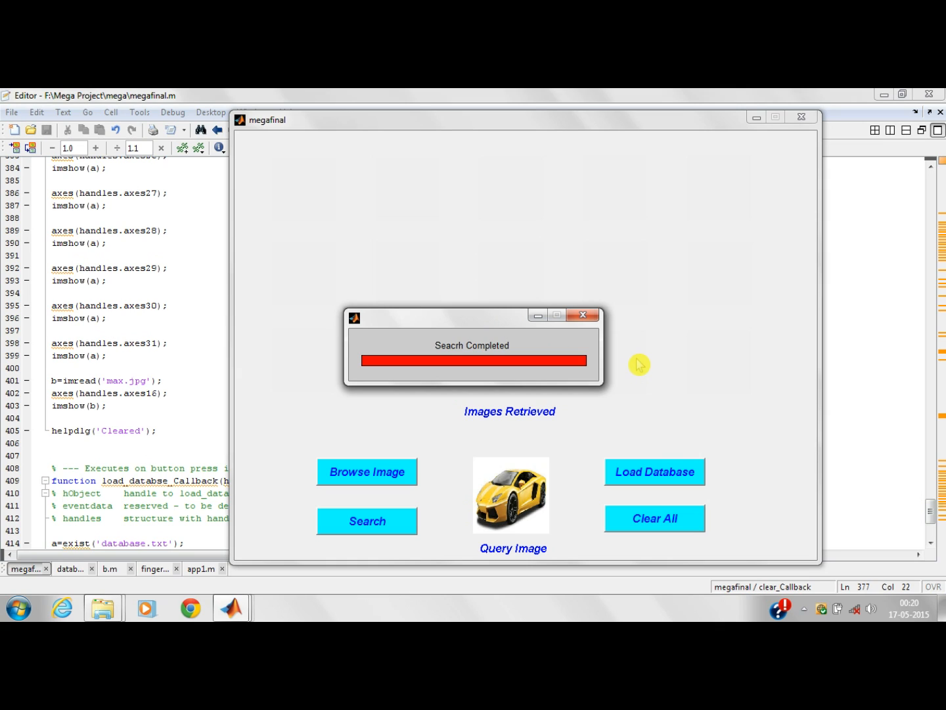
Review the retrieved car matches, clear all images and acknowledge the Cleared notice.
click(582, 316)
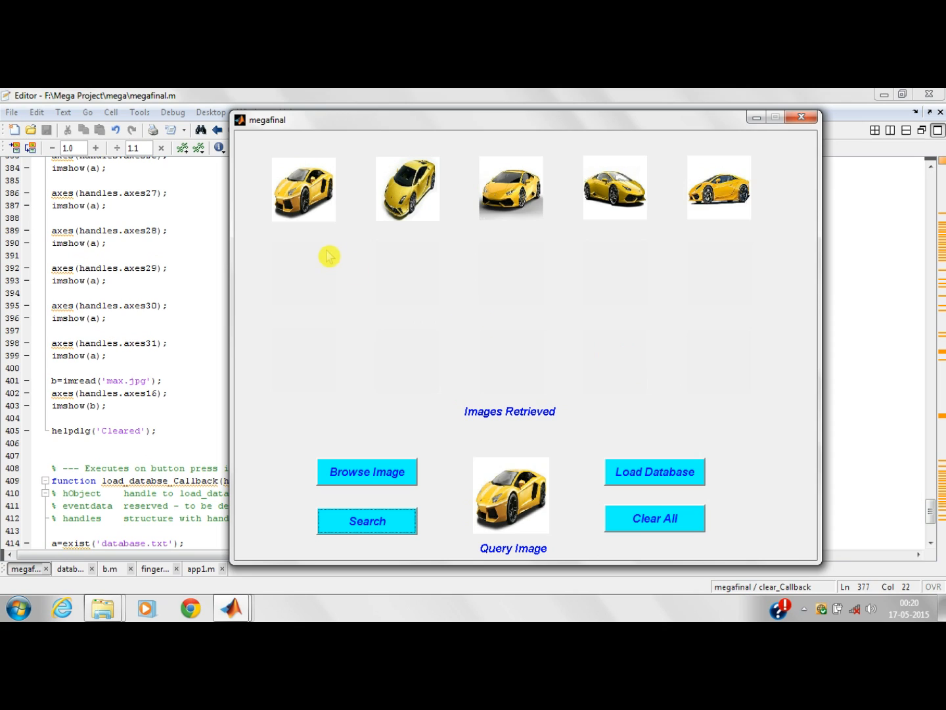
mouse_move(313, 247)
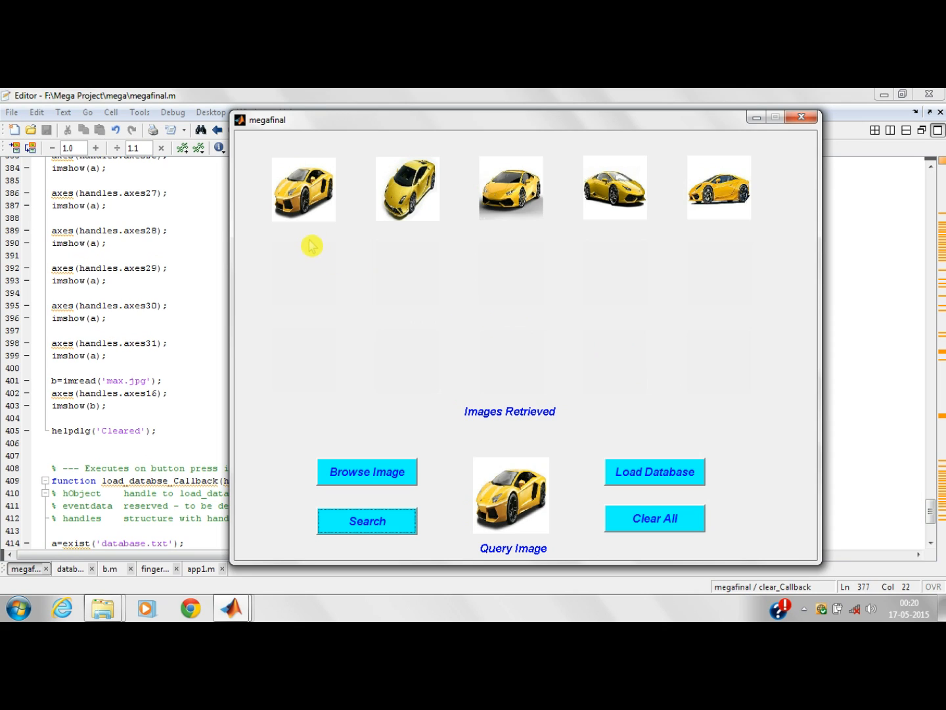
mouse_move(369, 213)
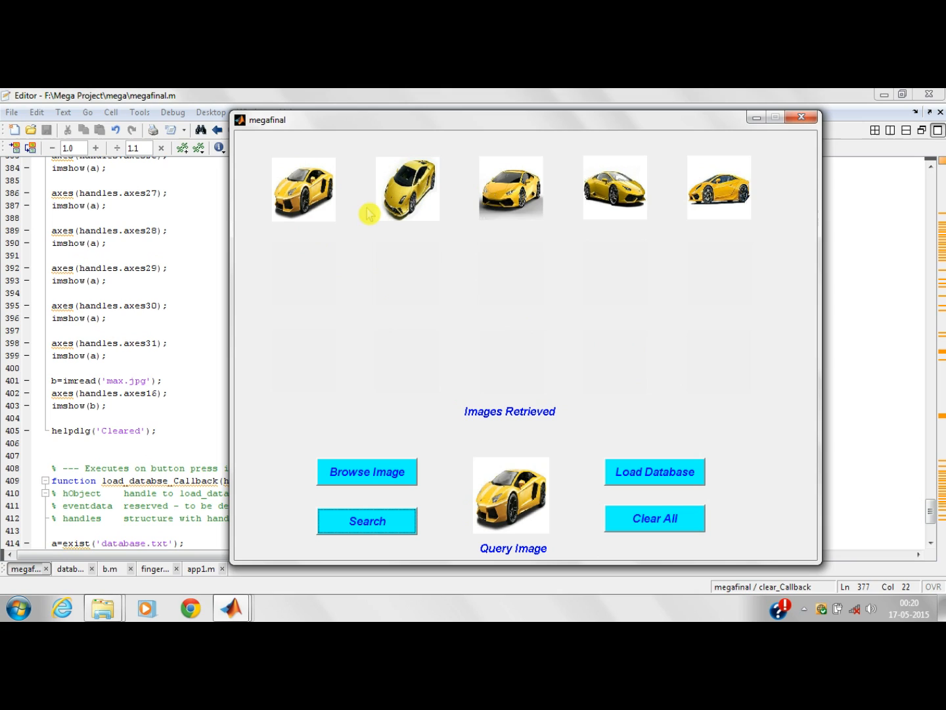
mouse_move(471, 397)
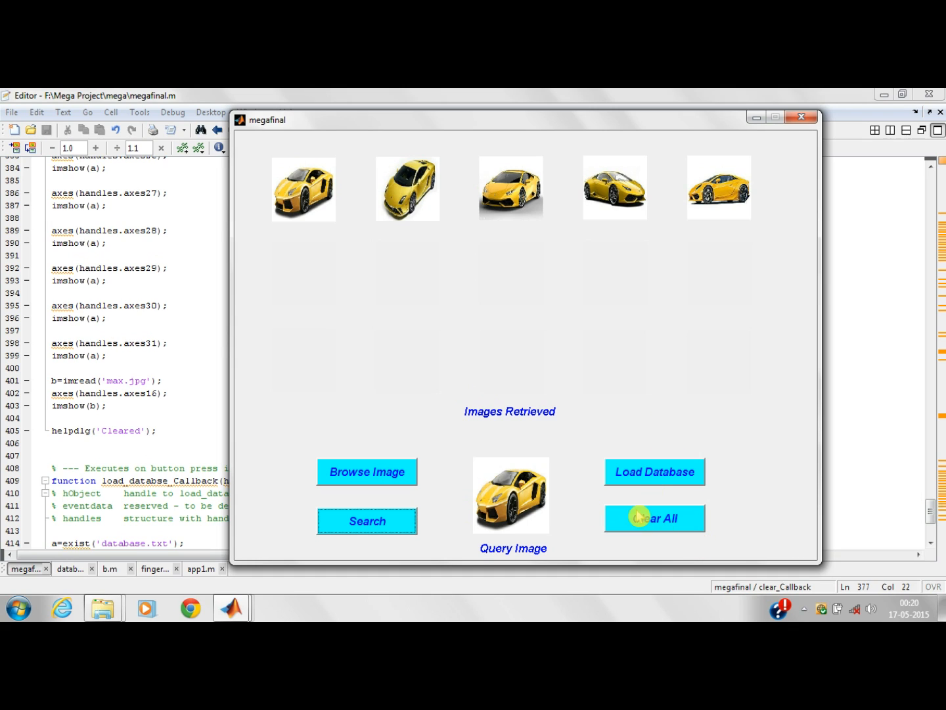
click(655, 517)
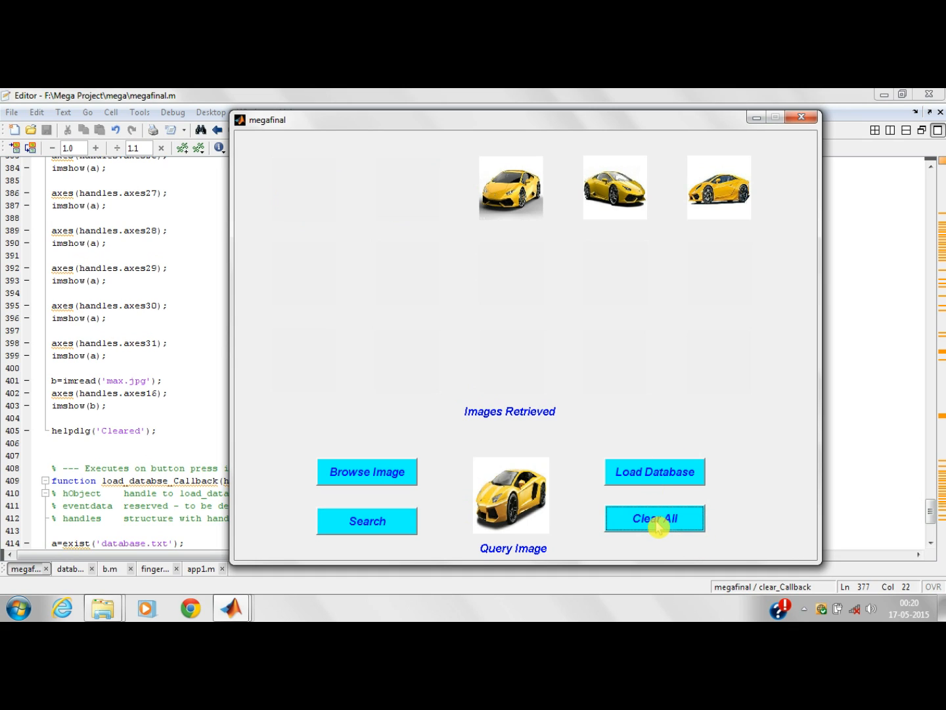
click(655, 518)
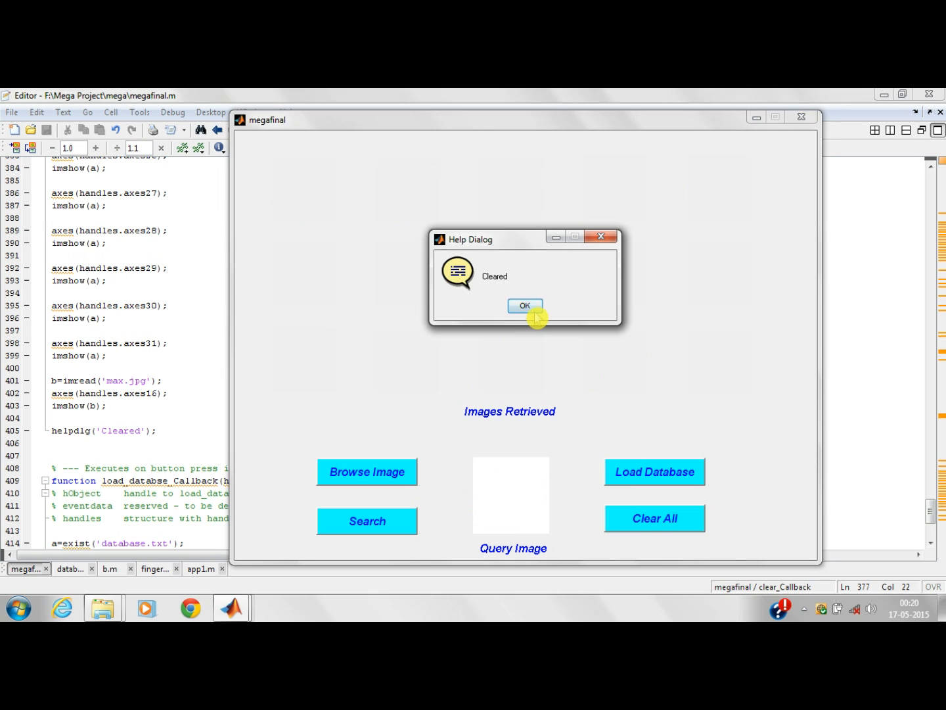
click(525, 305)
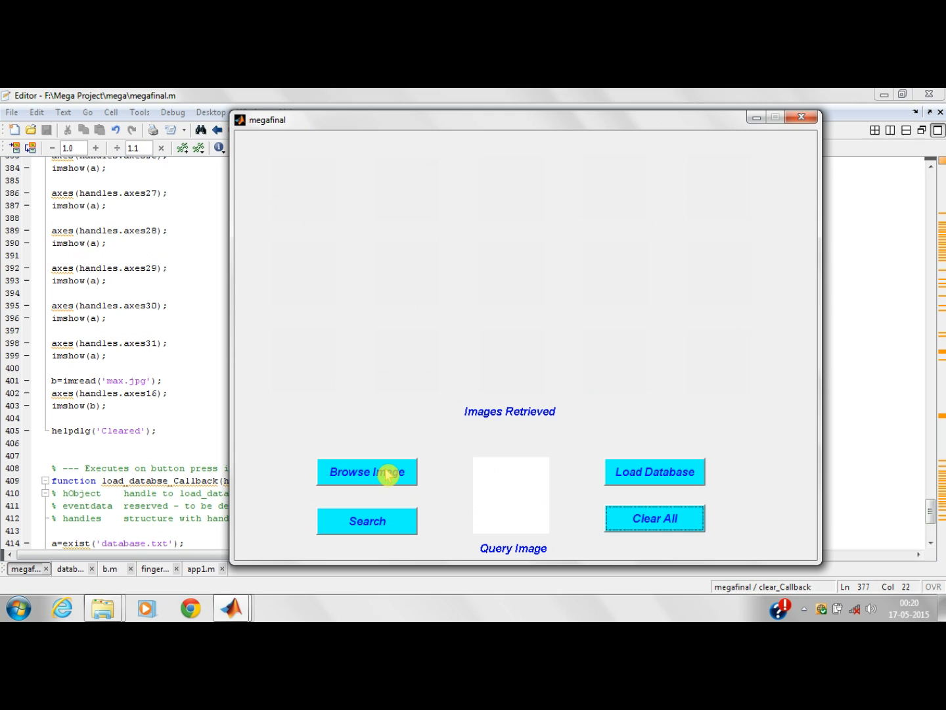
Load the dinosaur image 15 from the Desktop as the new query image.
click(366, 472)
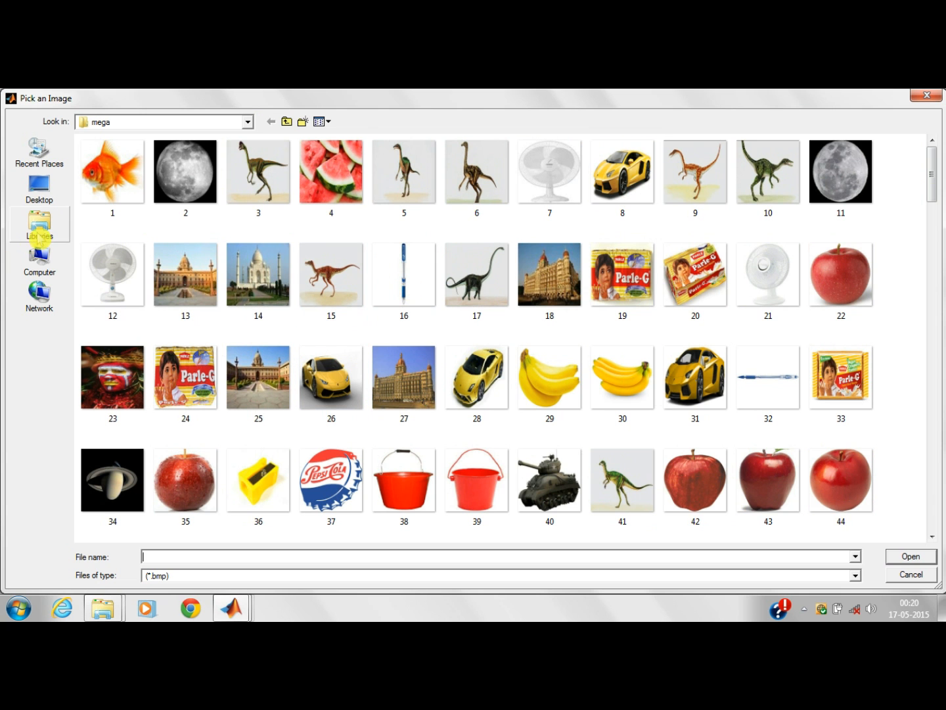
click(39, 191)
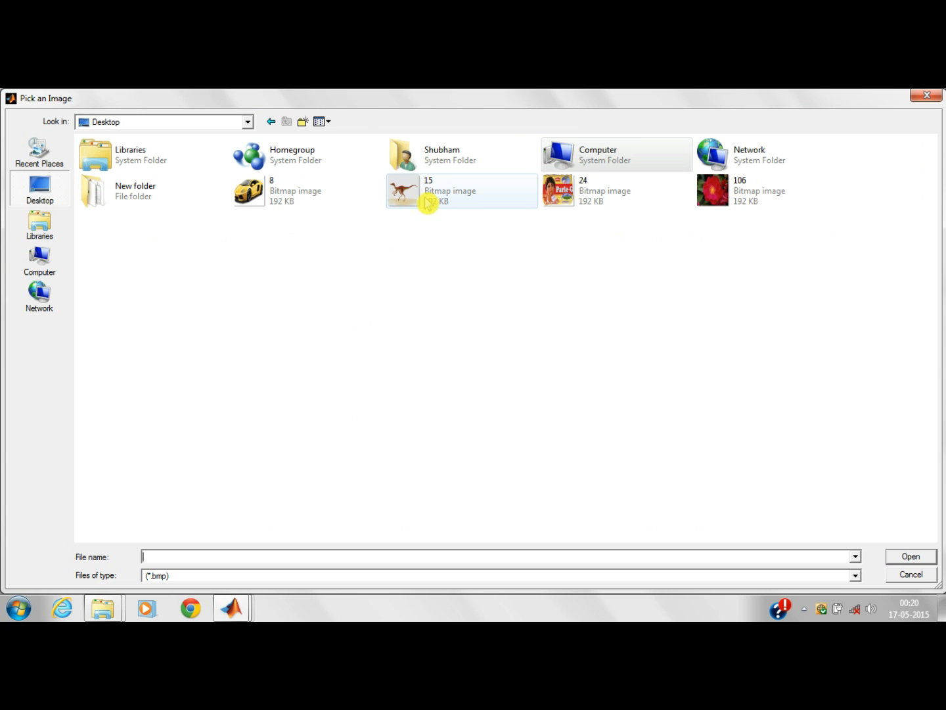
click(460, 191)
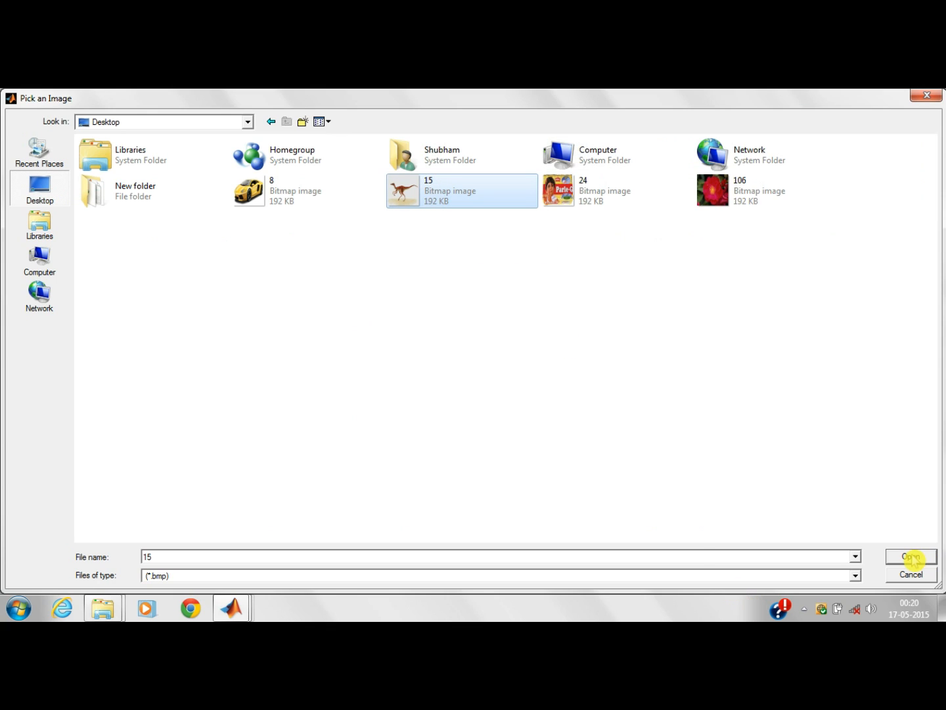
click(911, 557)
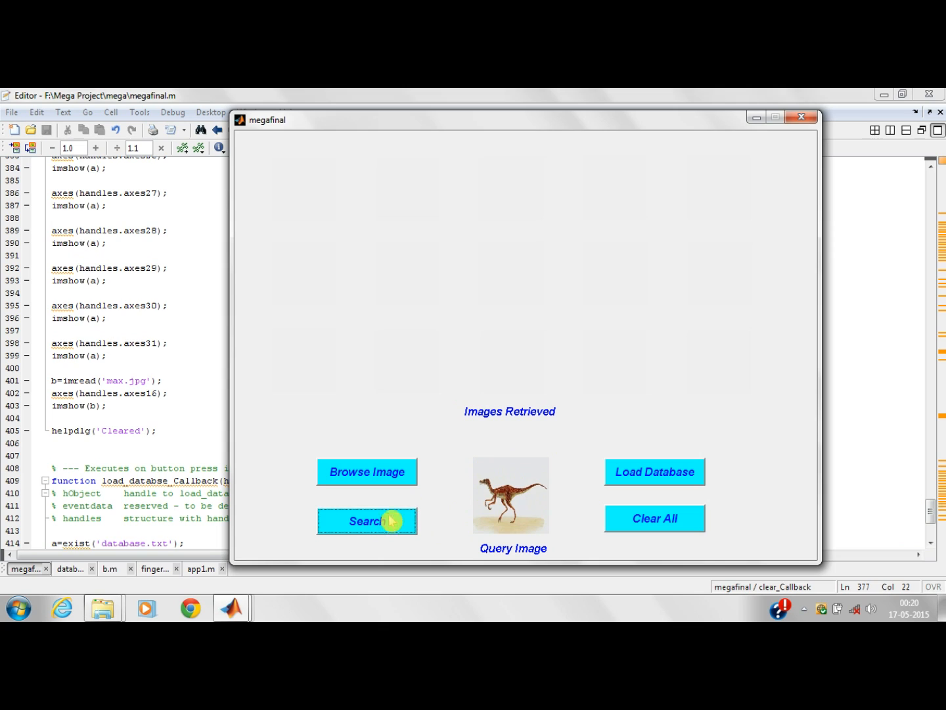
Search the database for images matching the dinosaur query.
click(366, 521)
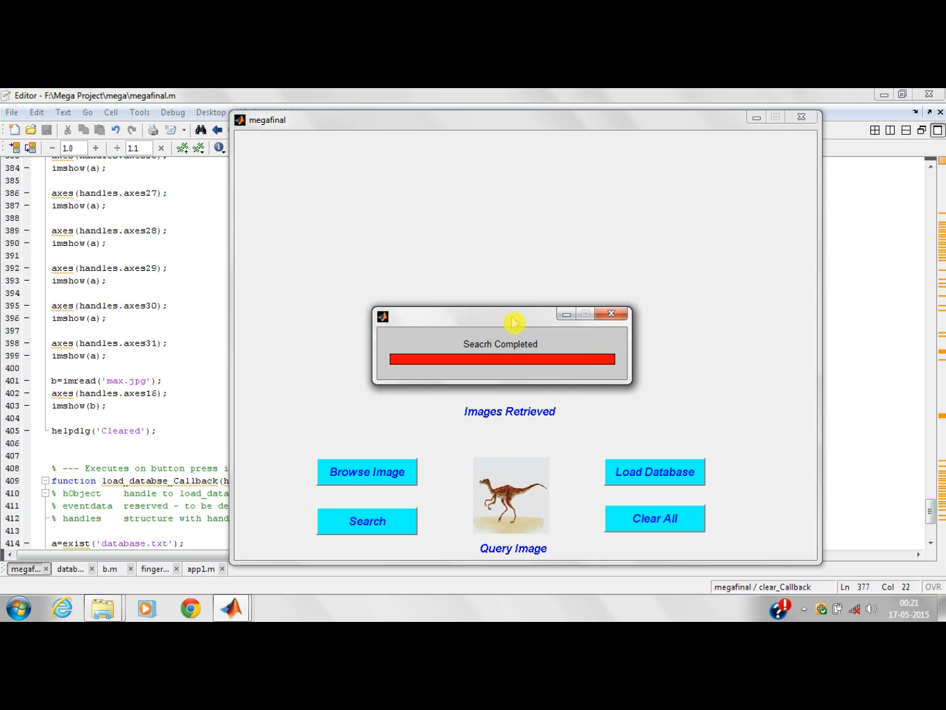
Review the dinosaur matches, clear all images and dismiss the Cleared message.
click(609, 313)
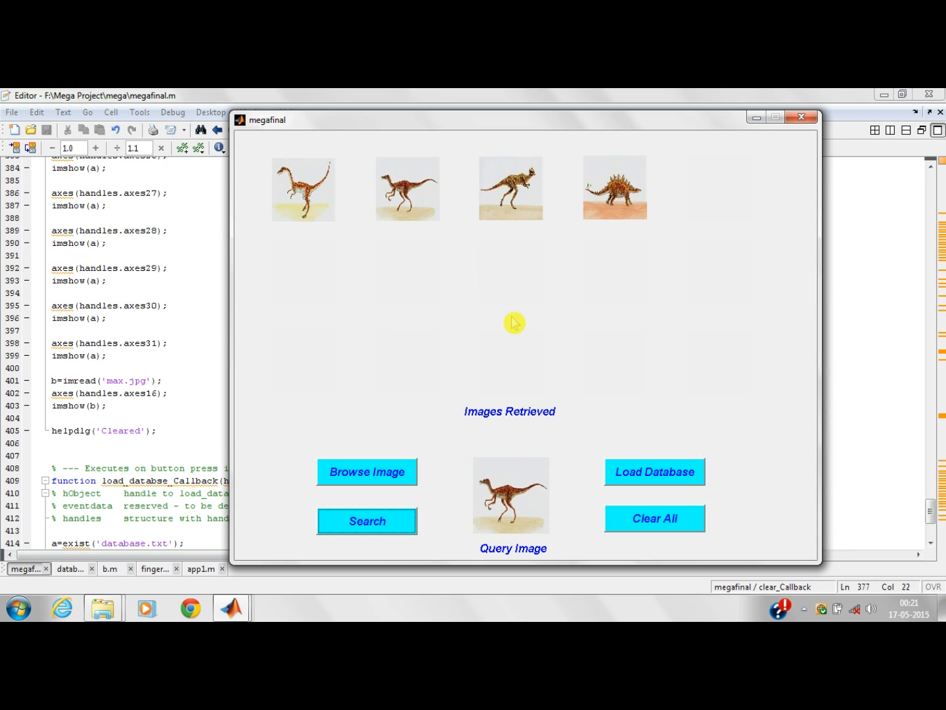
mouse_move(502, 268)
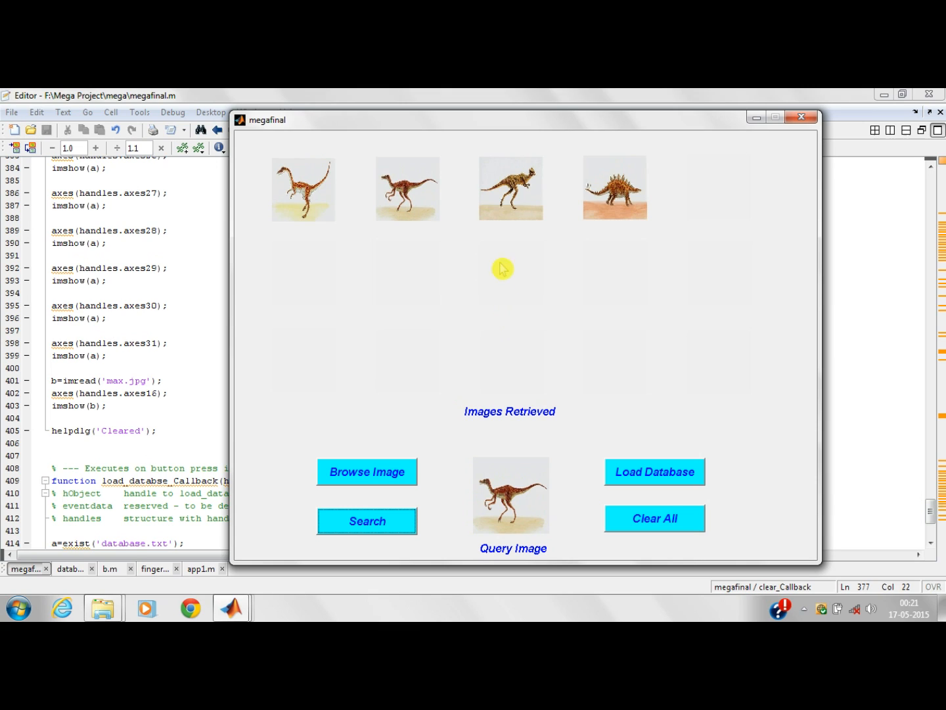
mouse_move(660, 229)
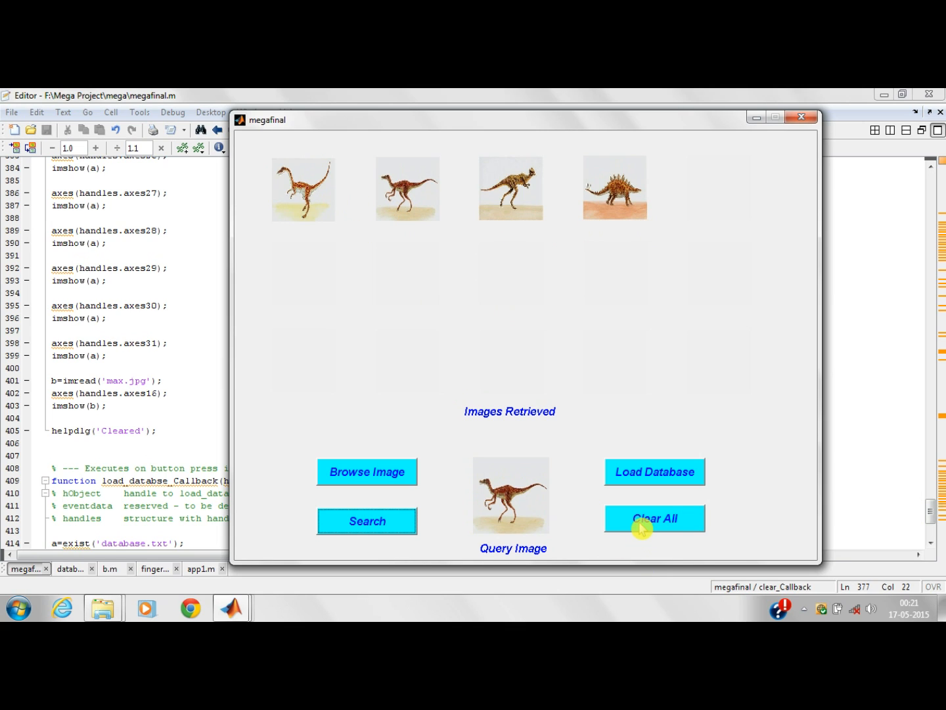
click(655, 518)
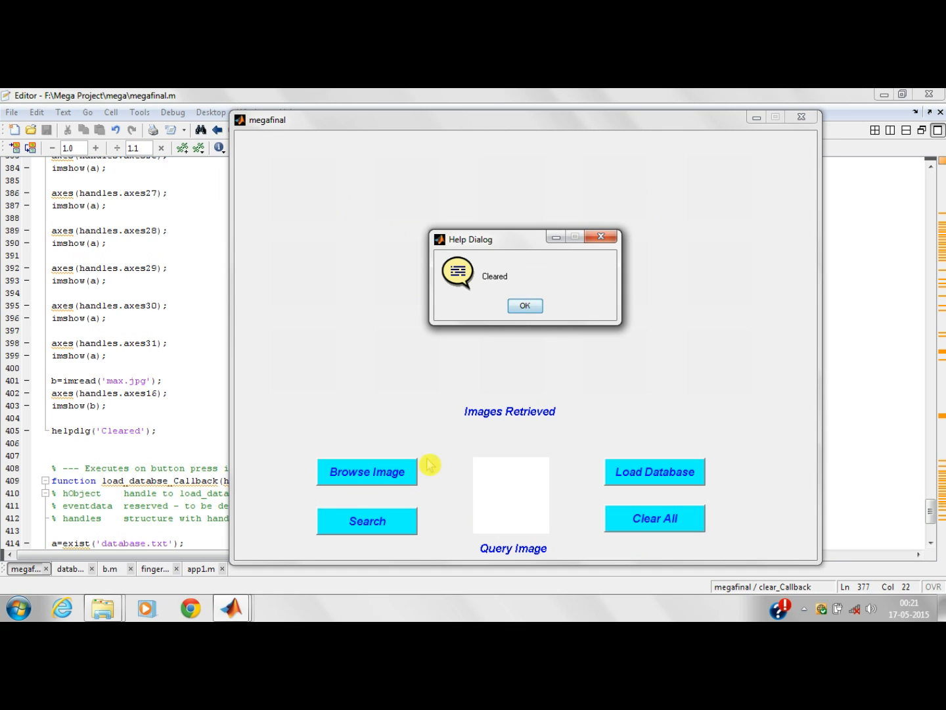
click(525, 305)
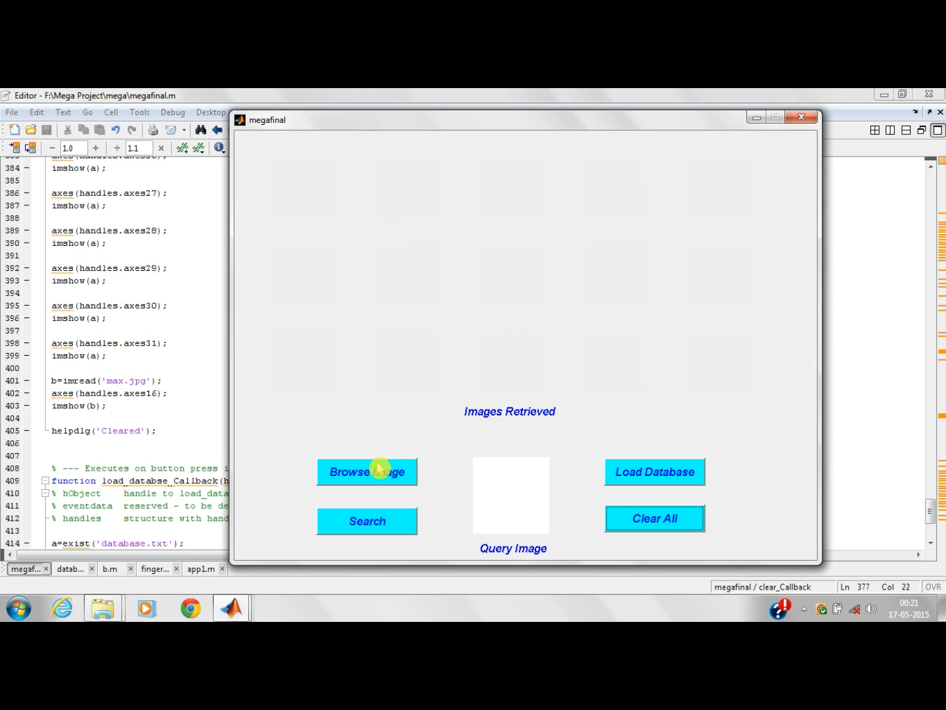
Load the Parle-G biscuit image 24 from the Desktop as the query image.
click(365, 472)
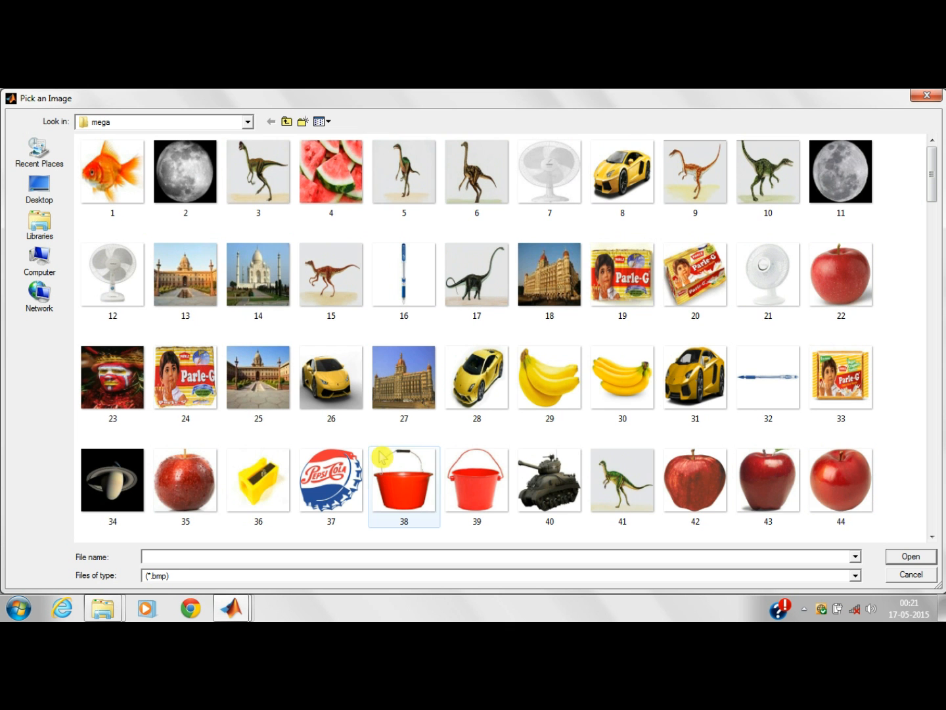
click(40, 190)
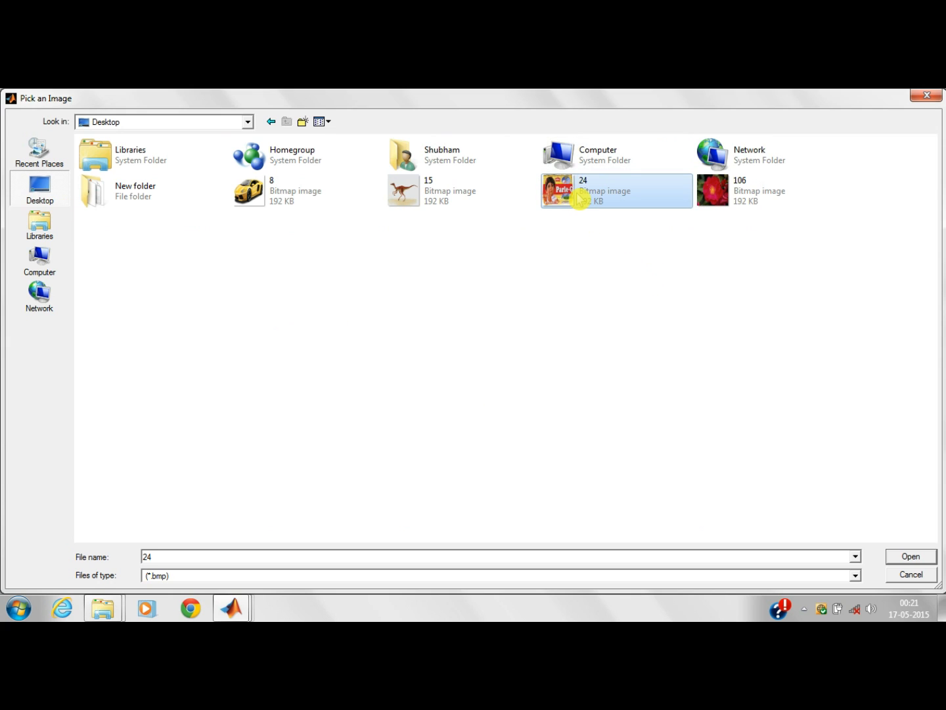
click(911, 556)
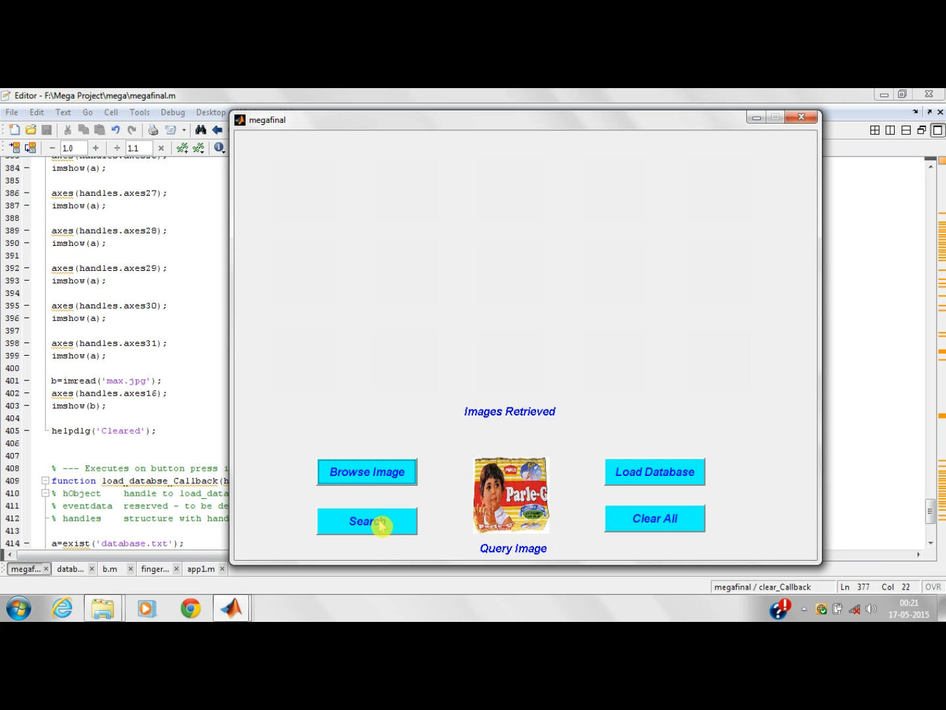
Search the database for the biscuit query and show the four Parle-G matches.
click(367, 521)
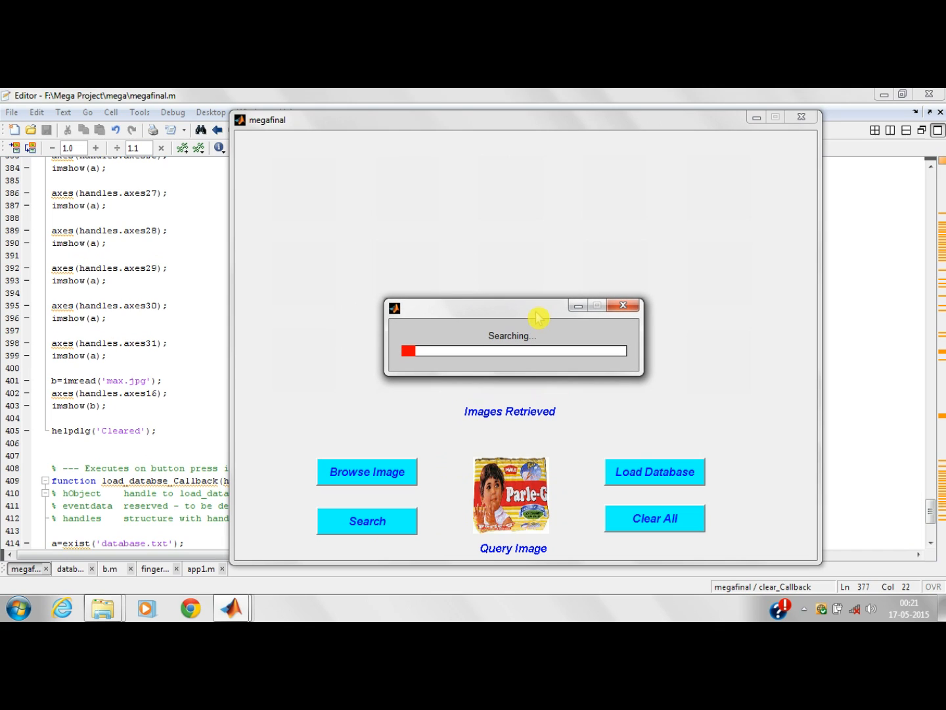
mouse_move(523, 281)
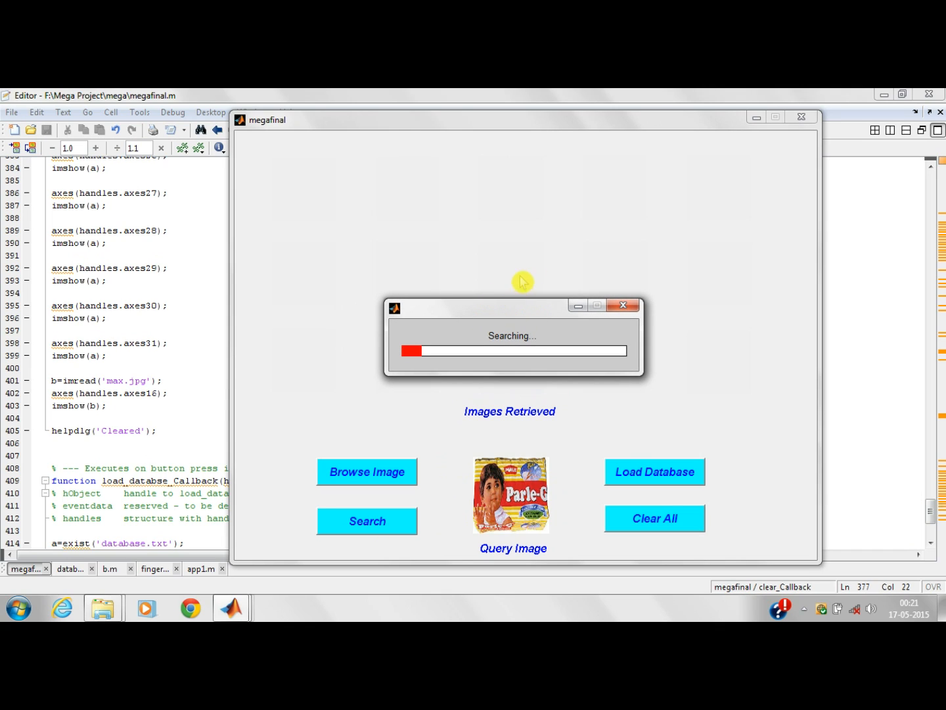
mouse_move(600, 234)
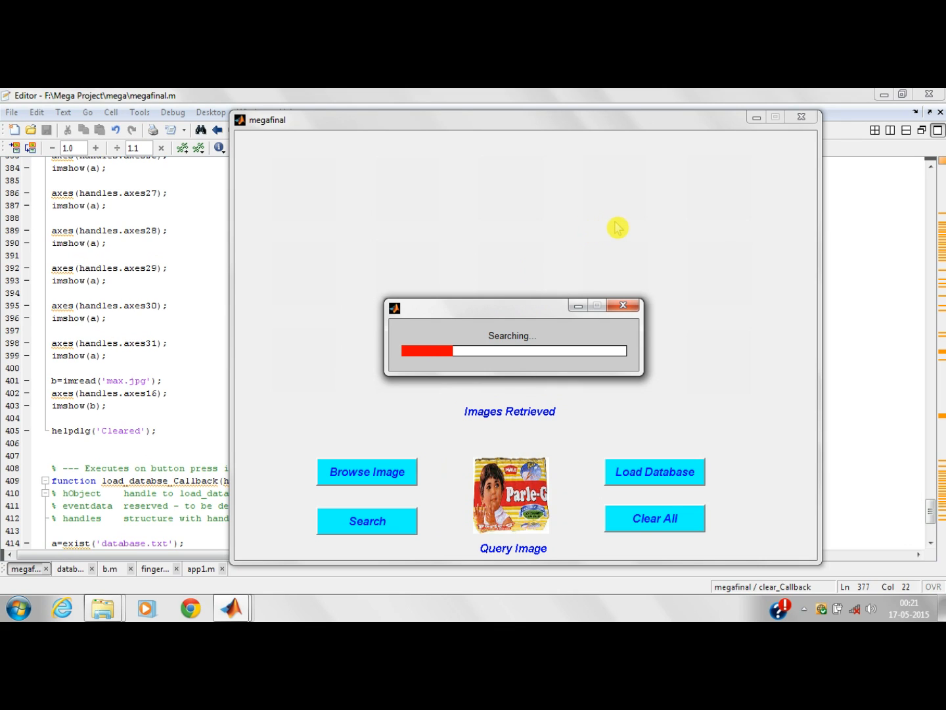
mouse_move(604, 237)
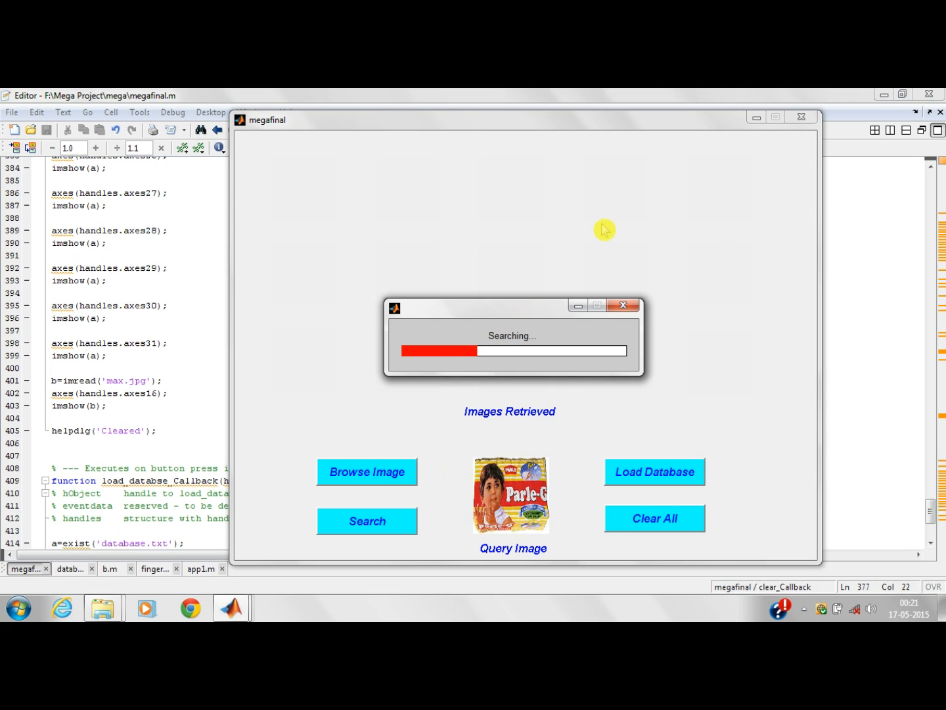
mouse_move(610, 231)
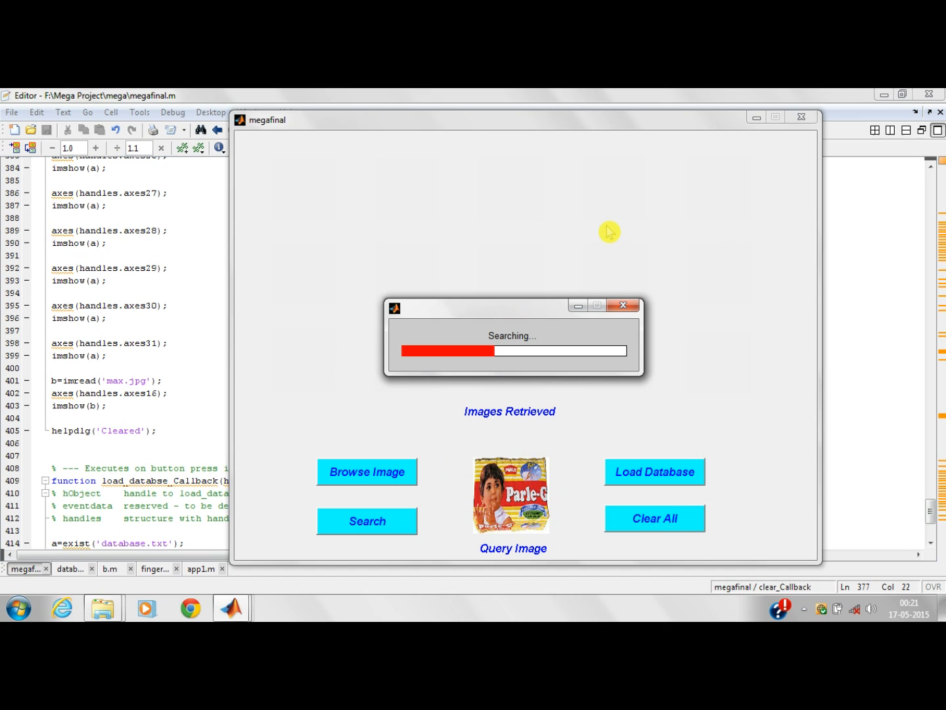
mouse_move(602, 250)
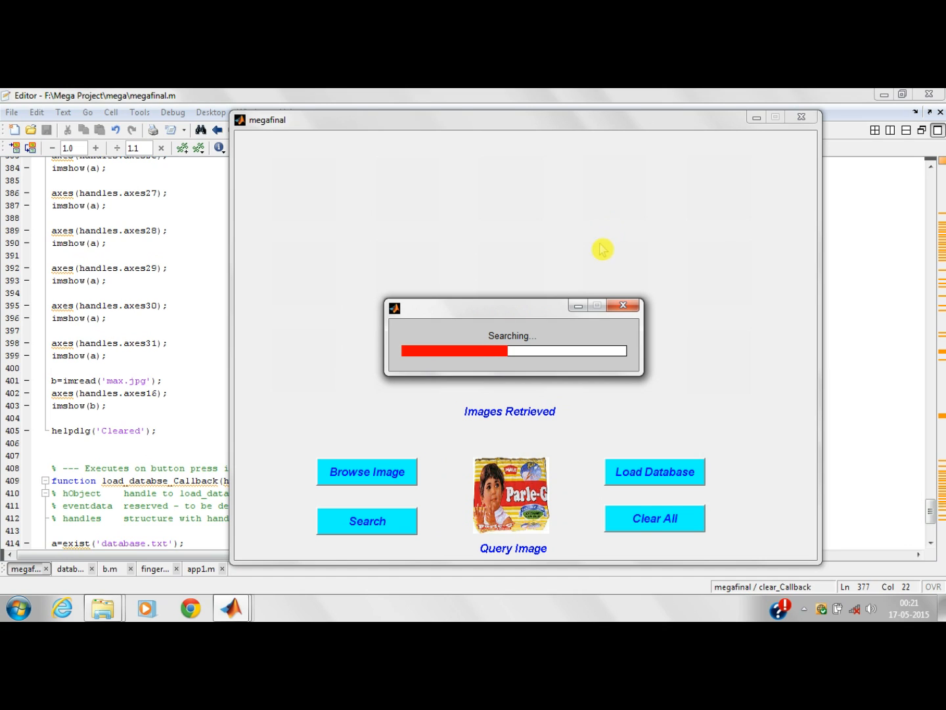
mouse_move(577, 244)
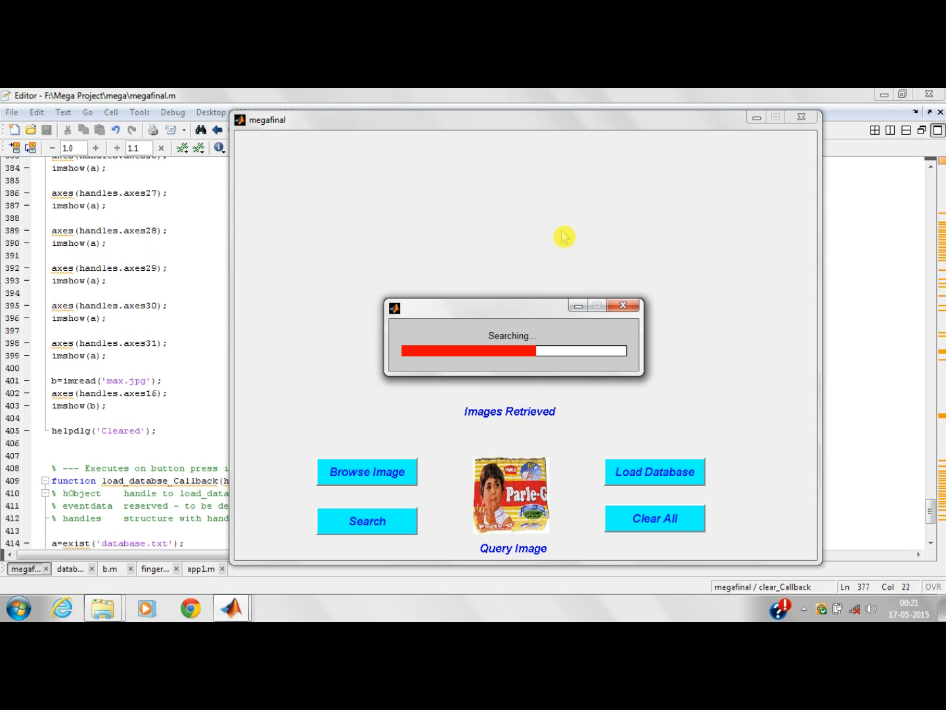
mouse_move(606, 226)
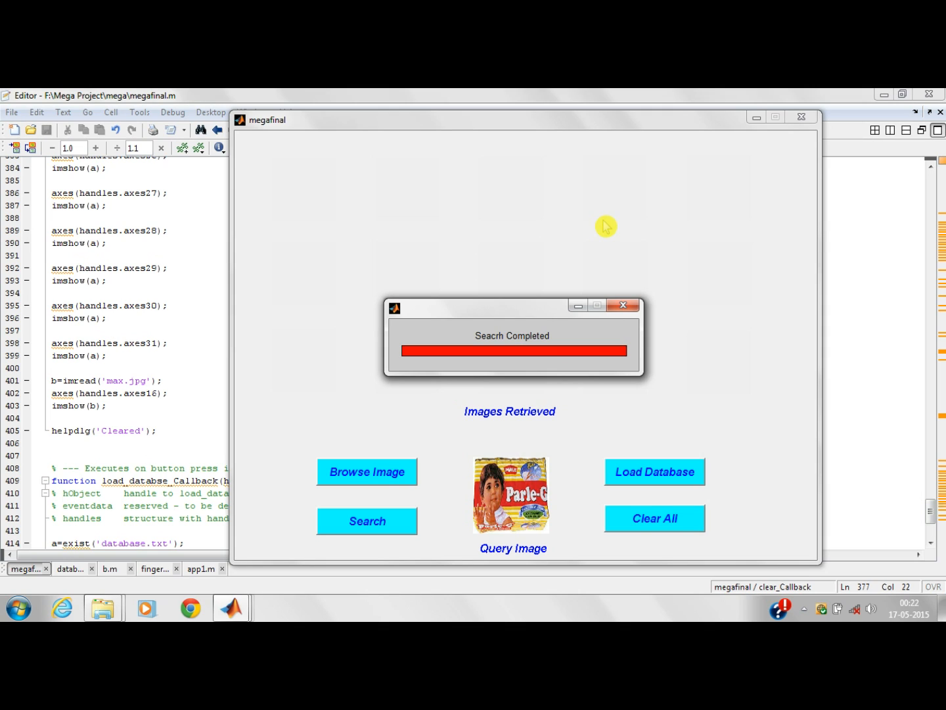
click(623, 305)
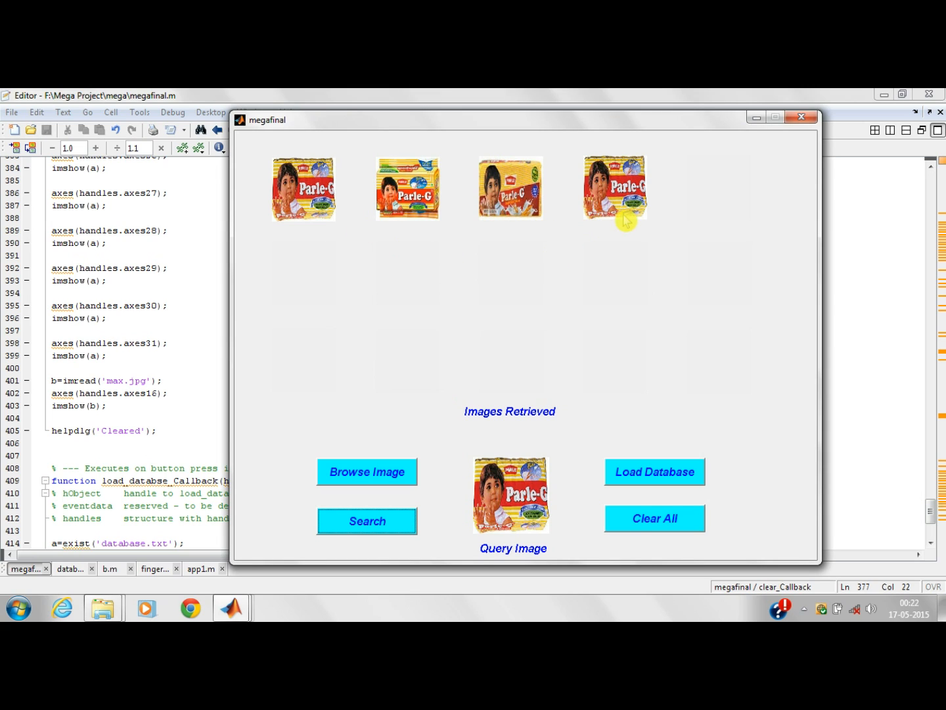
mouse_move(468, 315)
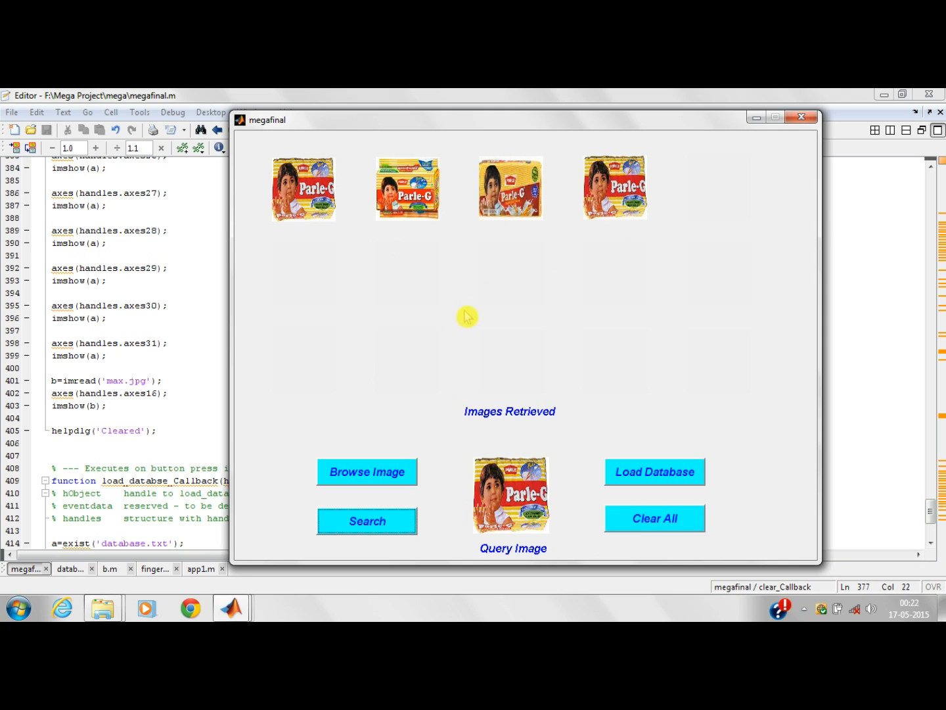
mouse_move(664, 526)
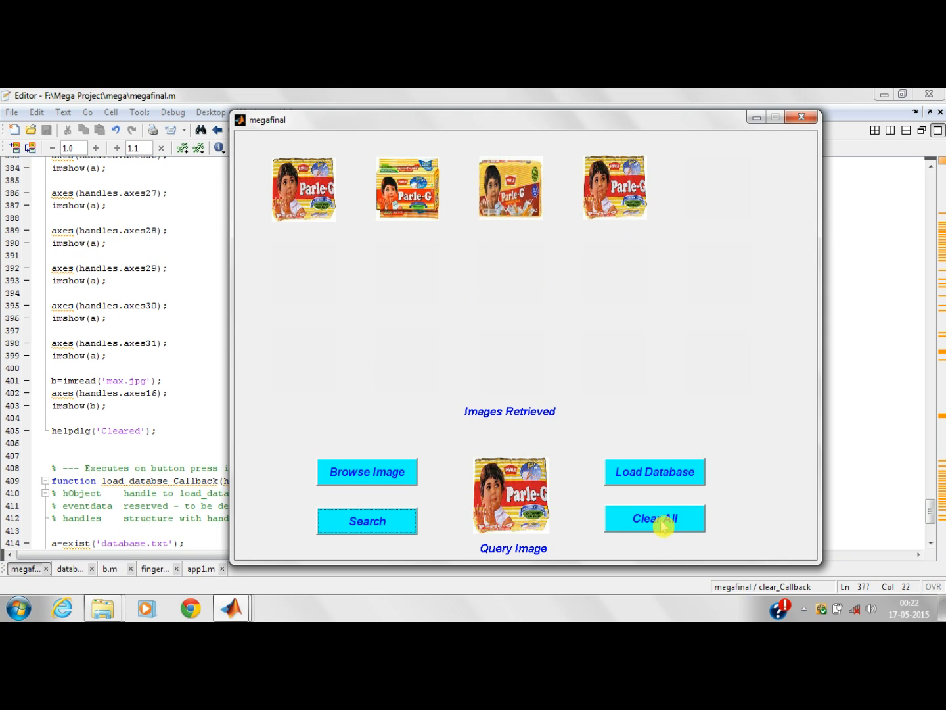
Load the red rose bitmap as query, retrieve its four rose matches, then clear them.
click(654, 517)
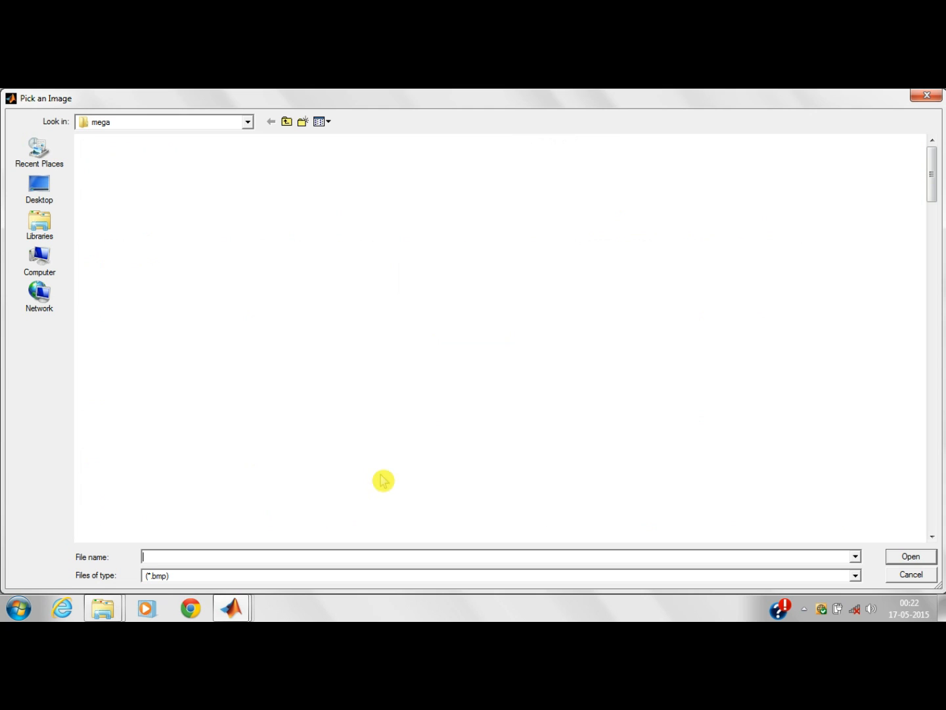
click(40, 190)
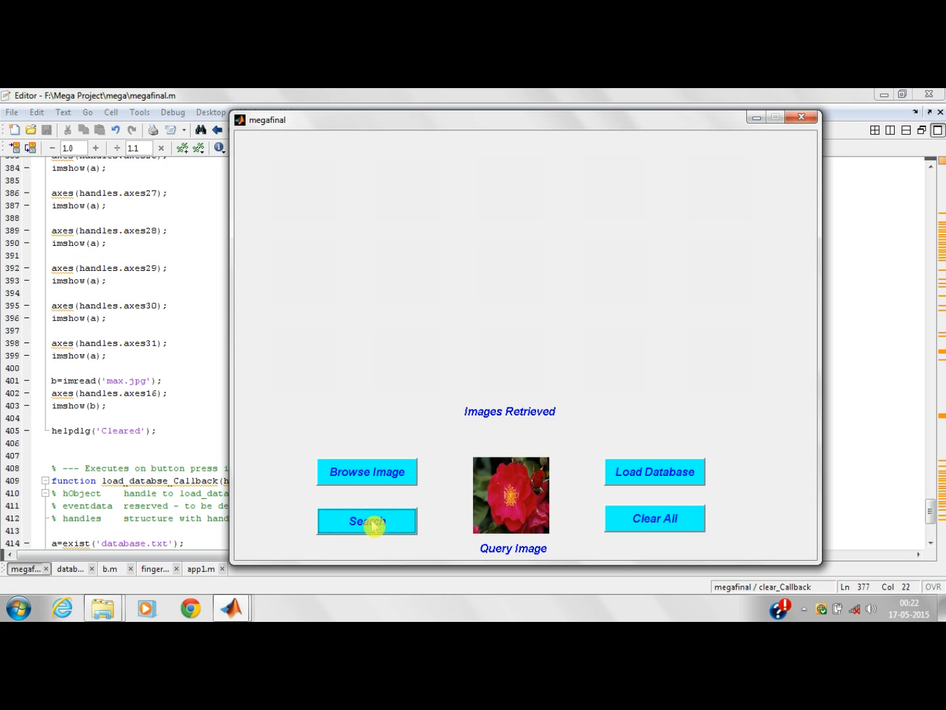
click(367, 520)
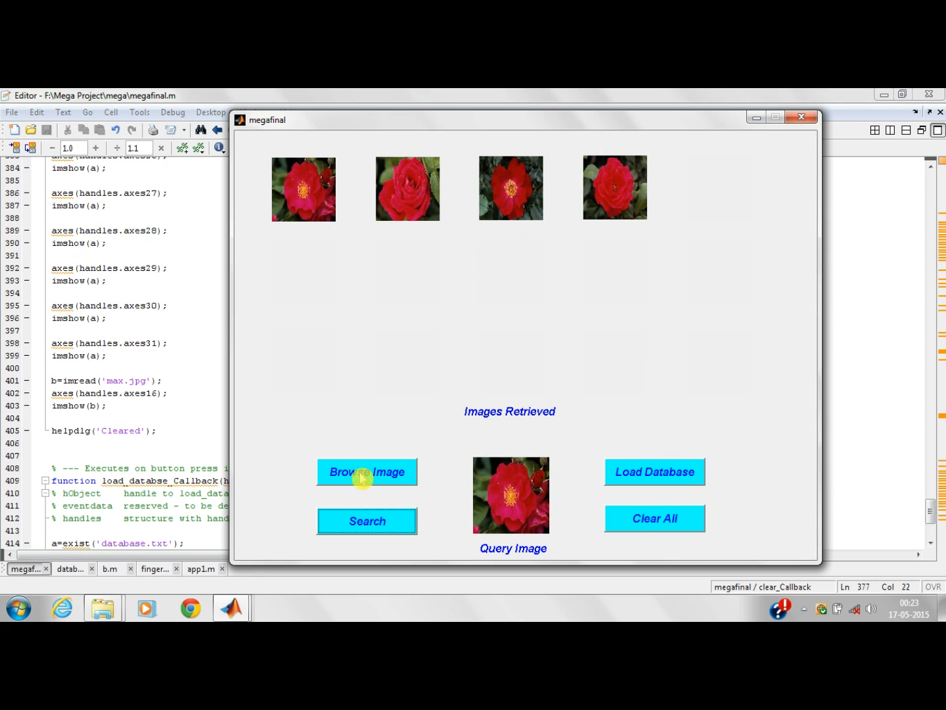
click(654, 517)
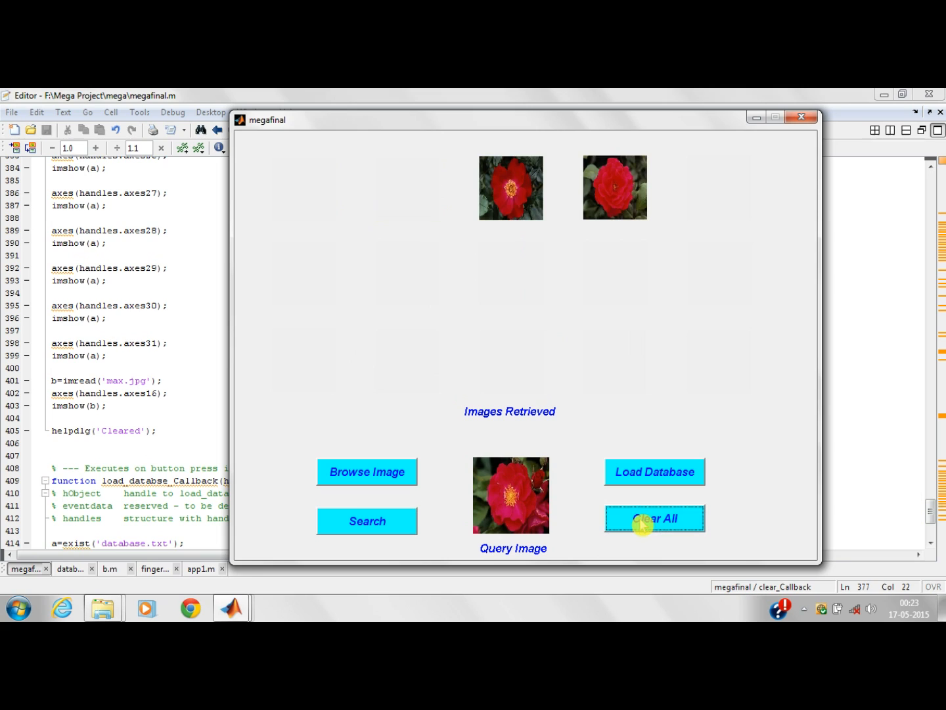
Dismiss the Cleared notice and close the megafinal window, returning to the megafinal.m editor.
click(655, 518)
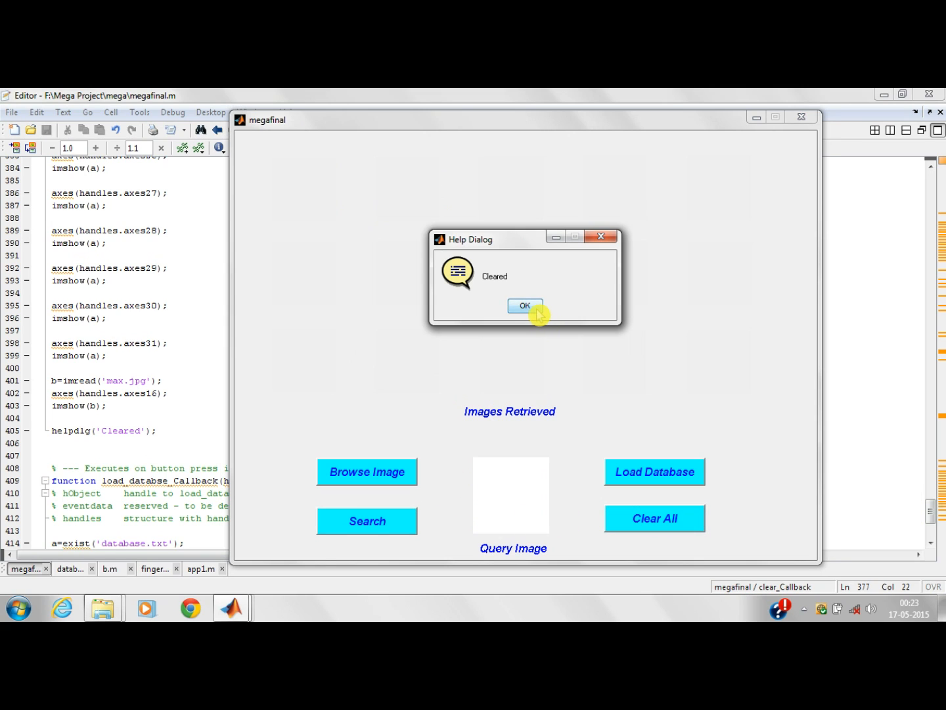
click(523, 305)
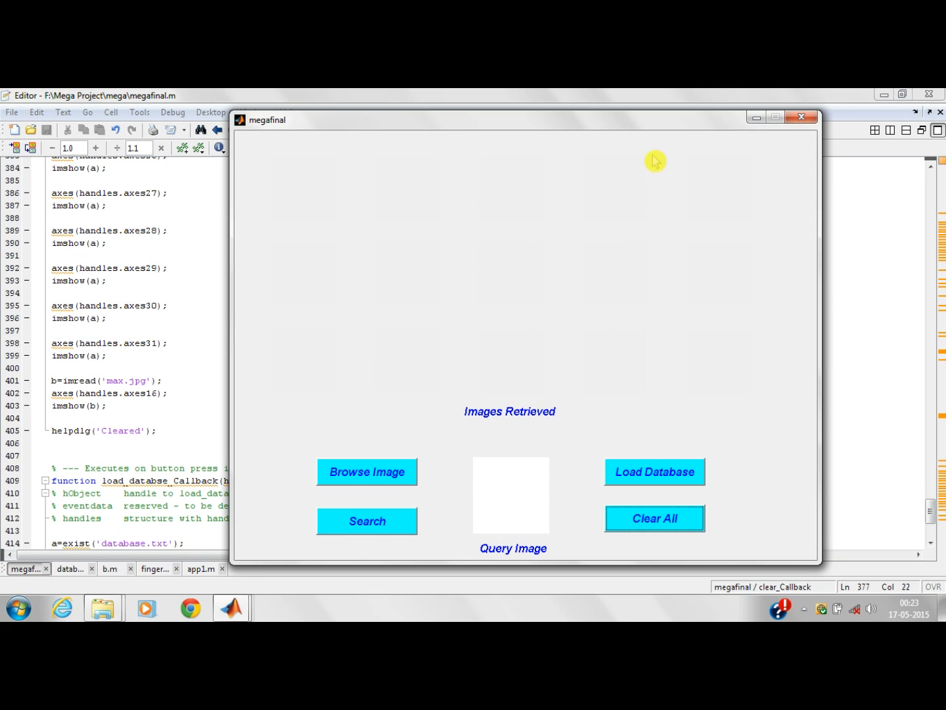
mouse_move(562, 125)
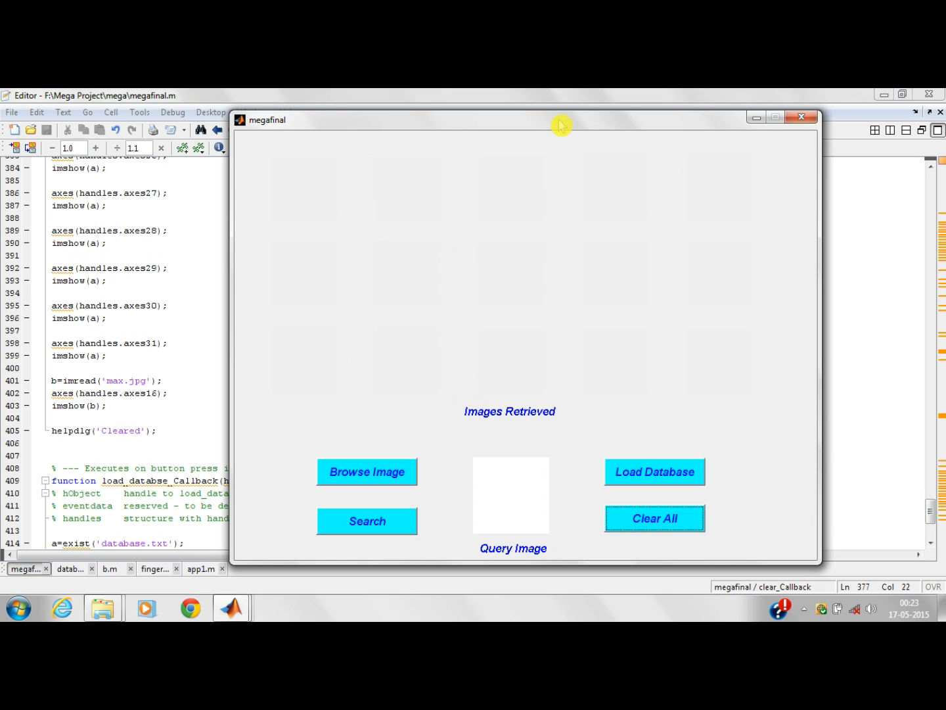
mouse_move(581, 161)
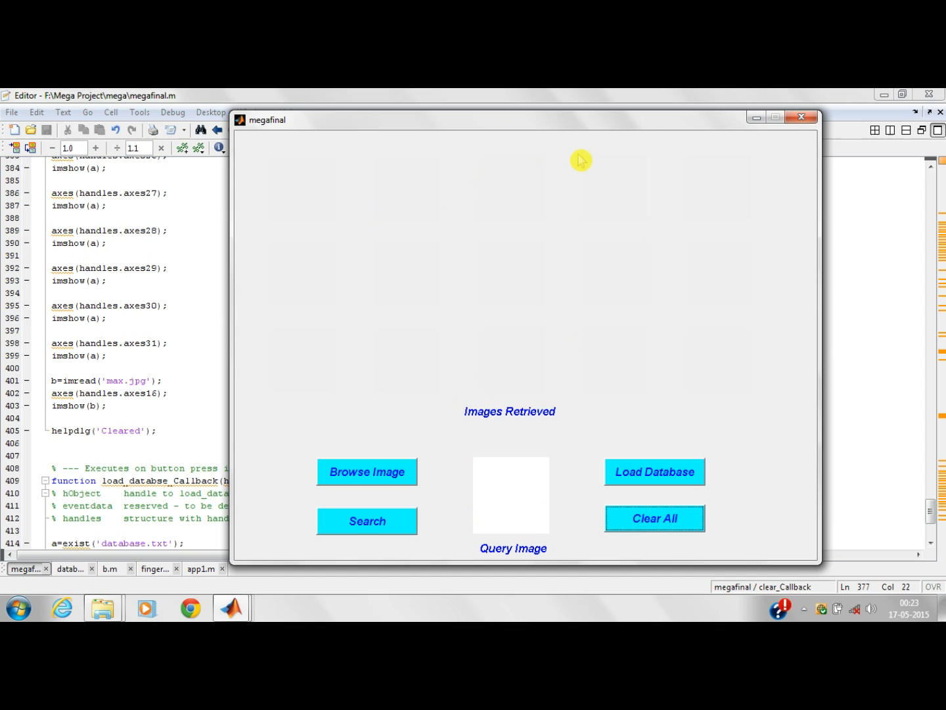
mouse_move(735, 143)
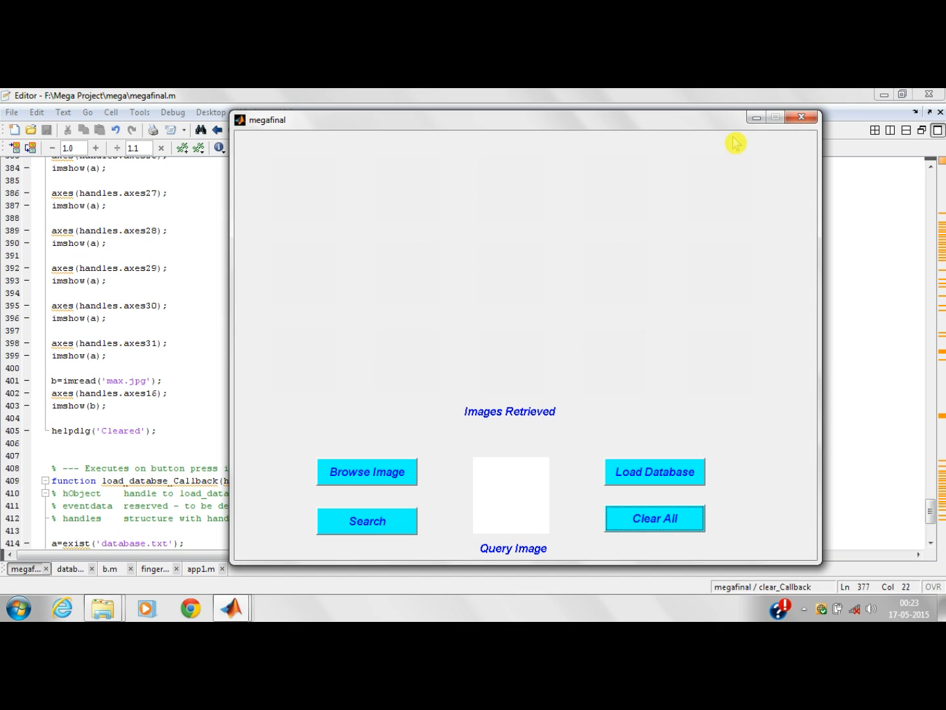
mouse_move(834, 131)
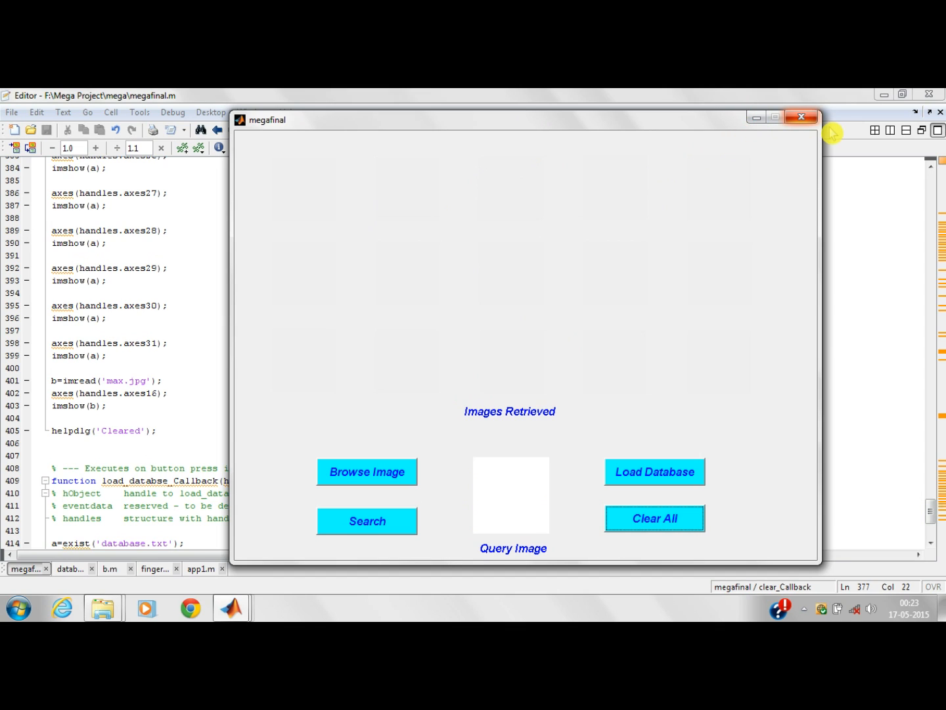
mouse_move(802, 121)
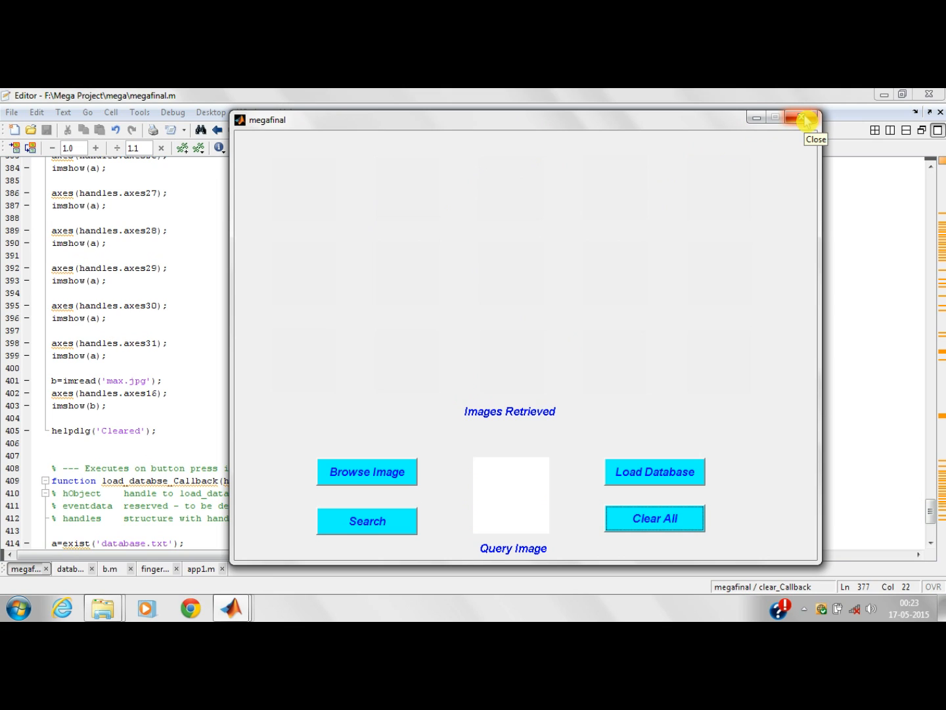
click(807, 119)
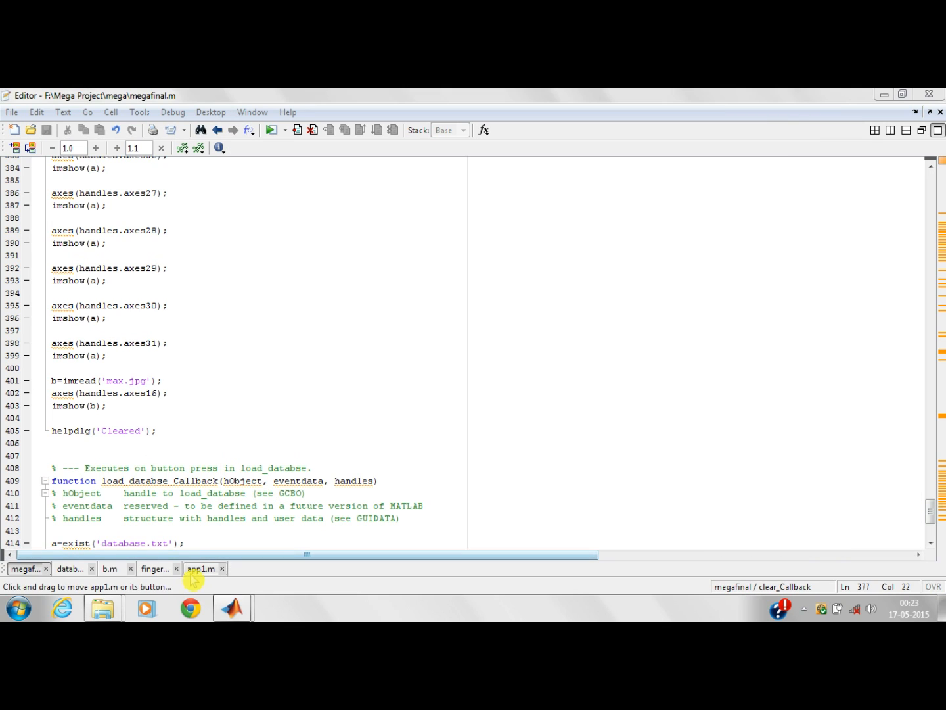
click(203, 567)
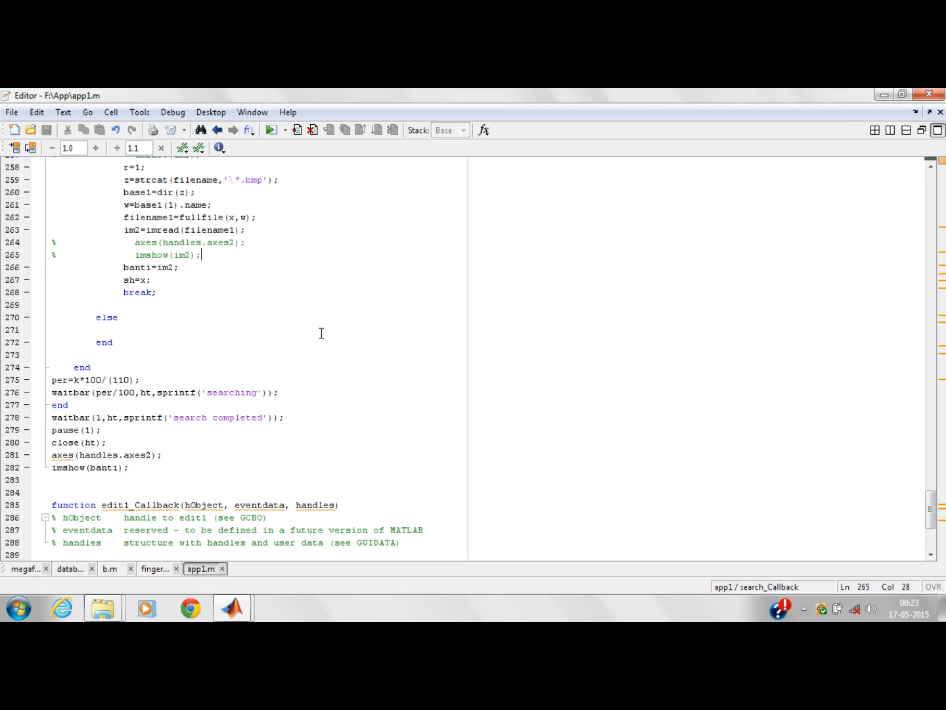
mouse_move(181, 465)
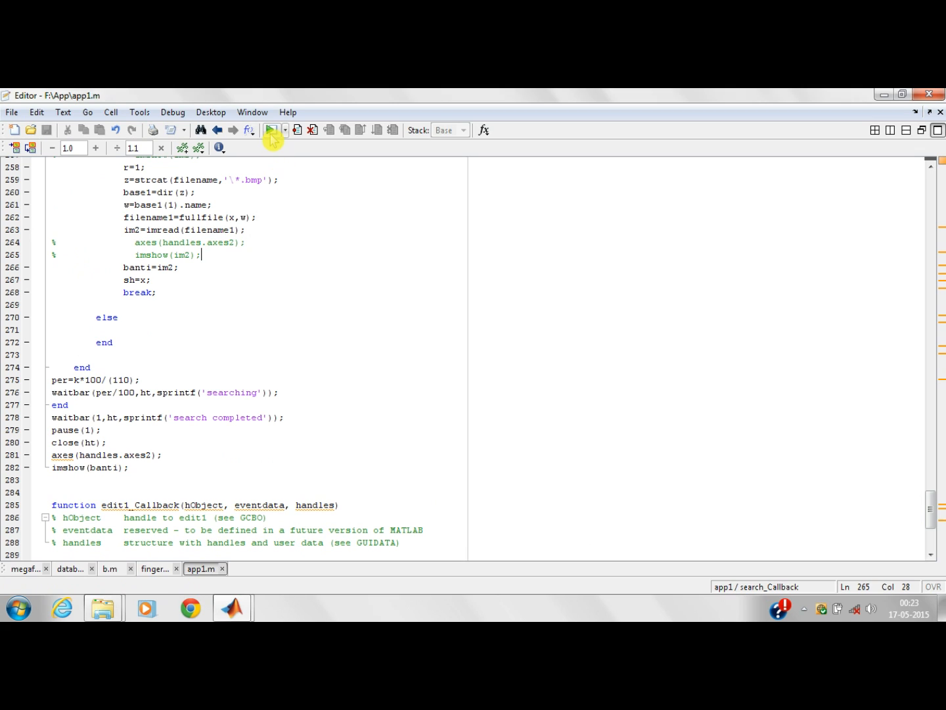
click(272, 129)
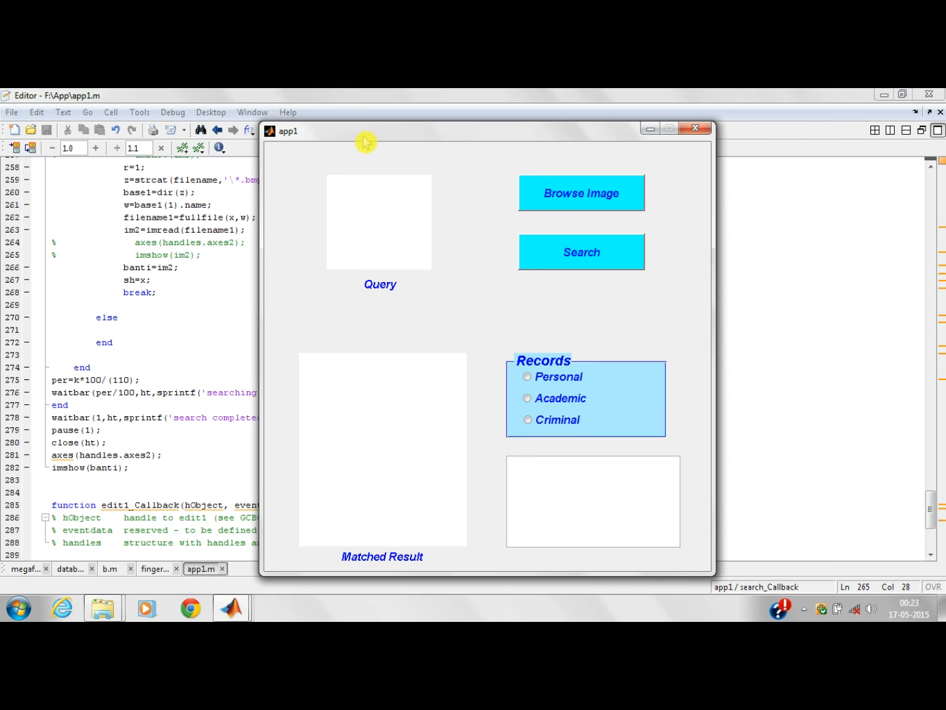
mouse_move(577, 199)
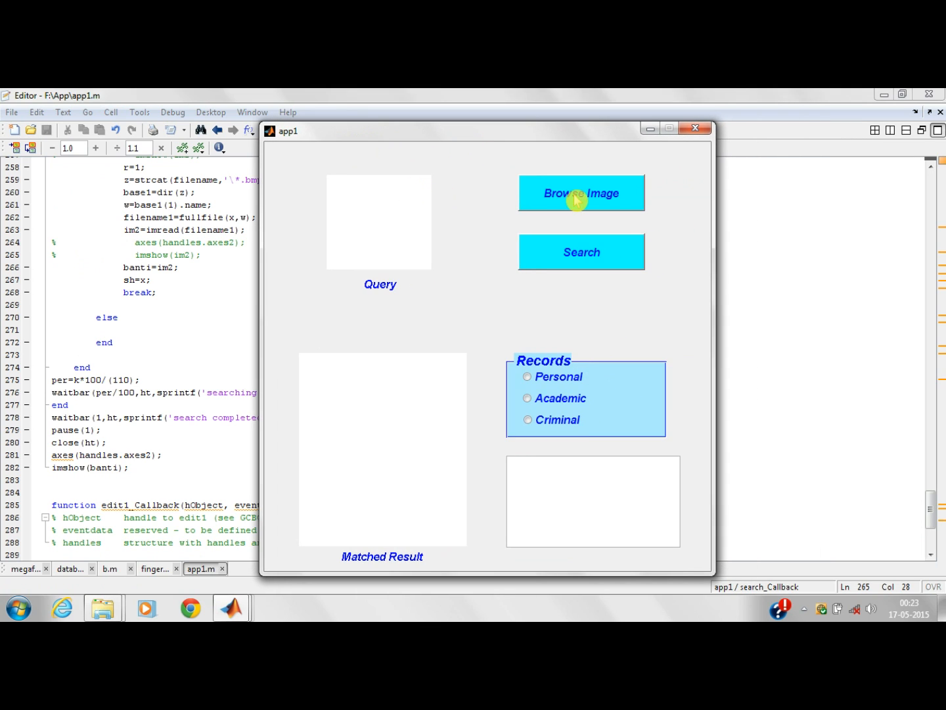
mouse_move(560, 199)
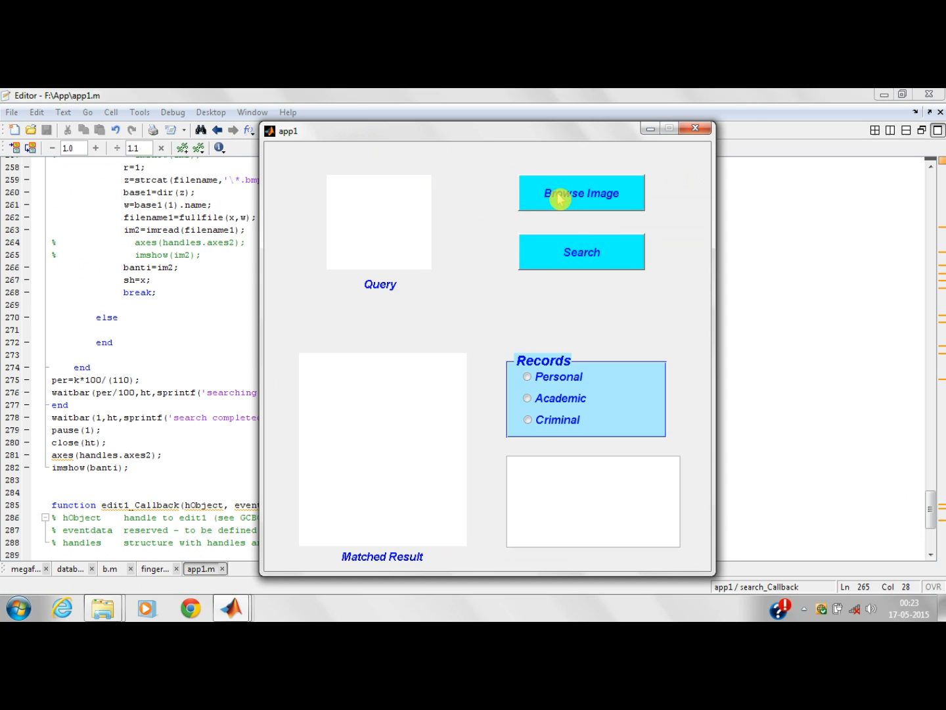
mouse_move(552, 179)
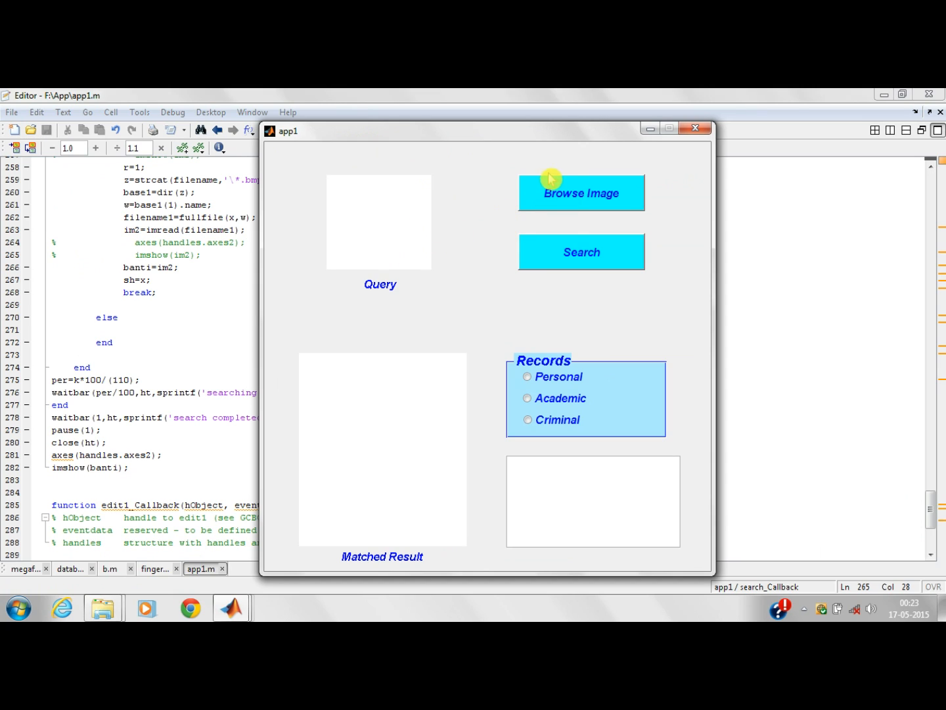
mouse_move(468, 242)
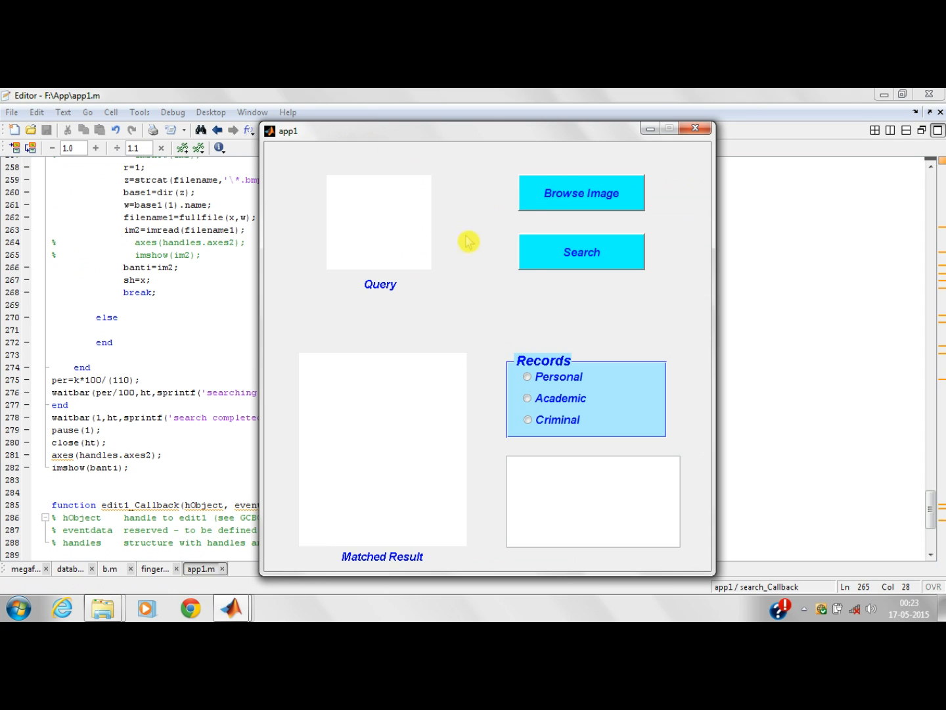
Browse for a query fingerprint, checking the G: drive before settling on Professional (F:).
click(581, 192)
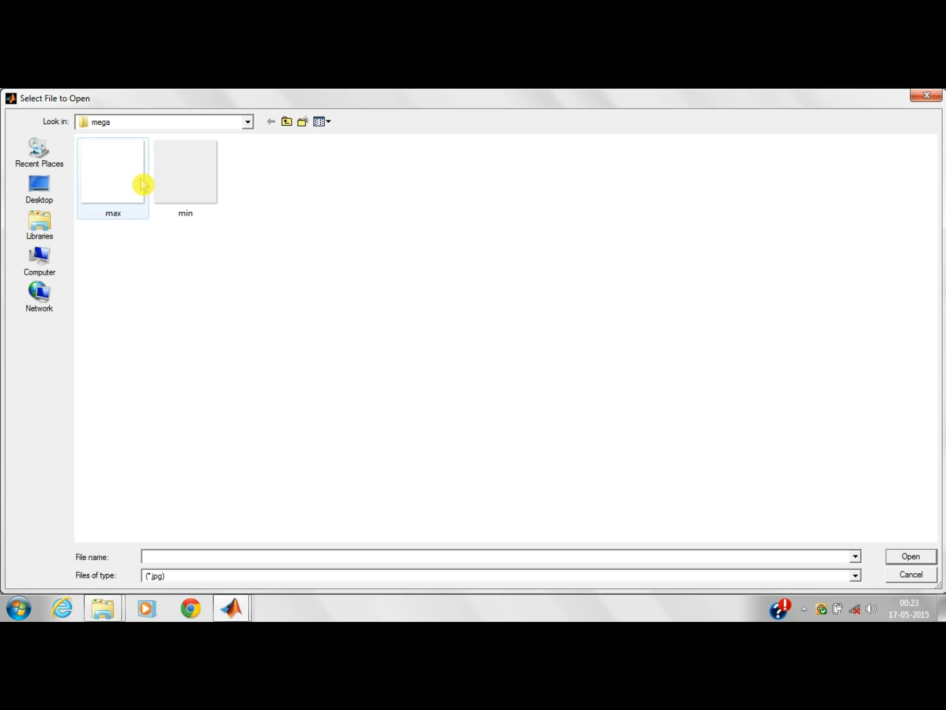
click(39, 260)
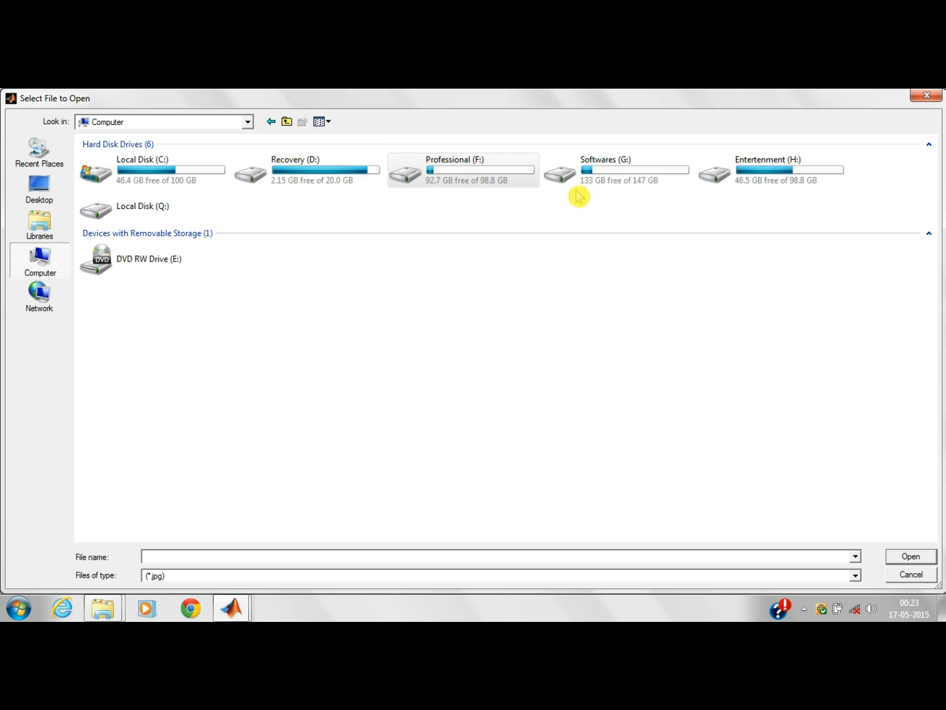
double_click(605, 169)
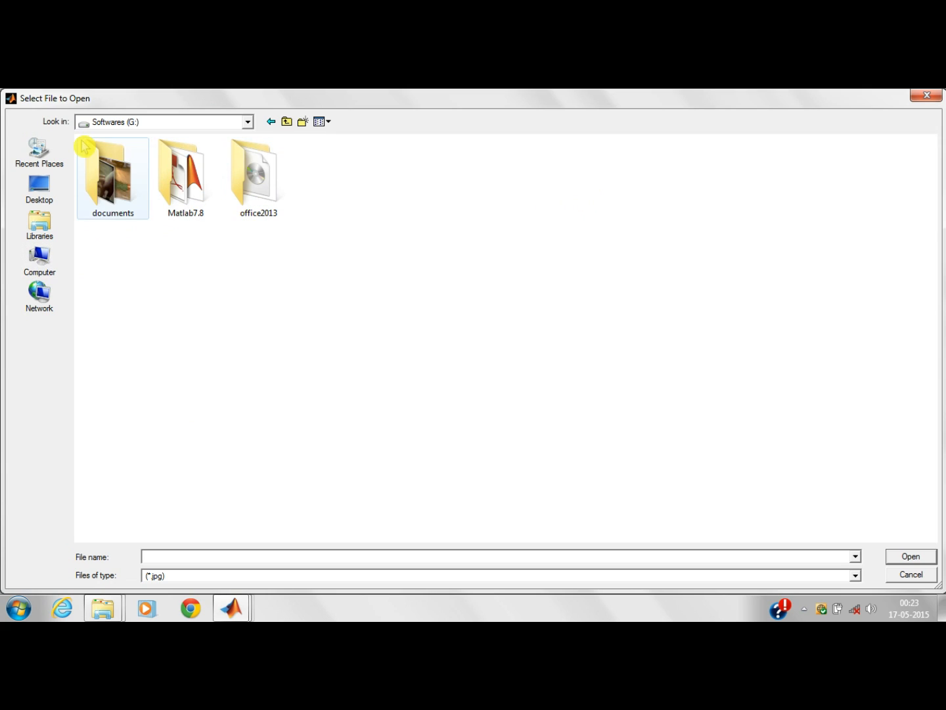
click(39, 261)
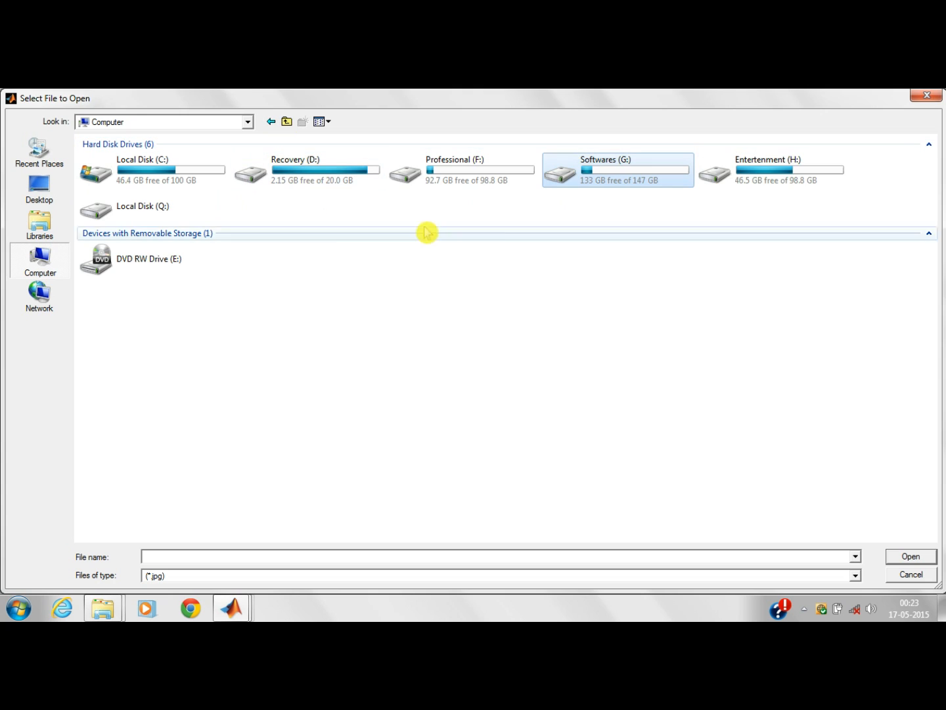
double_click(455, 169)
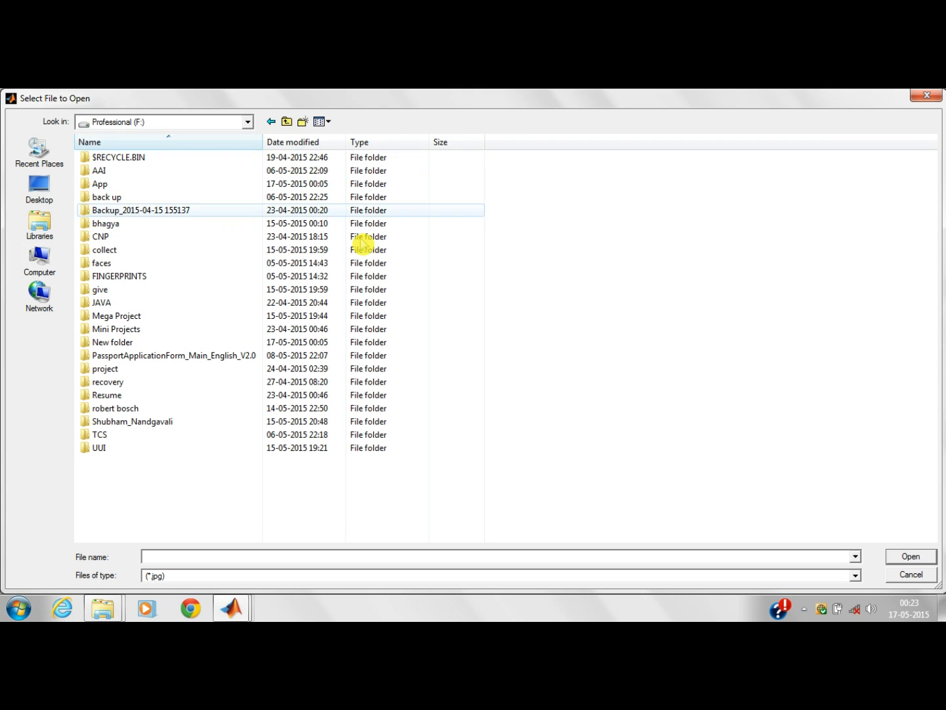
Load image 32 from New folder > 32 as the query fingerprint.
click(100, 289)
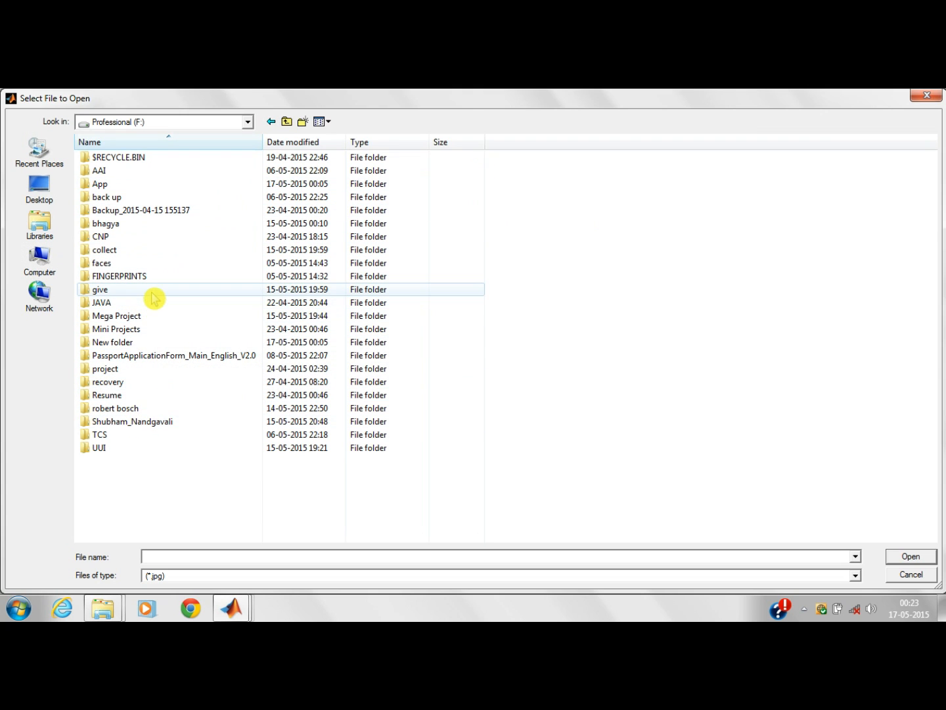
double_click(113, 342)
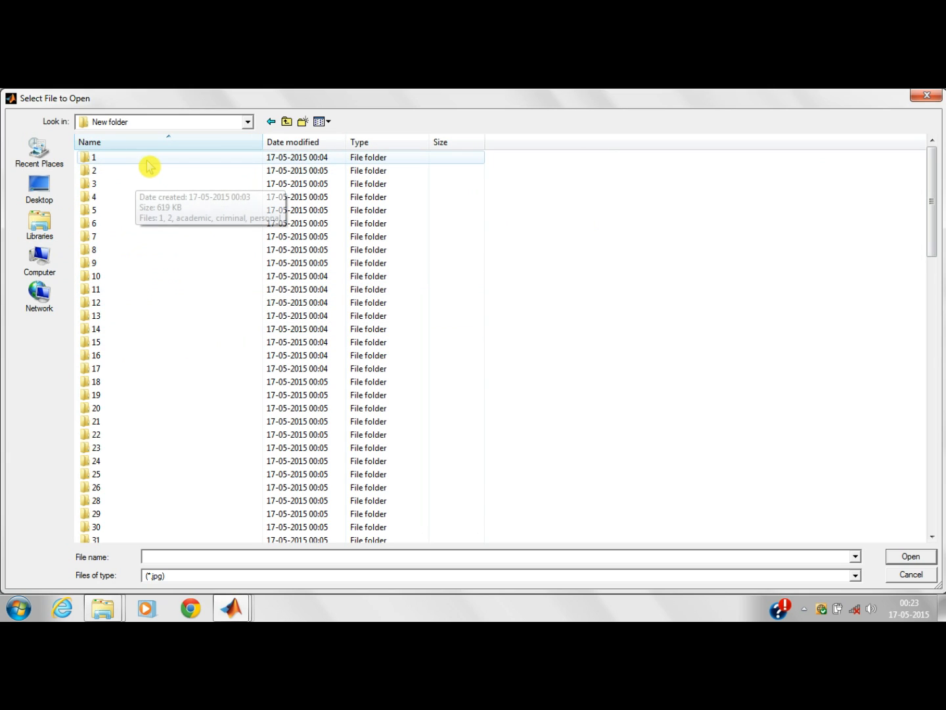
mouse_move(198, 525)
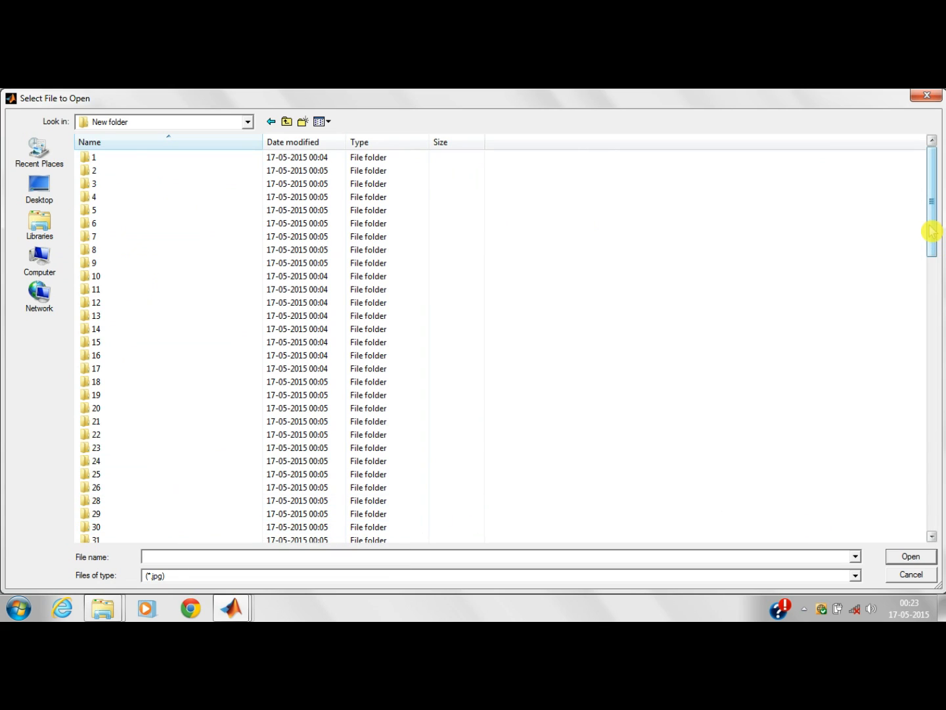
scroll(down, 3)
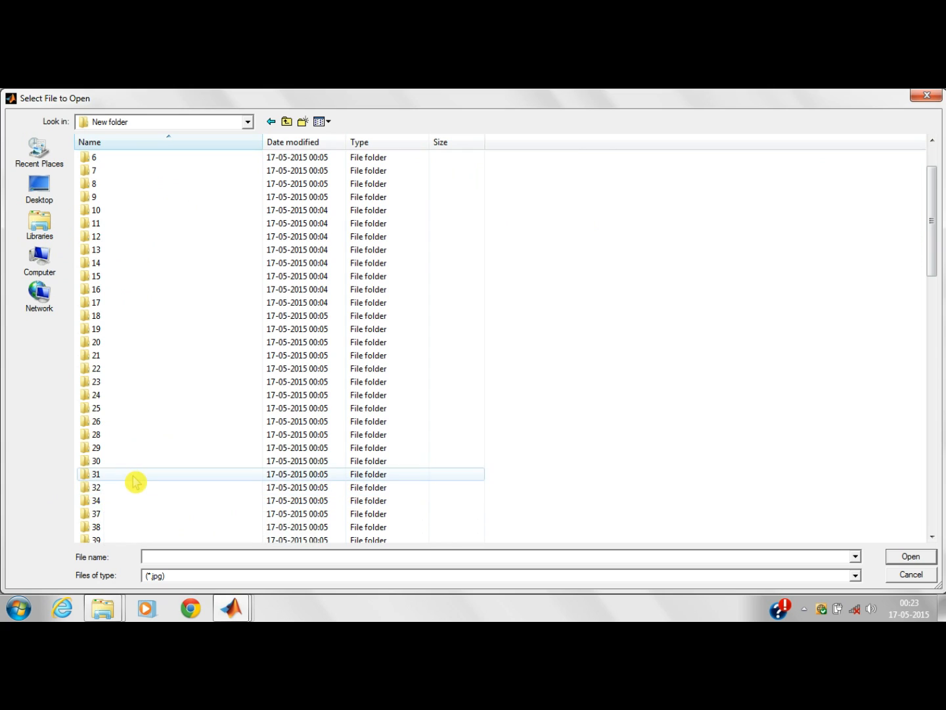
double_click(96, 487)
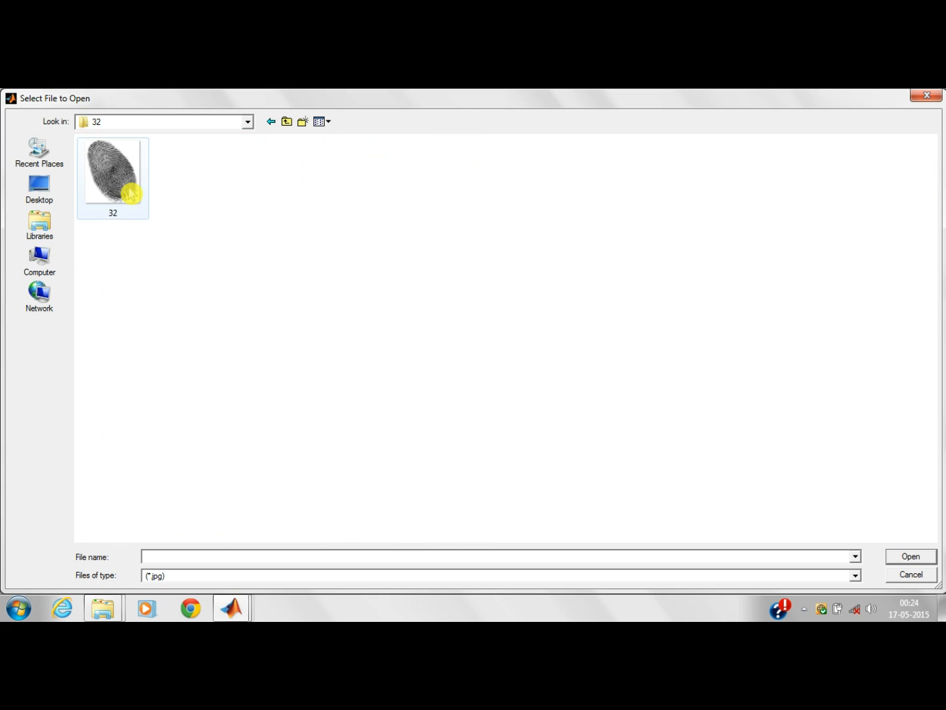
click(113, 172)
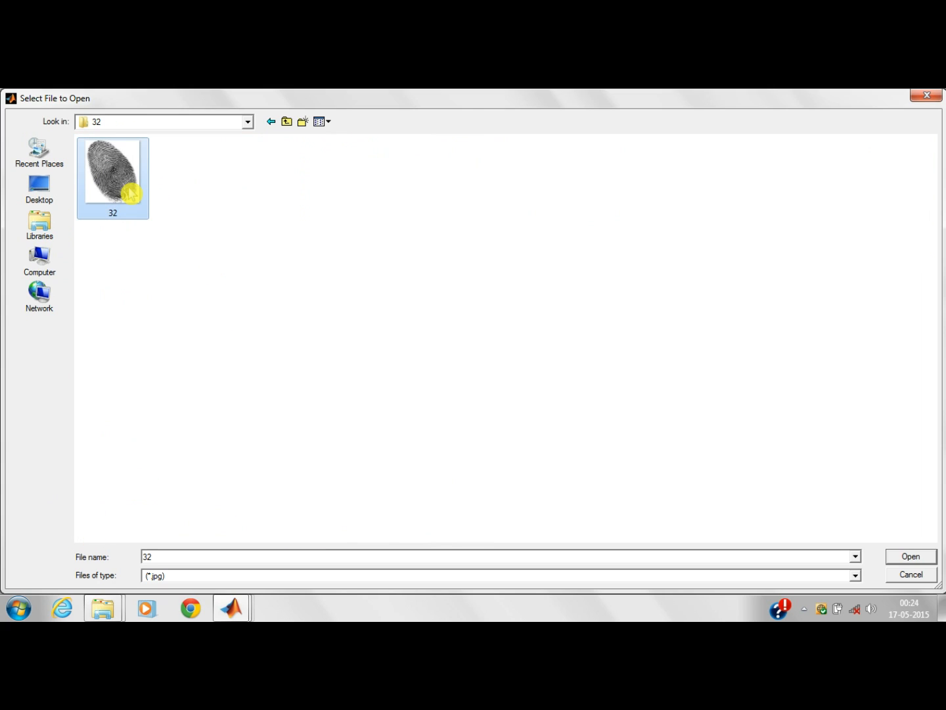
click(910, 556)
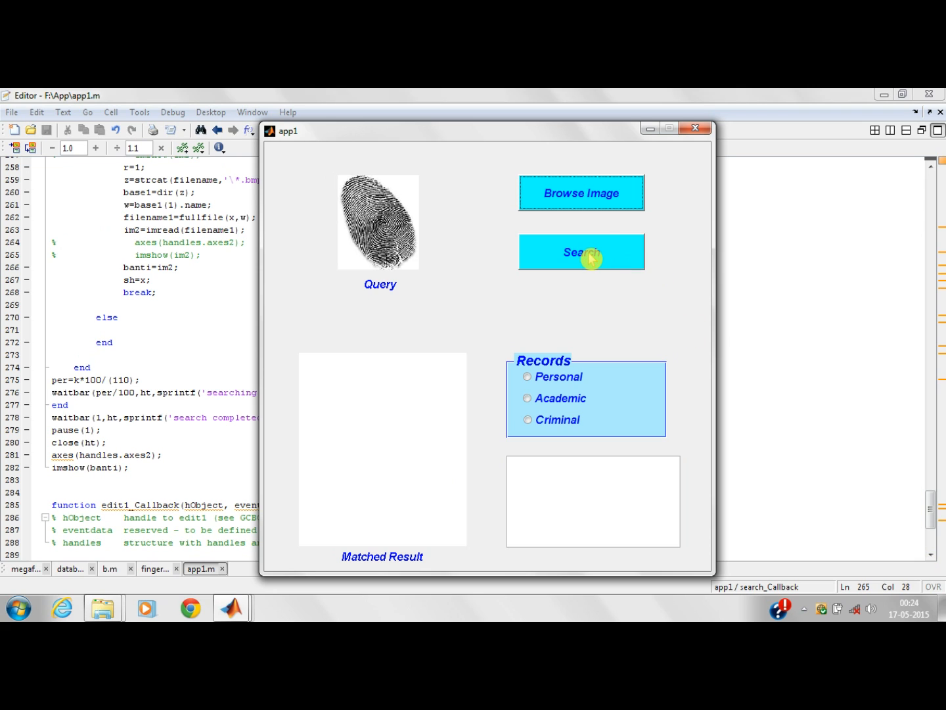
Run Search to match the query fingerprint against the database.
click(581, 253)
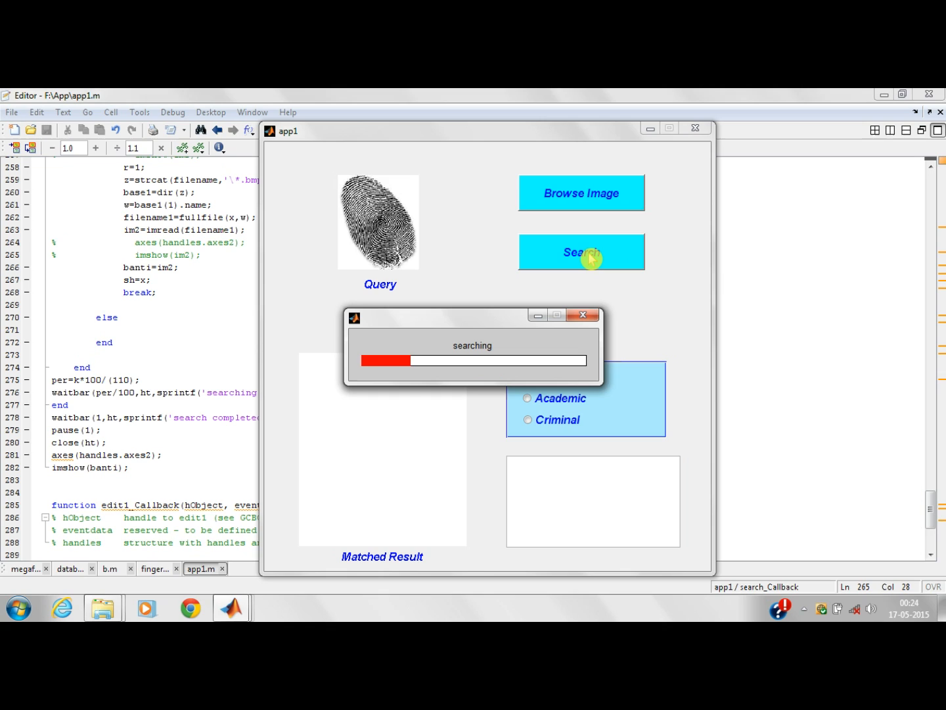
mouse_move(501, 322)
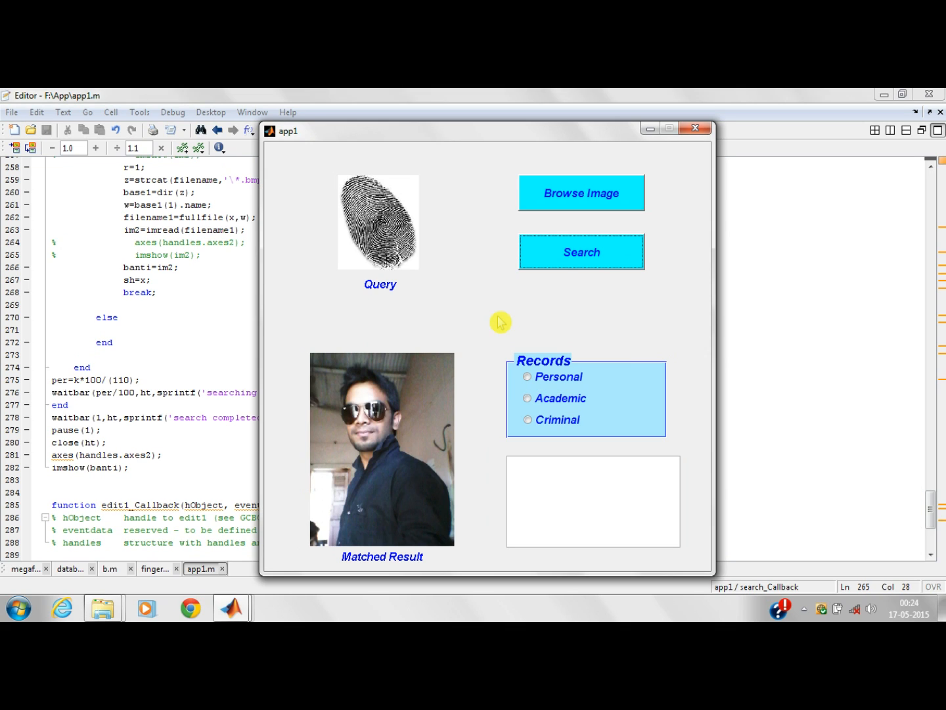
mouse_move(507, 395)
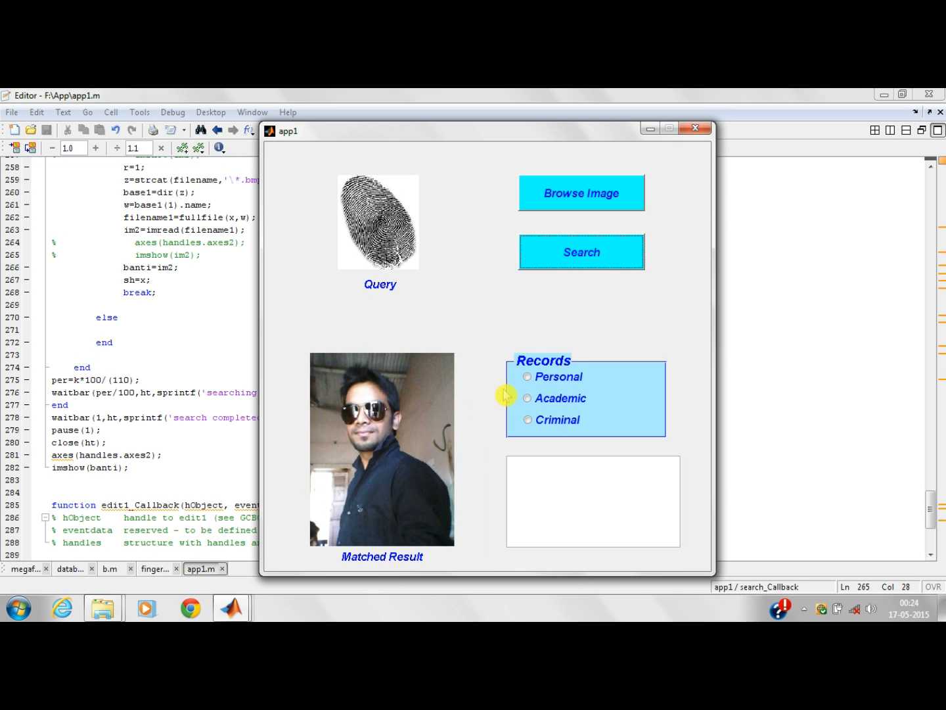
mouse_move(410, 208)
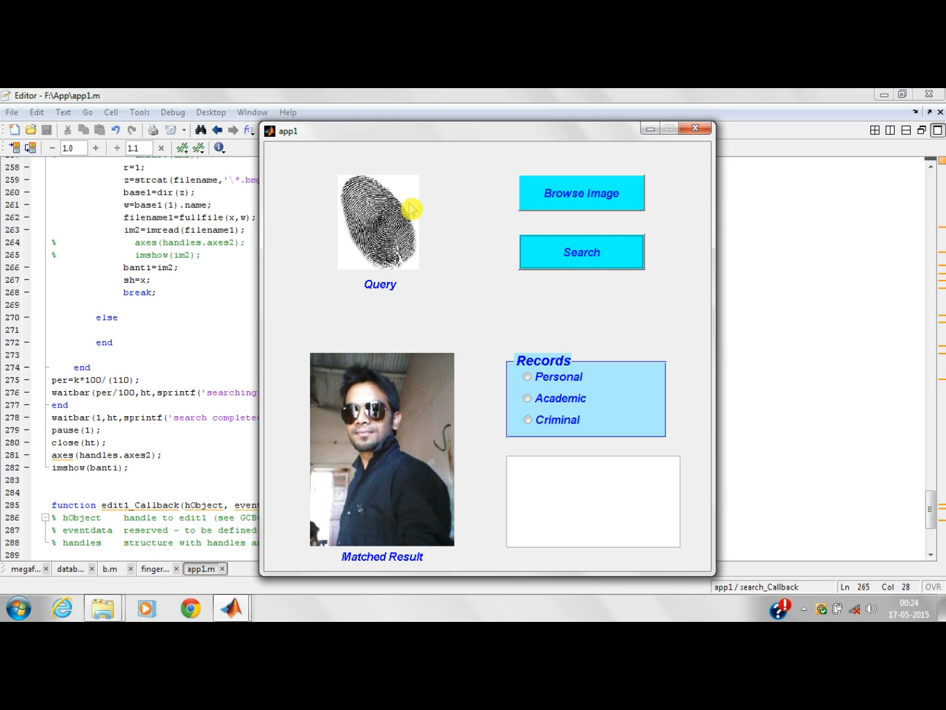
mouse_move(381, 441)
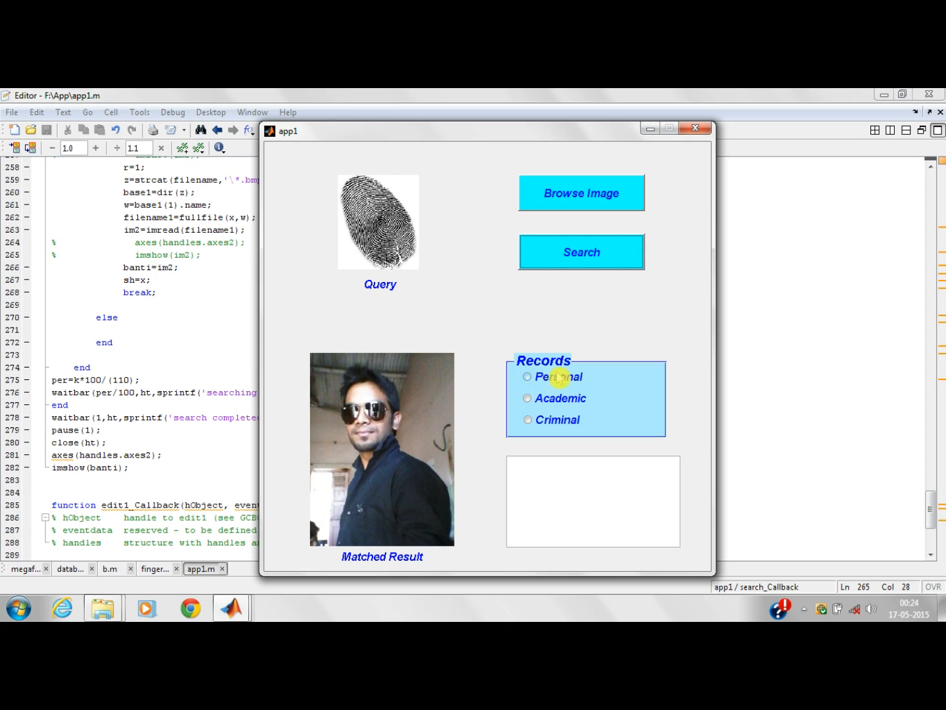
mouse_move(550, 418)
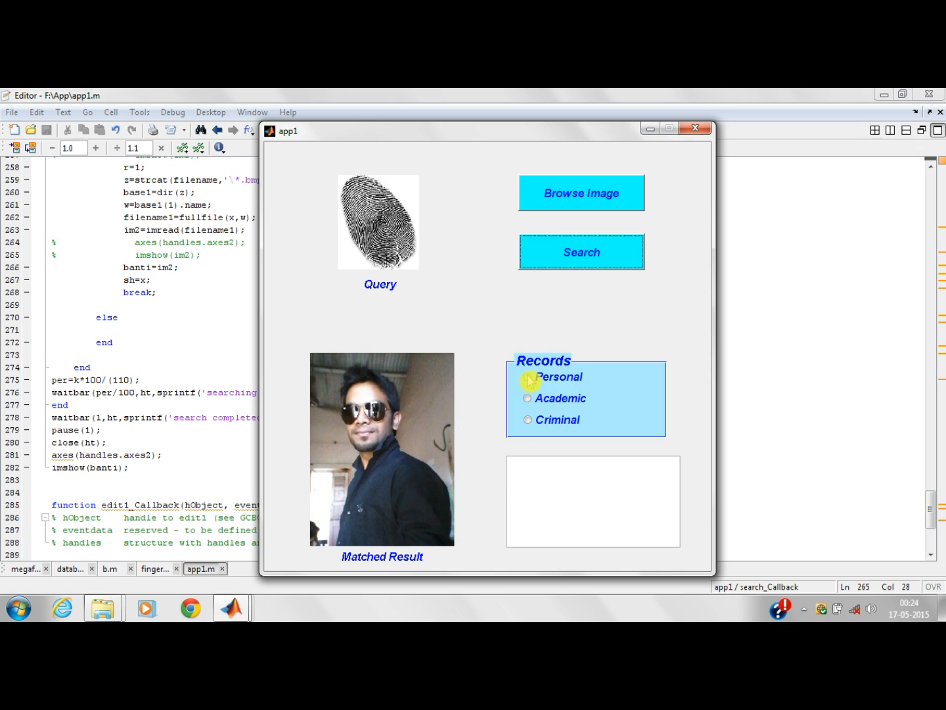
Display the matched person's Personal, Academic and Criminal records in turn.
click(528, 380)
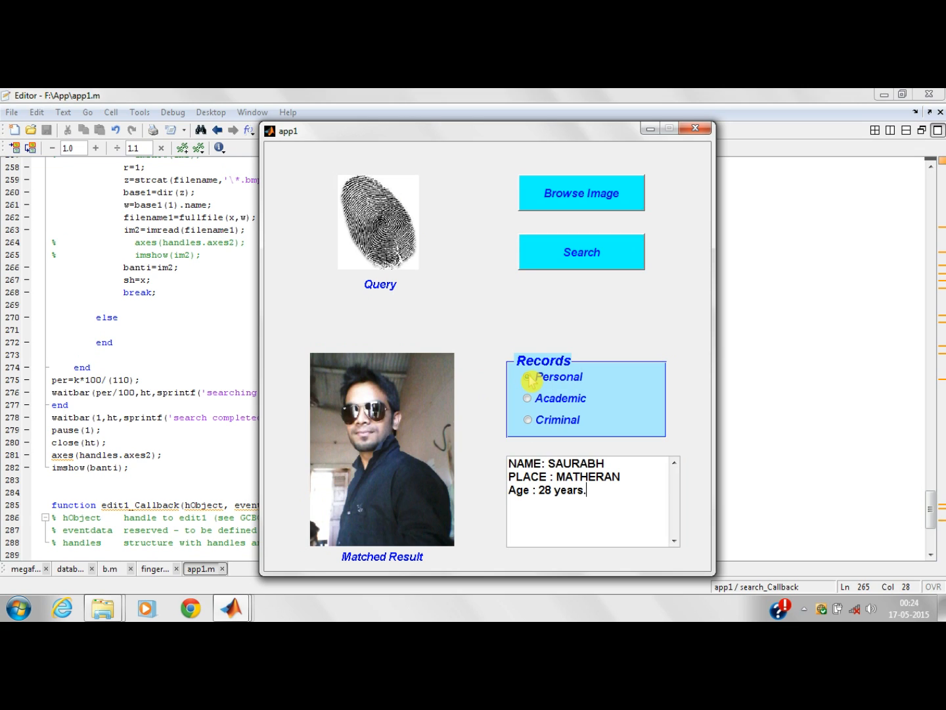
click(528, 376)
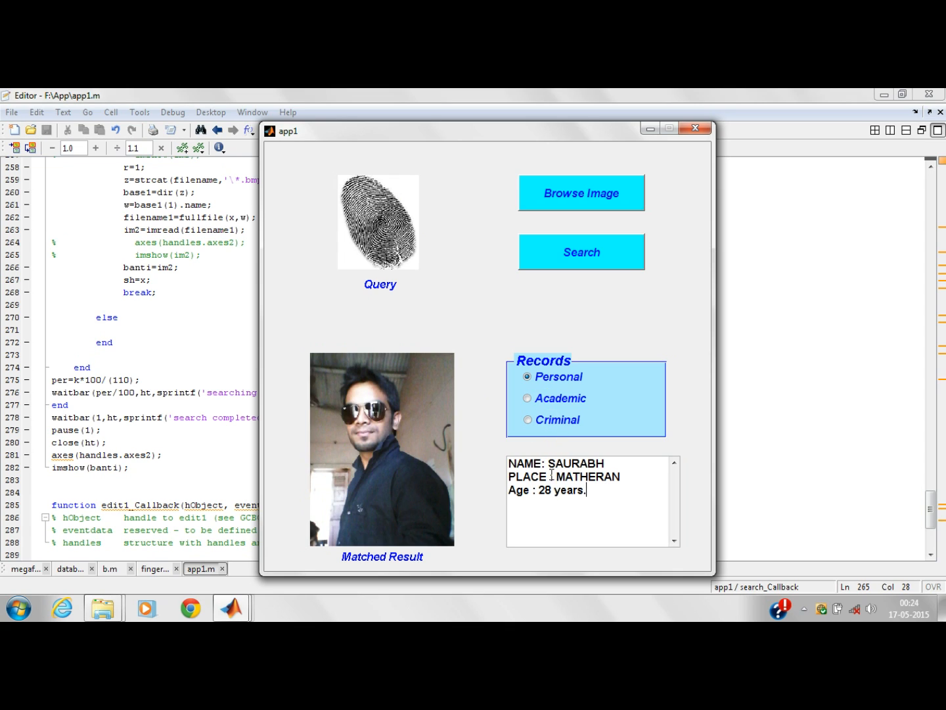
click(528, 399)
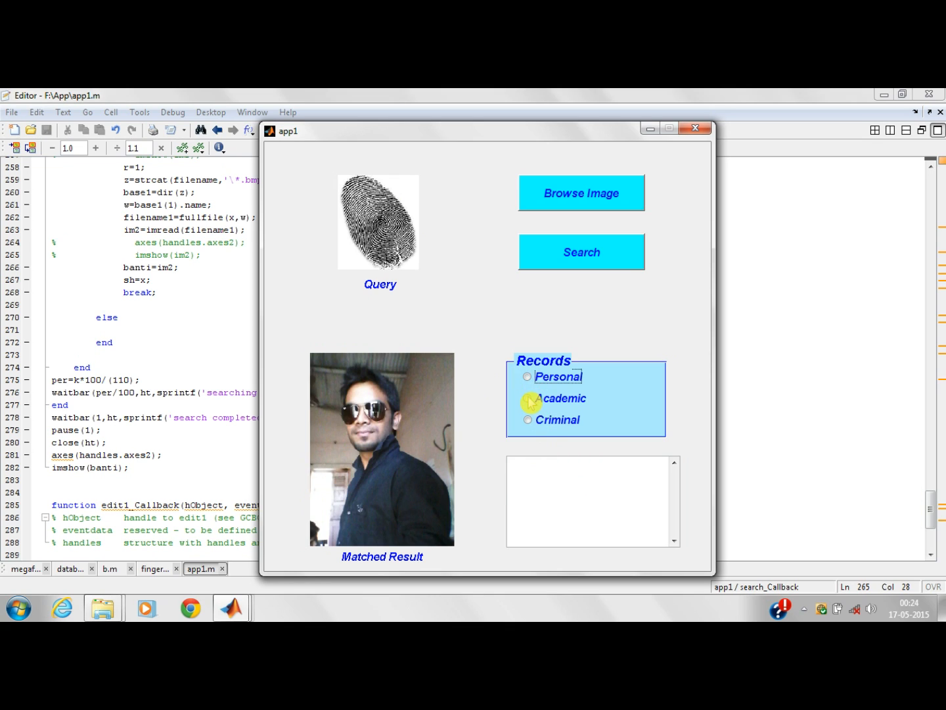
click(529, 398)
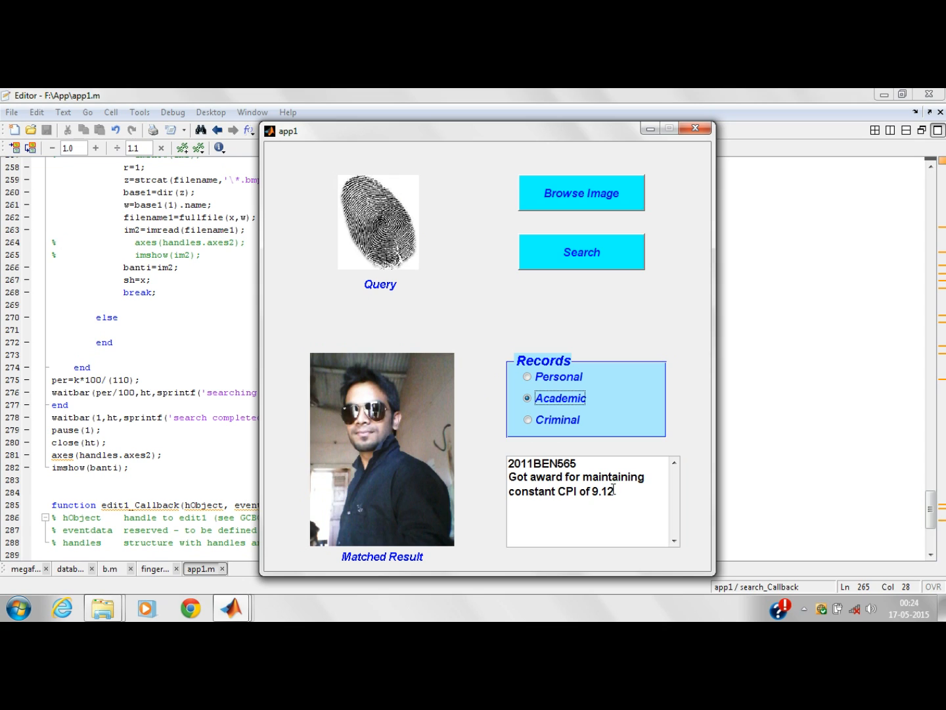
mouse_move(546, 423)
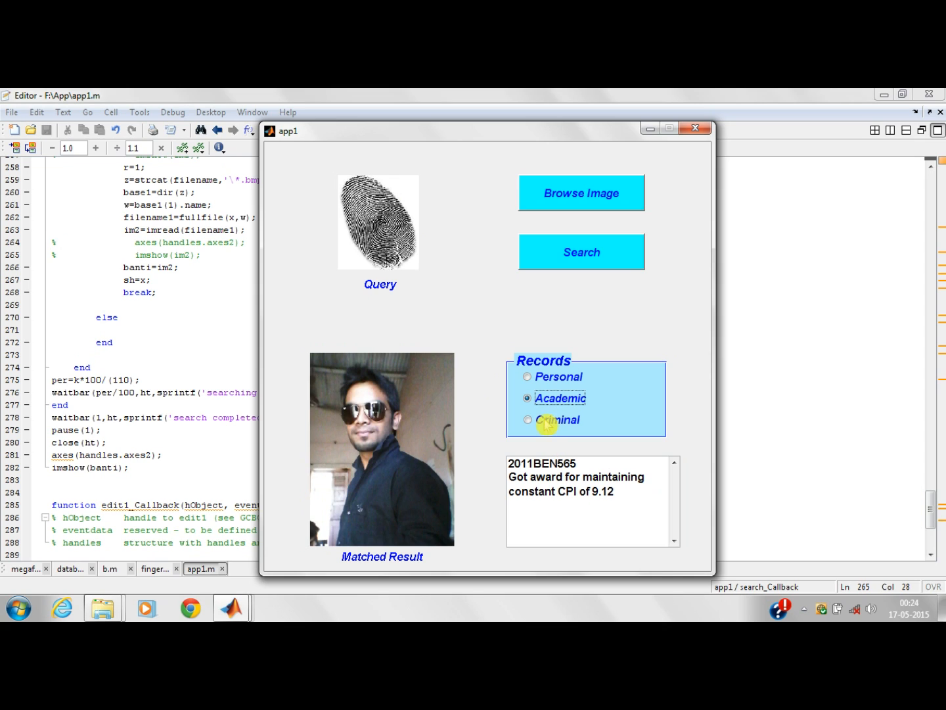
click(528, 419)
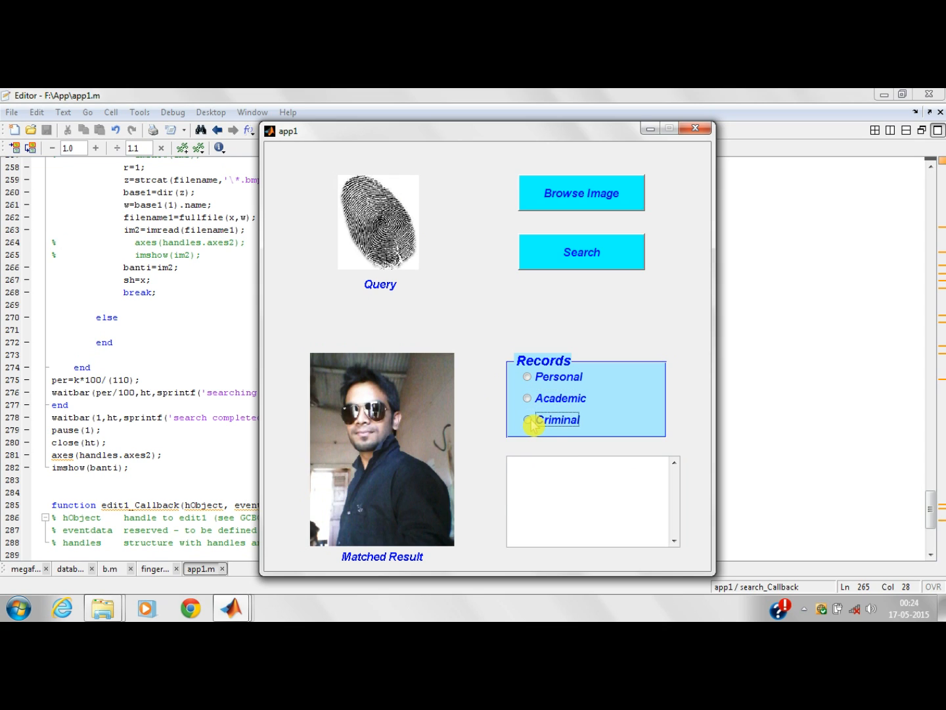
click(529, 419)
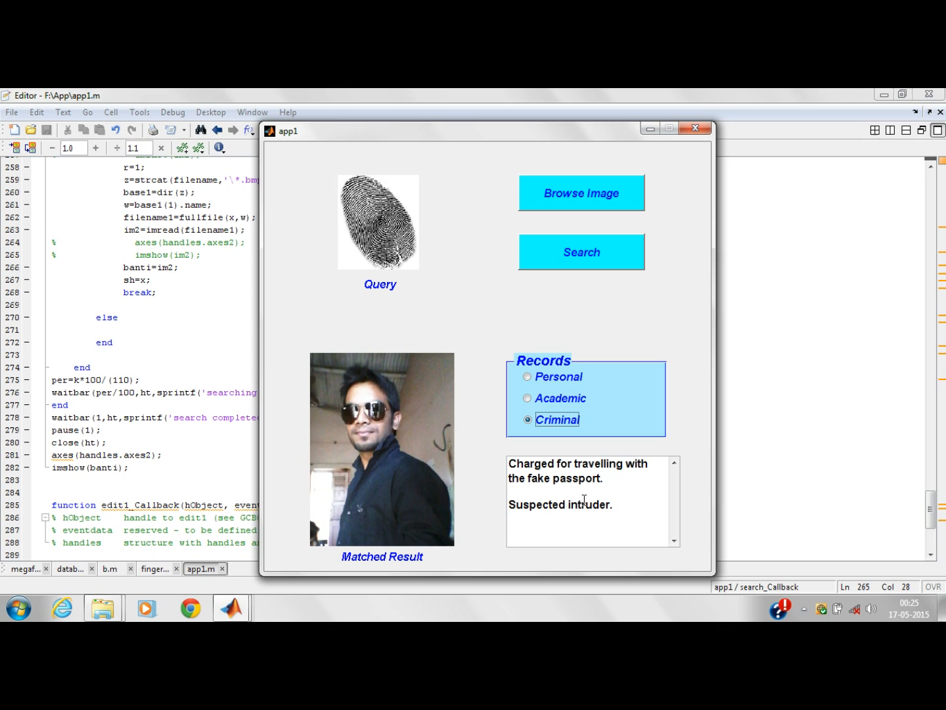
mouse_move(615, 507)
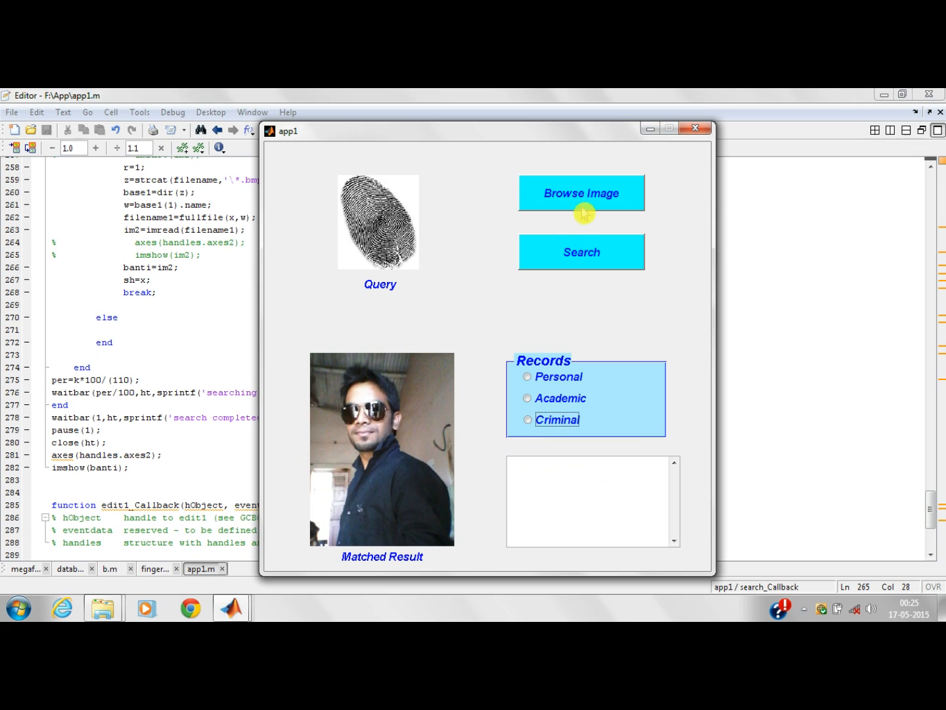
mouse_move(562, 205)
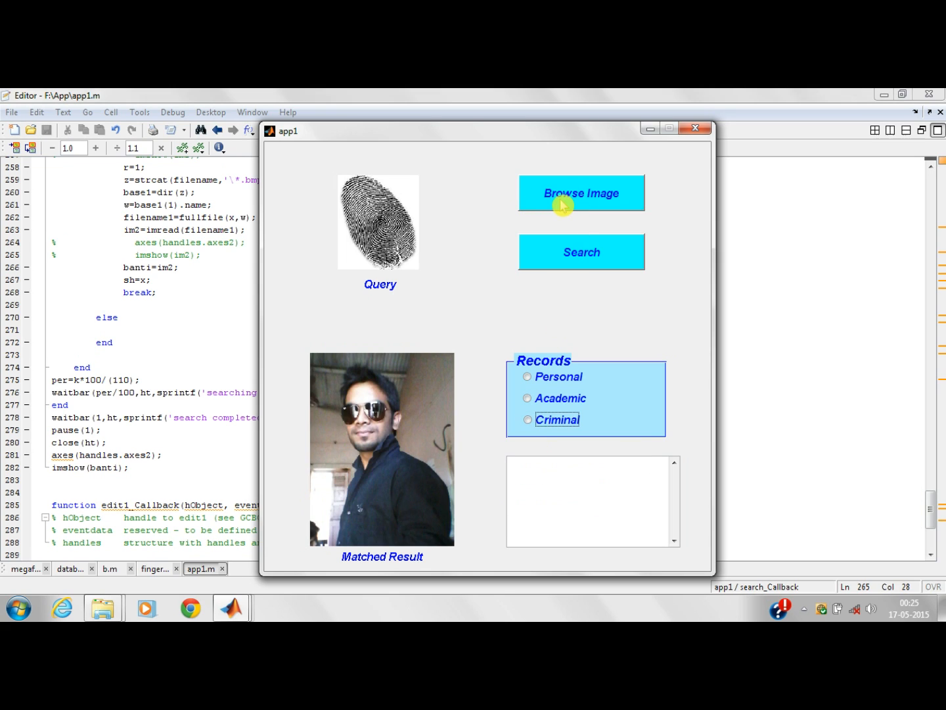
Browse into New folder and a numbered subfolder to pick another query fingerprint.
click(581, 192)
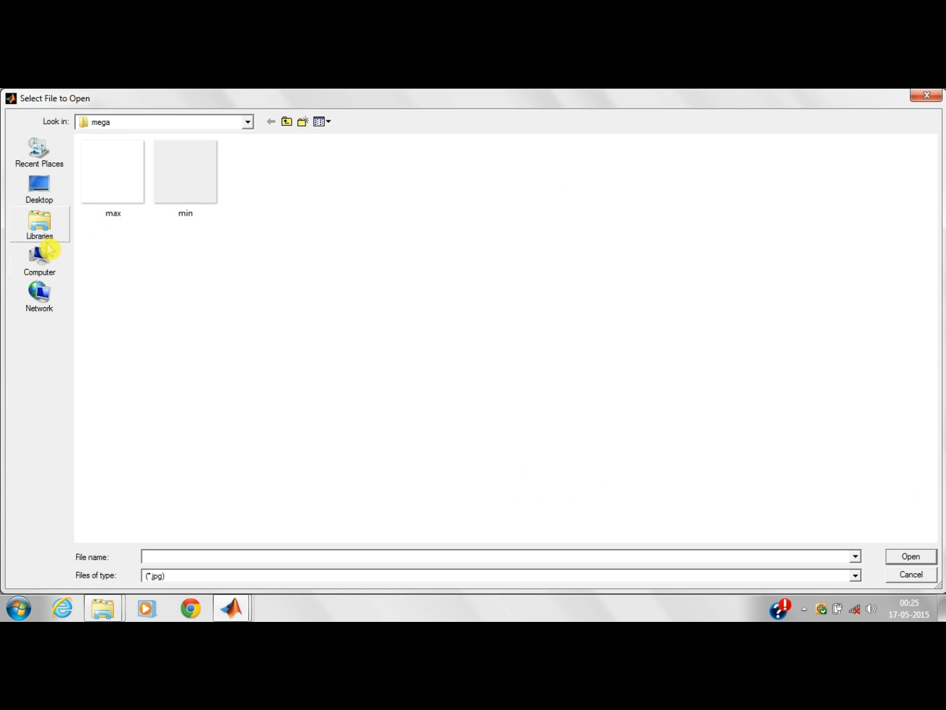
click(39, 260)
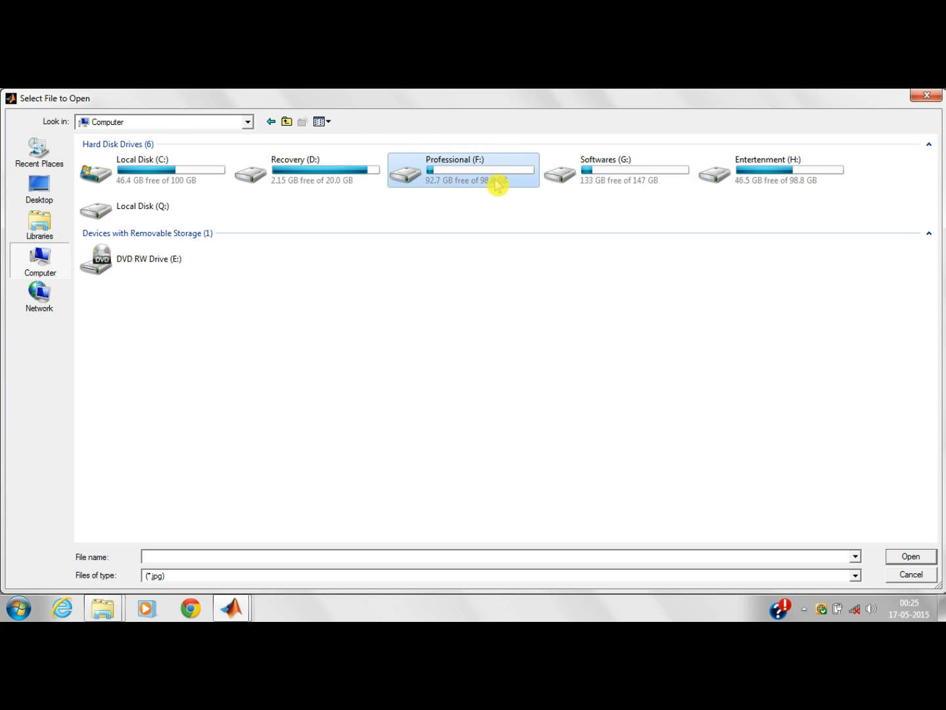
double_click(462, 170)
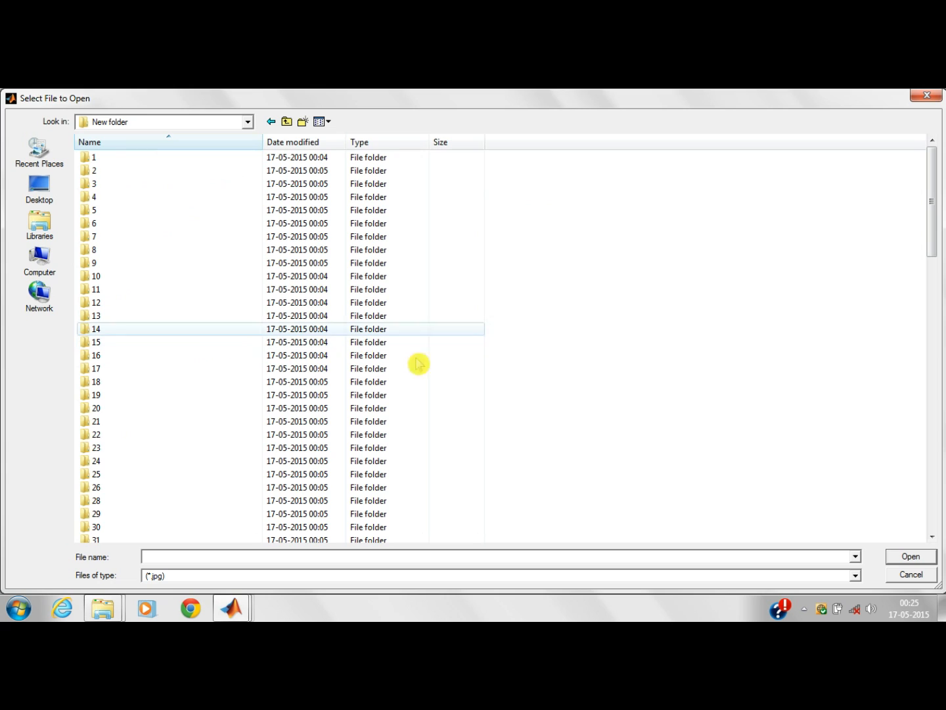
scroll(down, 3)
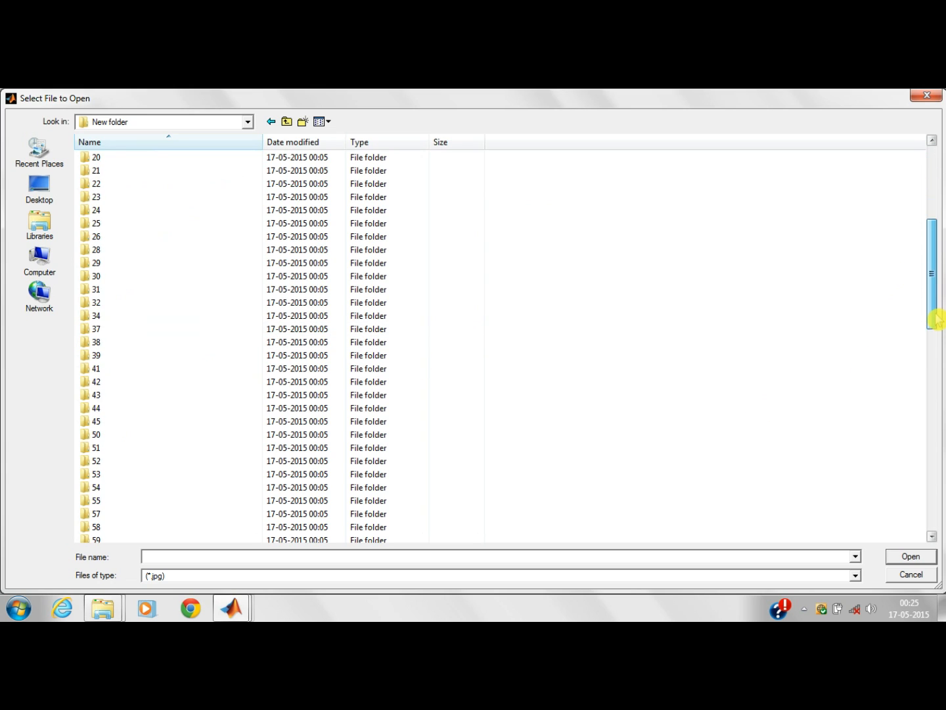
scroll(down, 3)
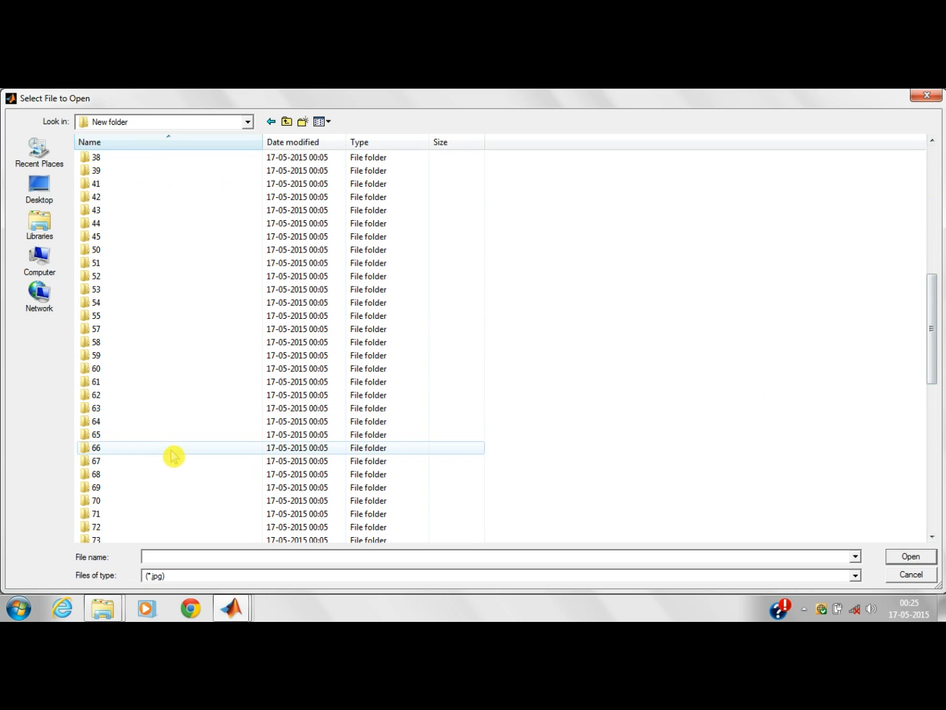
double_click(98, 447)
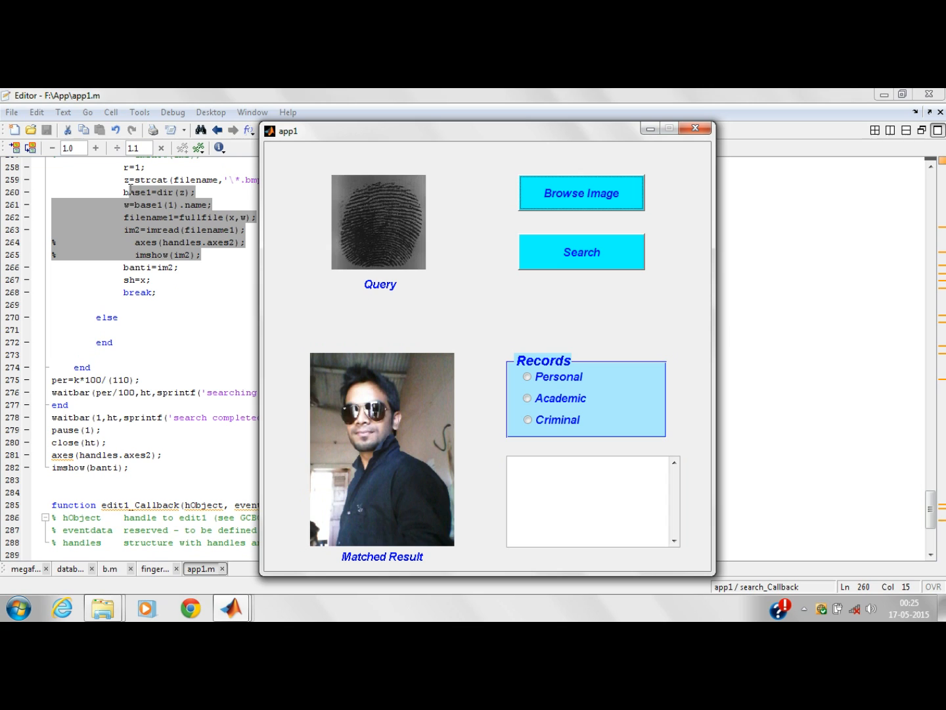
Run Search so the smiling man in a suit appears as the matched result.
click(581, 252)
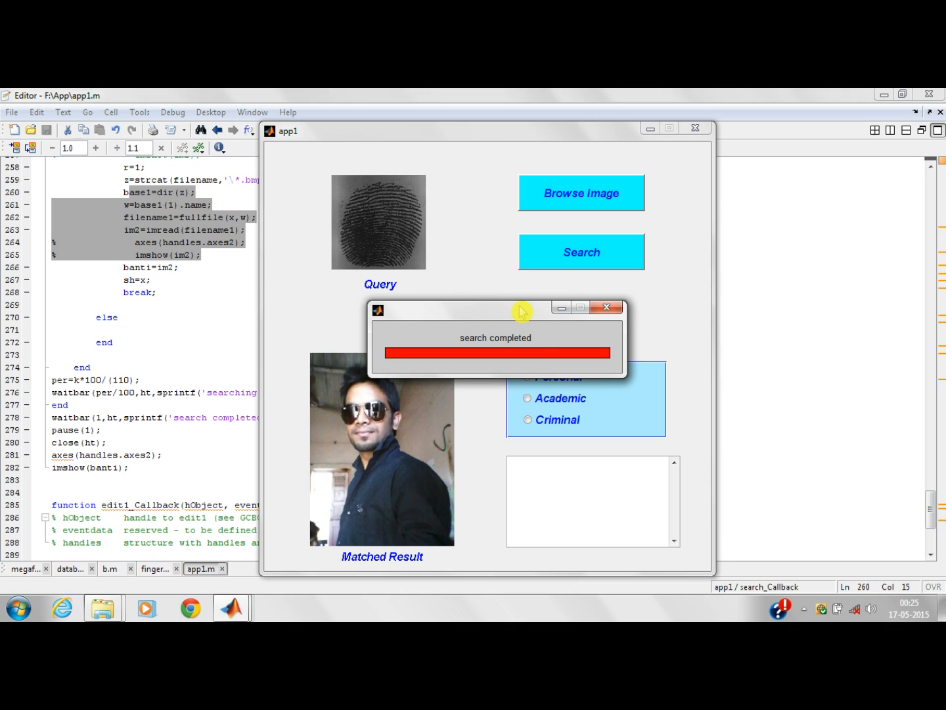
click(605, 307)
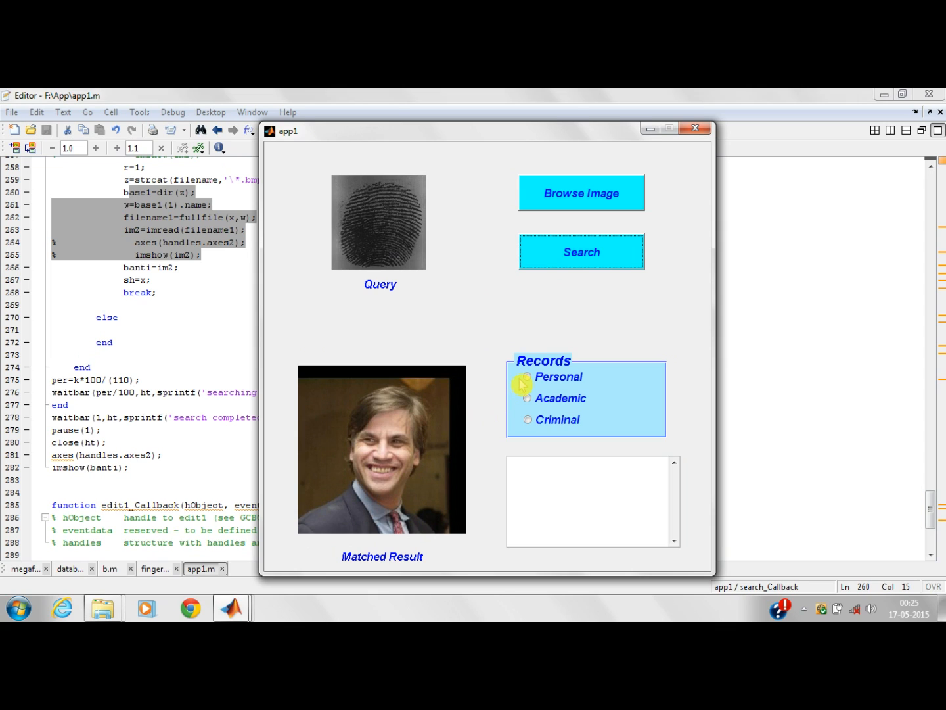
Show the man's Personal, Academic and Criminal records, ending on his Drunk and Drive offence.
click(528, 376)
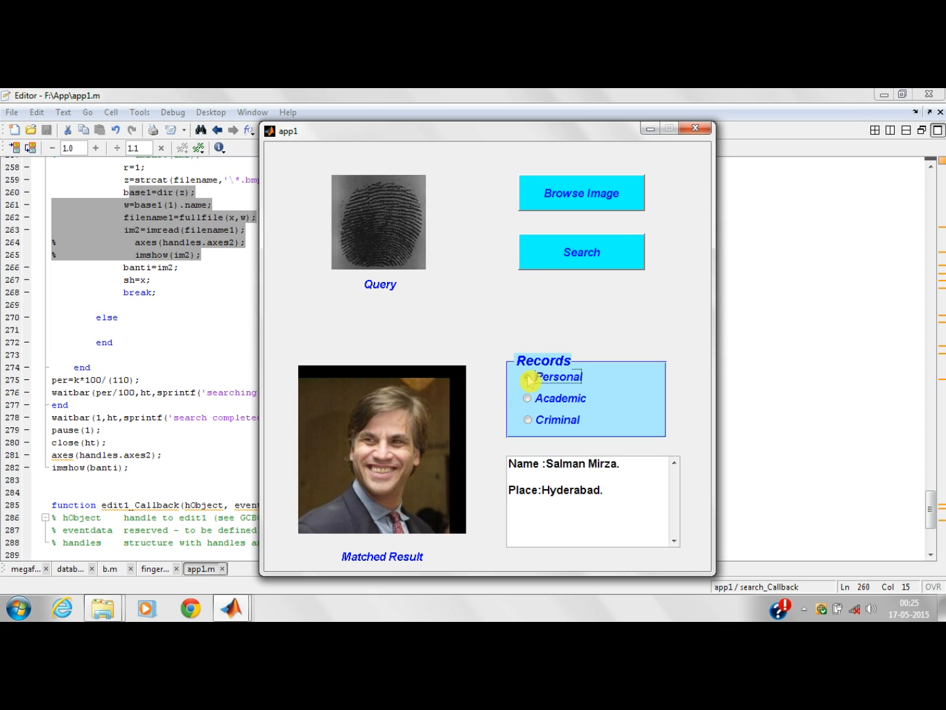
click(528, 376)
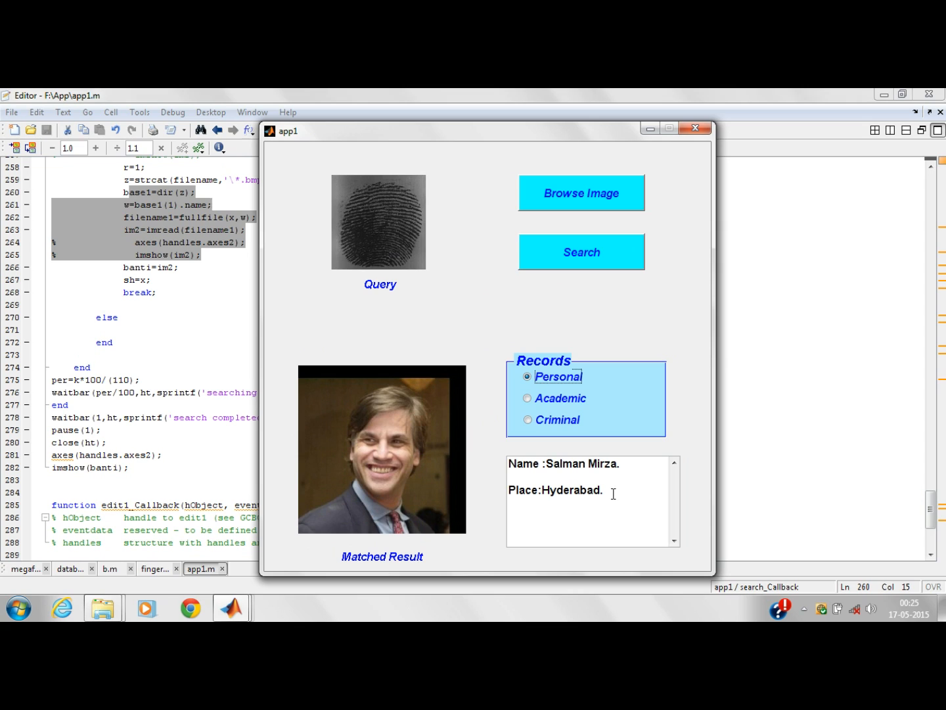
click(528, 398)
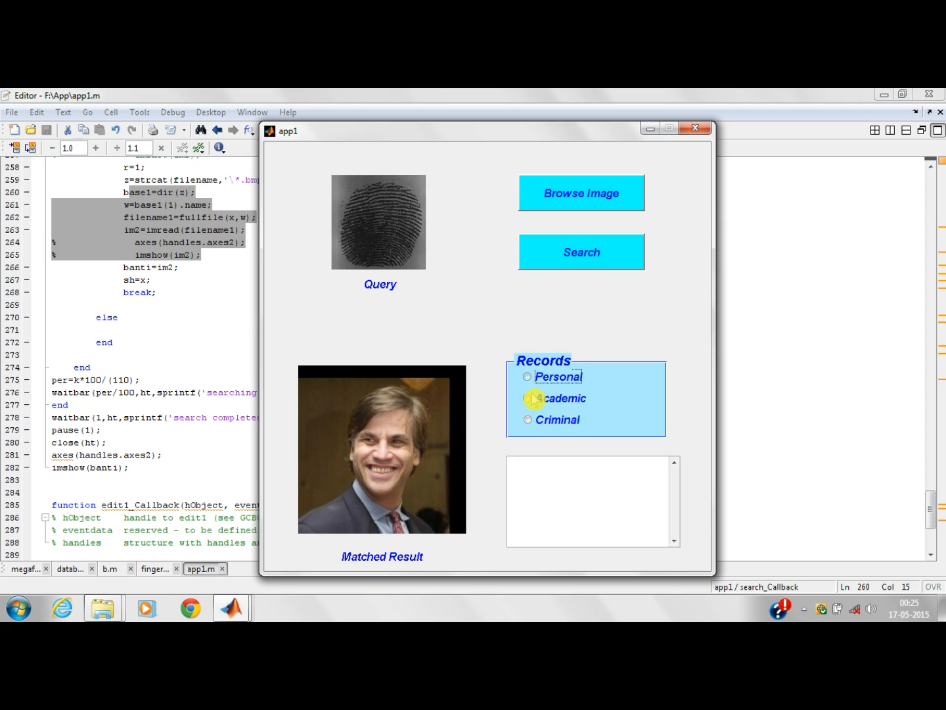
click(529, 398)
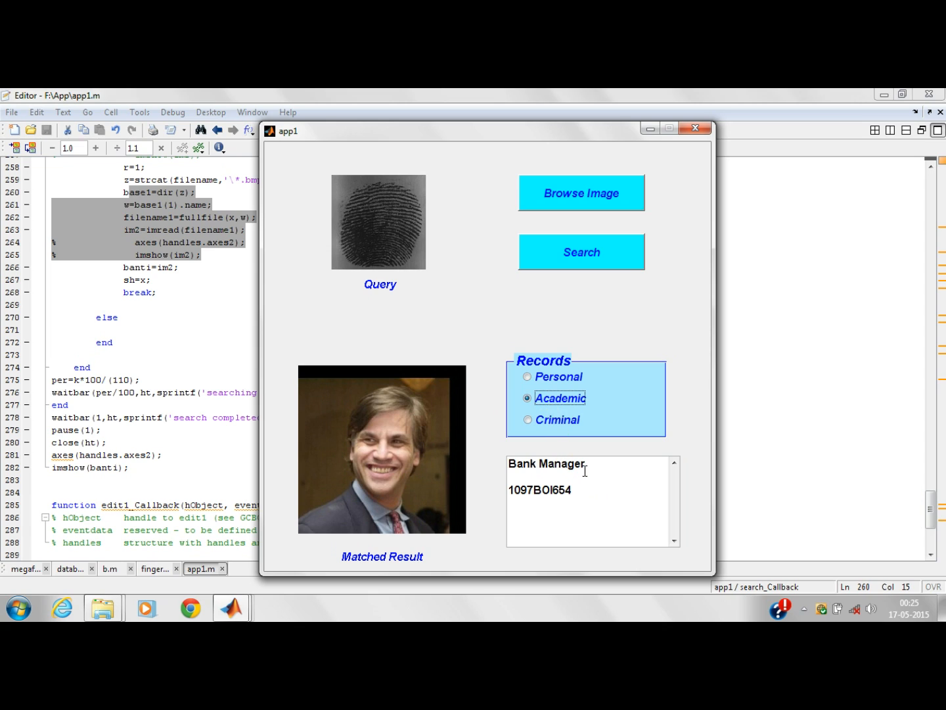
mouse_move(528, 420)
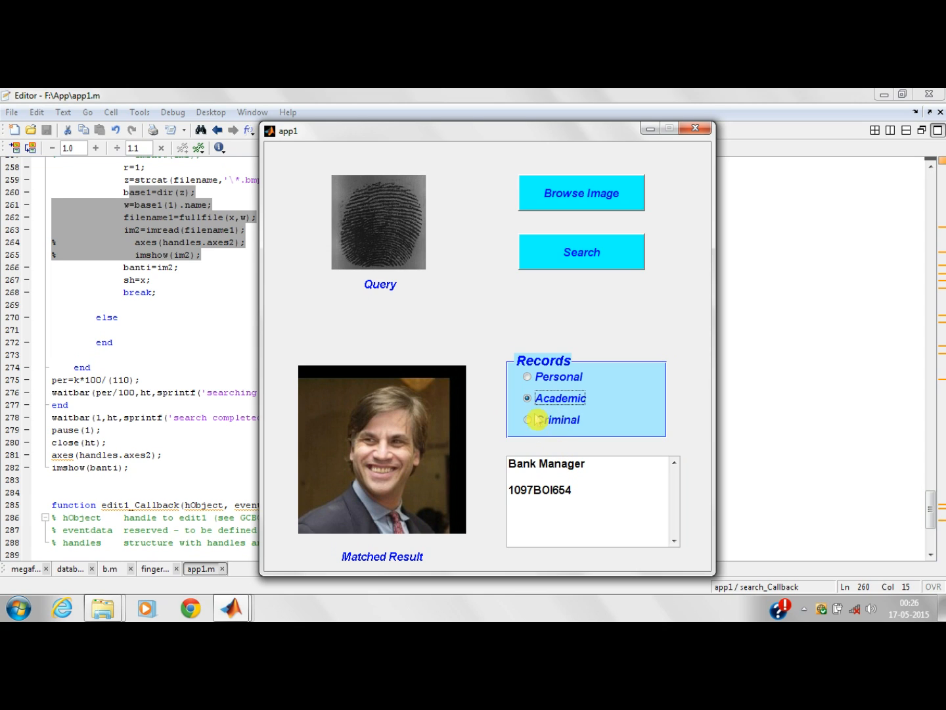
click(528, 421)
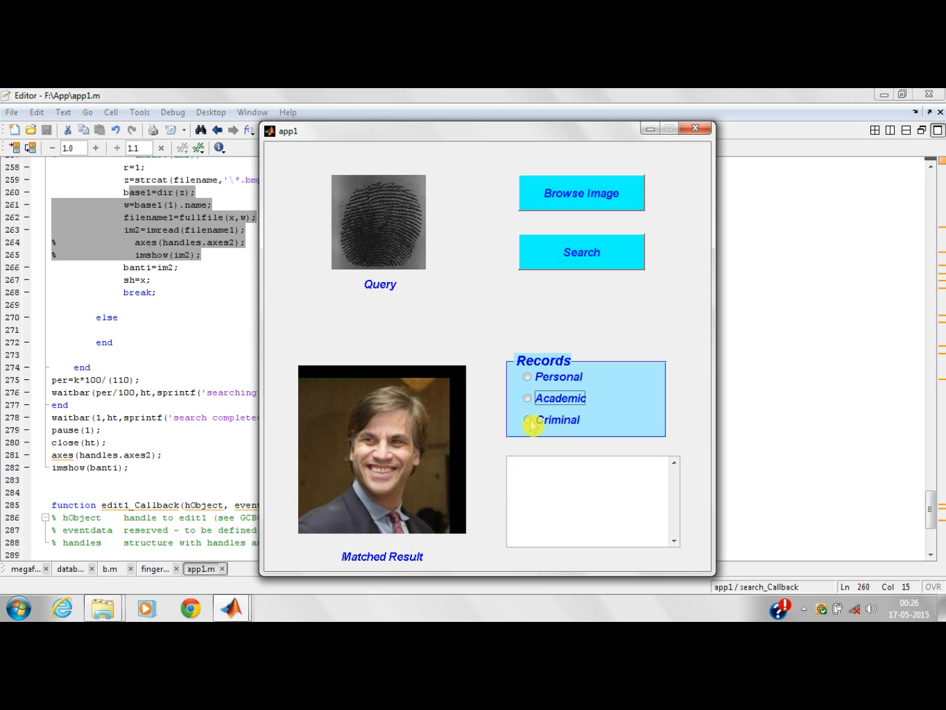
click(528, 419)
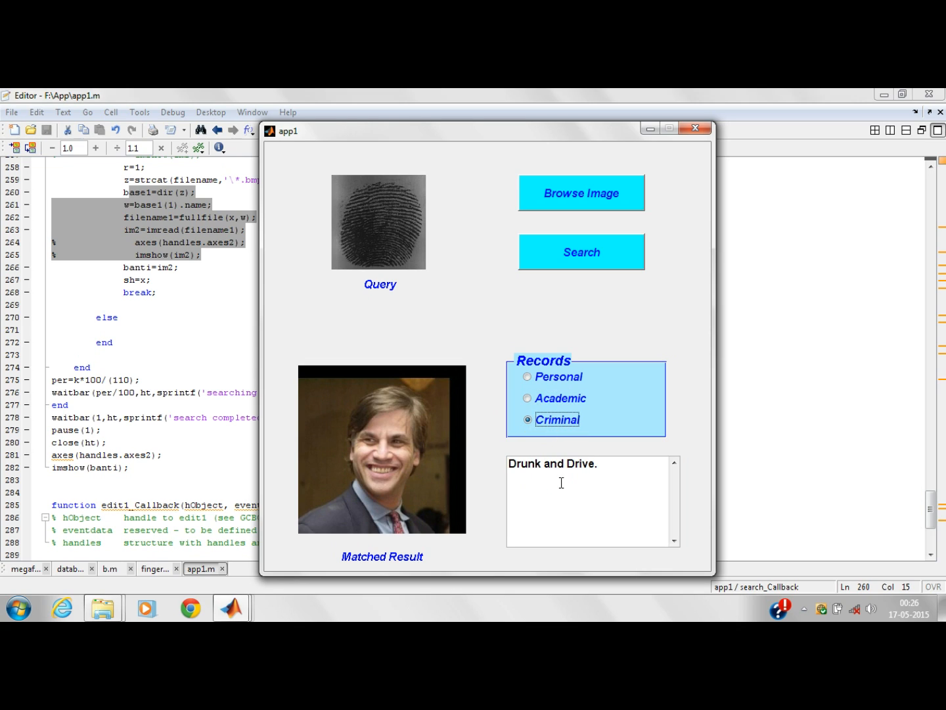
mouse_move(557, 476)
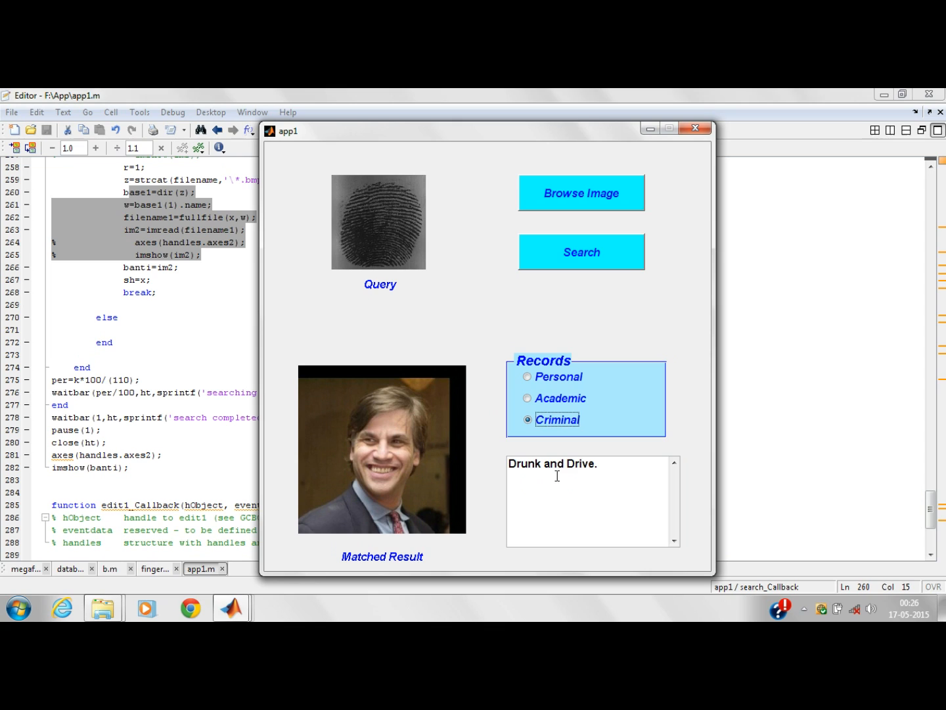
mouse_move(536, 436)
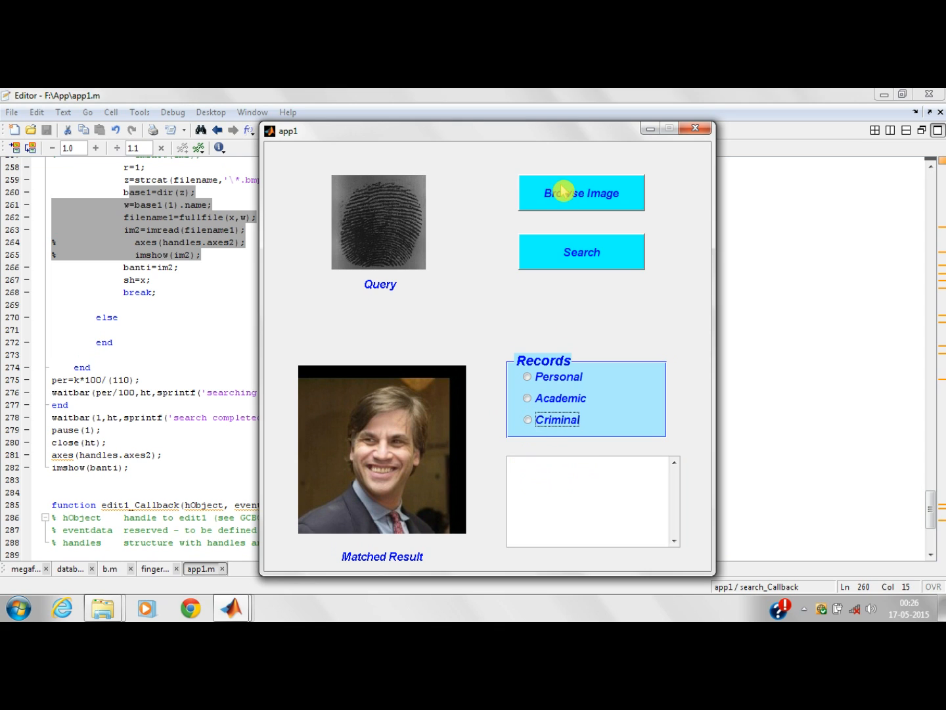
Browse Professional (F:) > New folder for a lighter query fingerprint image.
click(581, 192)
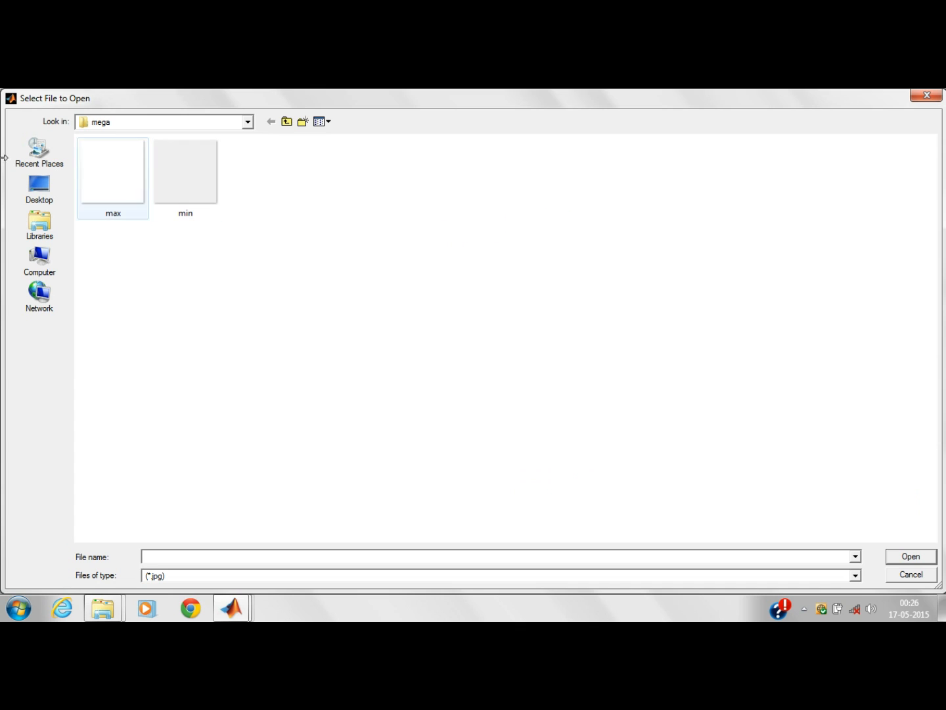
click(247, 121)
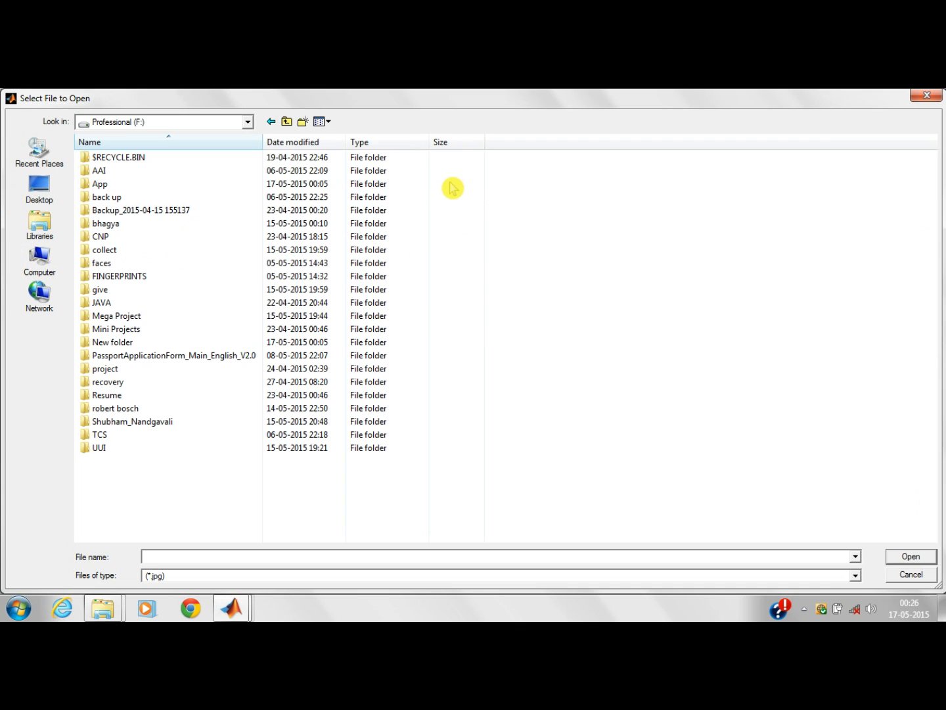
mouse_move(205, 289)
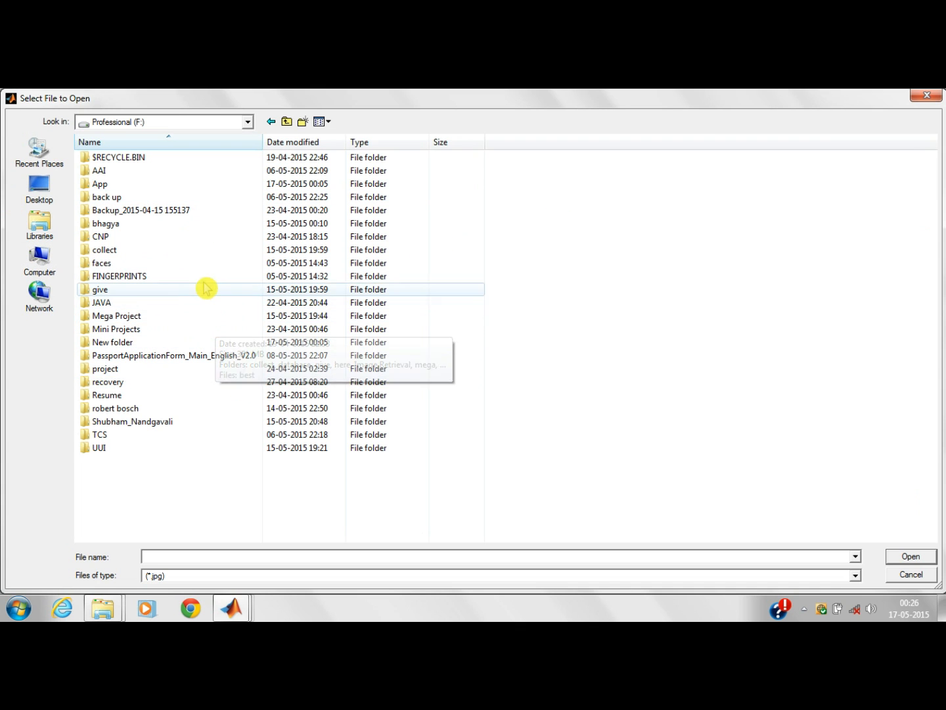
double_click(113, 341)
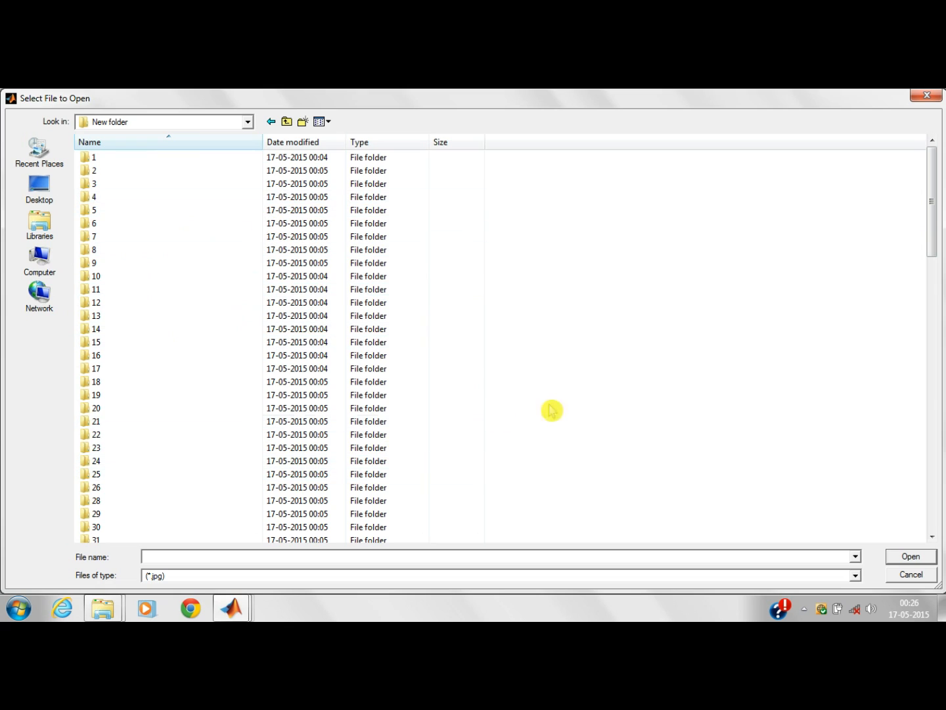
scroll(down, 3)
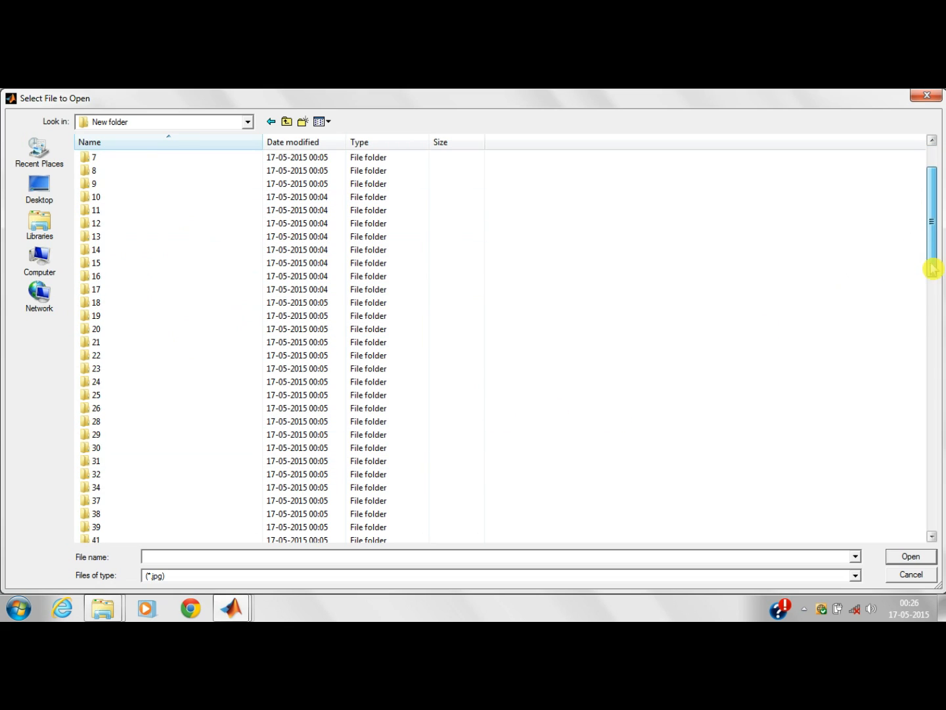
scroll(down, 3)
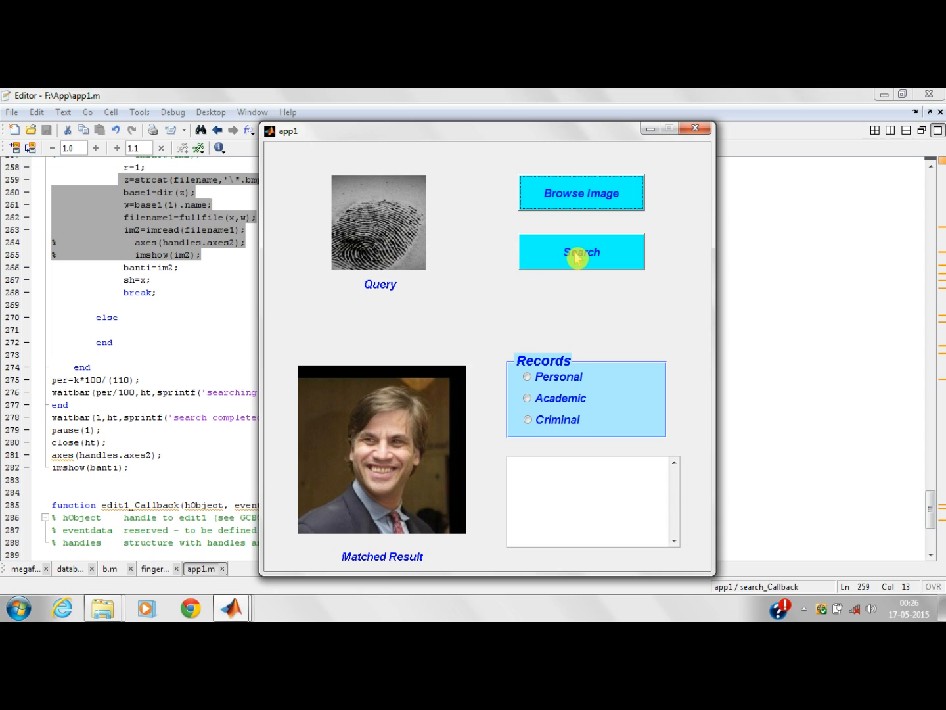
Run Search so a different man becomes the matched result.
click(581, 253)
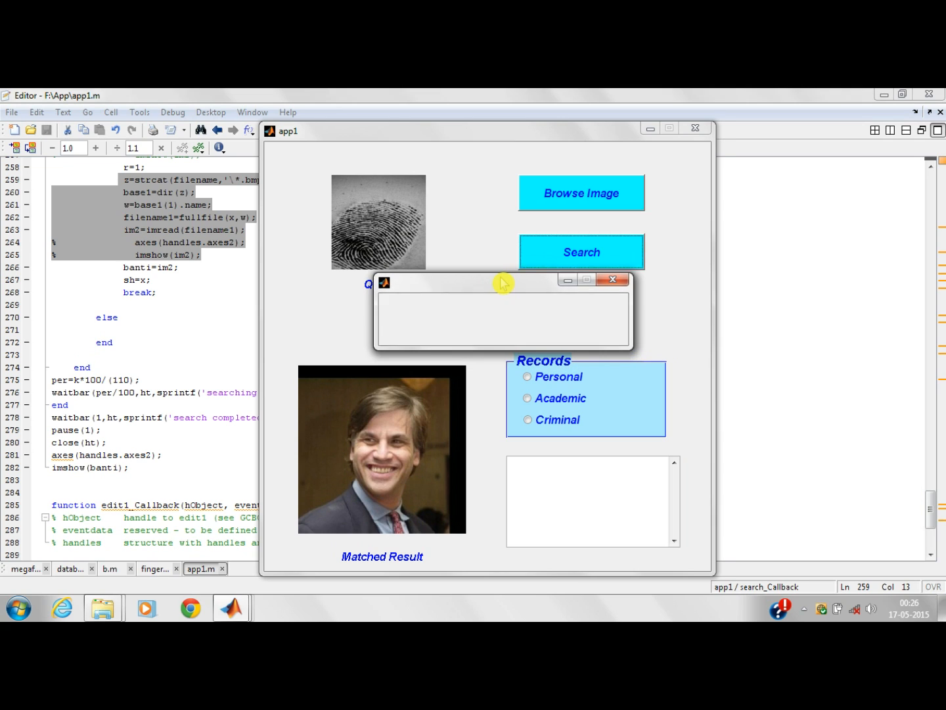
click(612, 280)
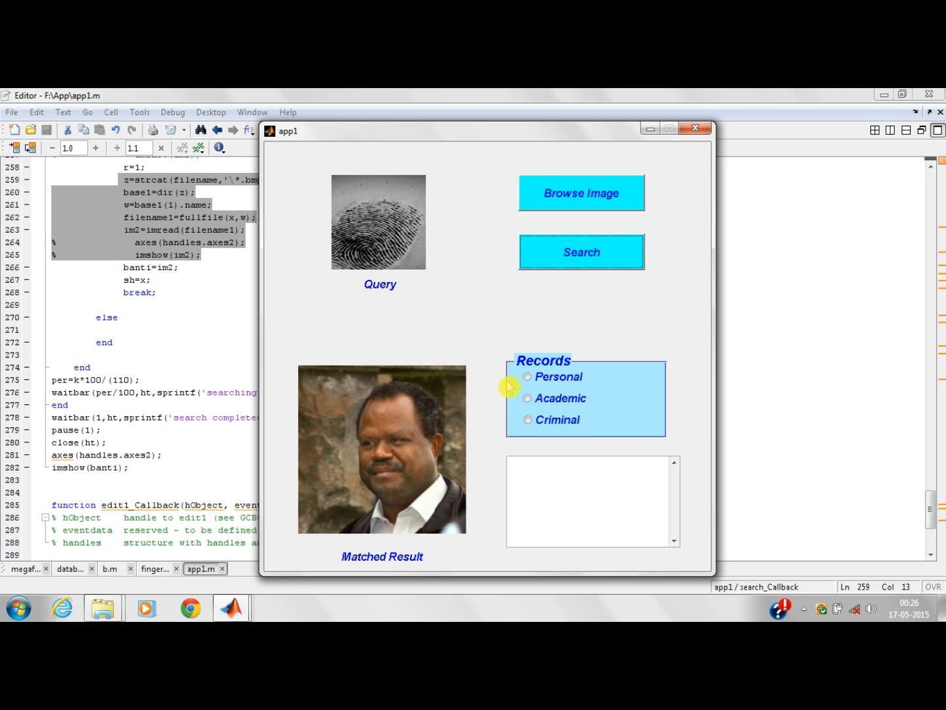
mouse_move(407, 258)
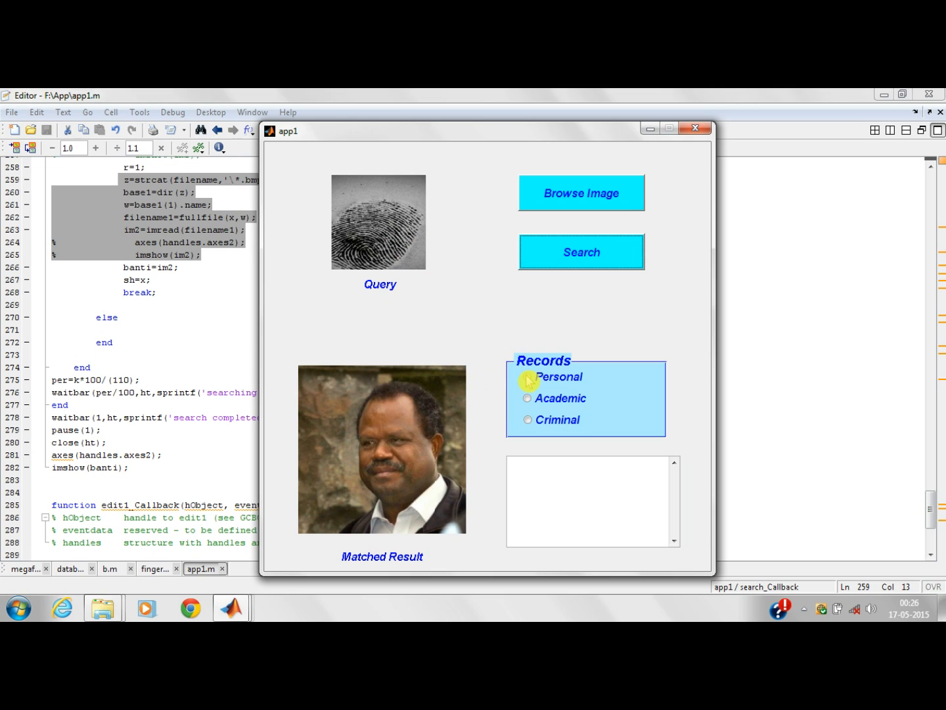
Show the second match's Personal, Academic and Criminal records one after another.
click(528, 380)
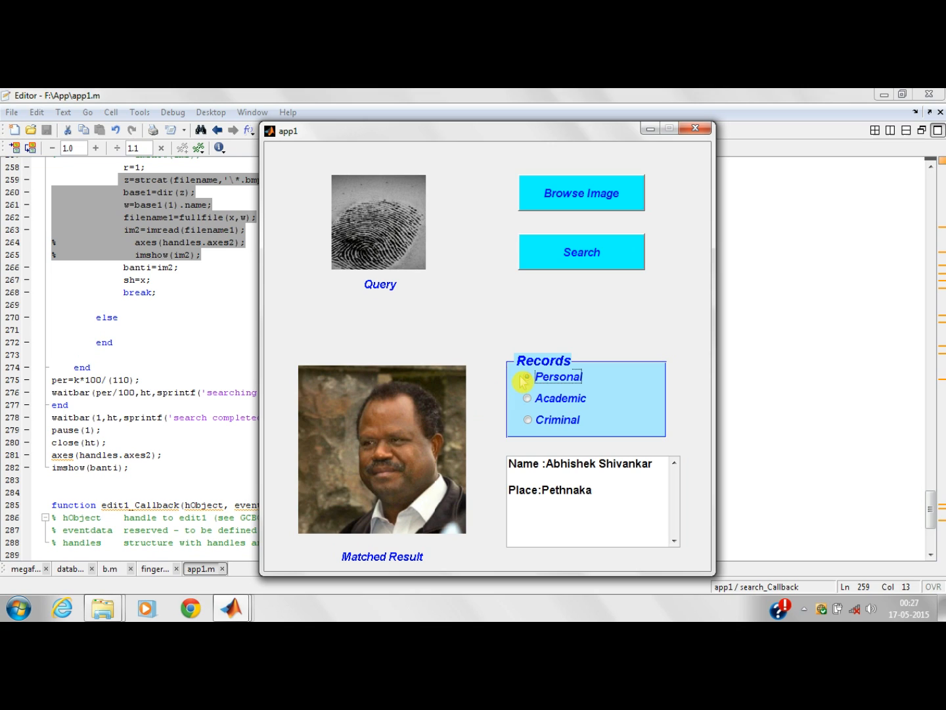
click(528, 399)
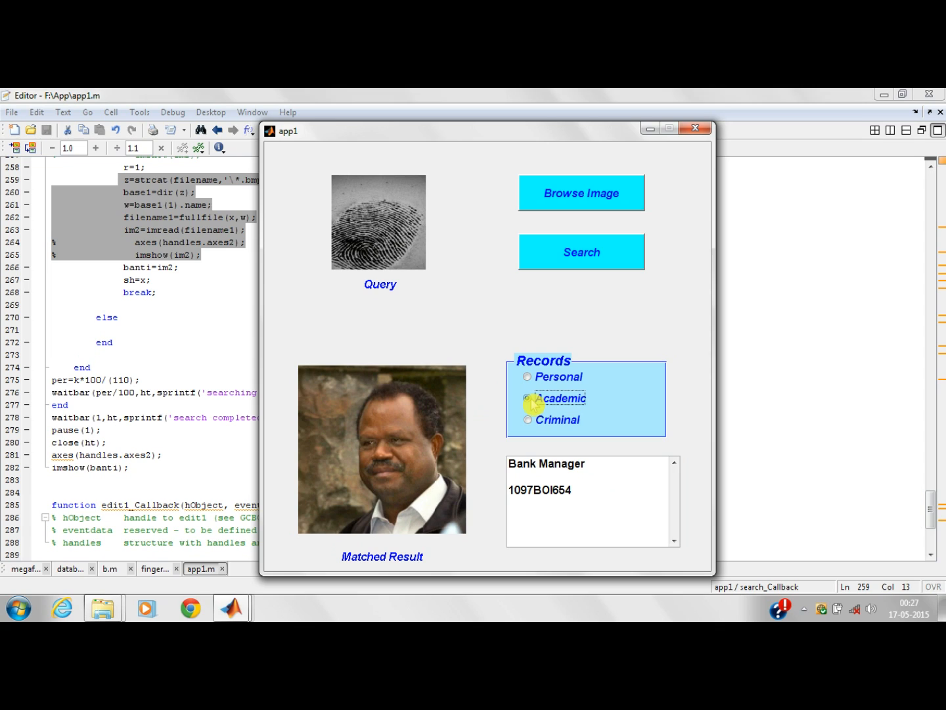
click(528, 419)
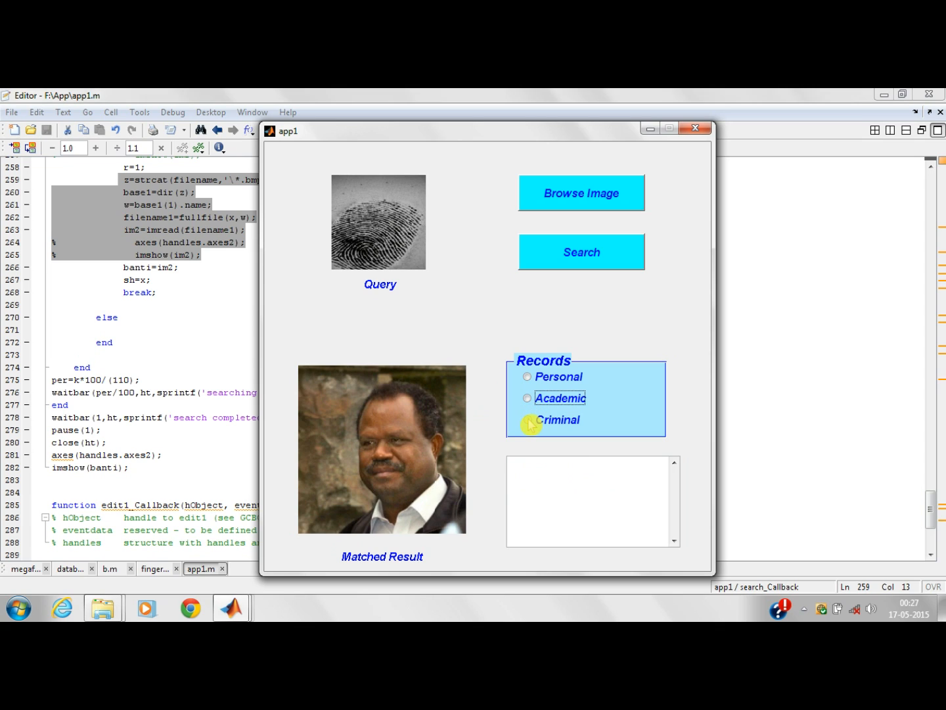
click(529, 419)
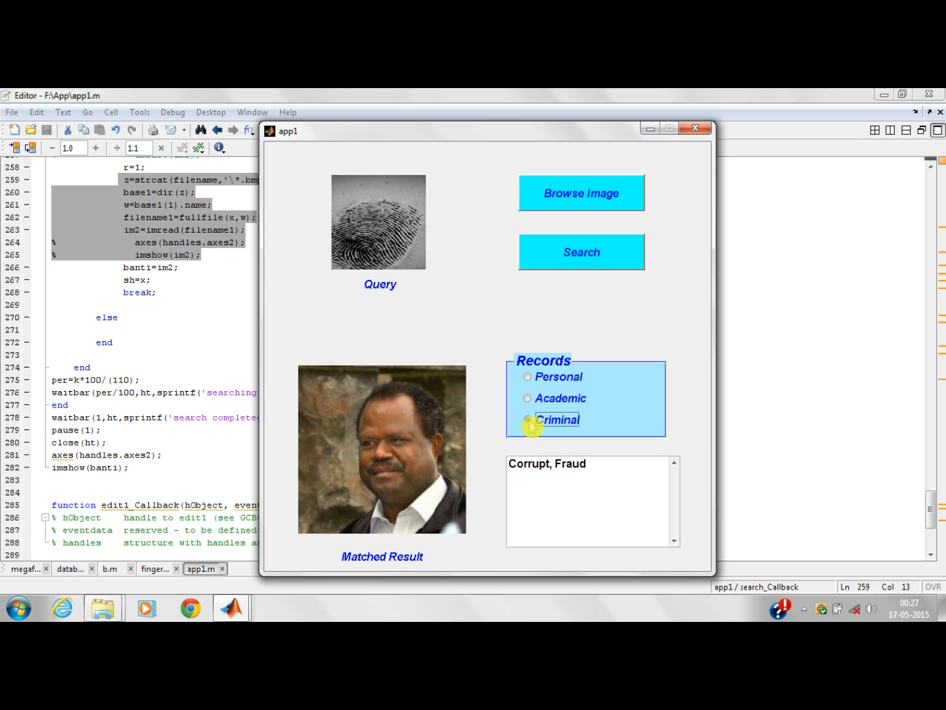
click(581, 252)
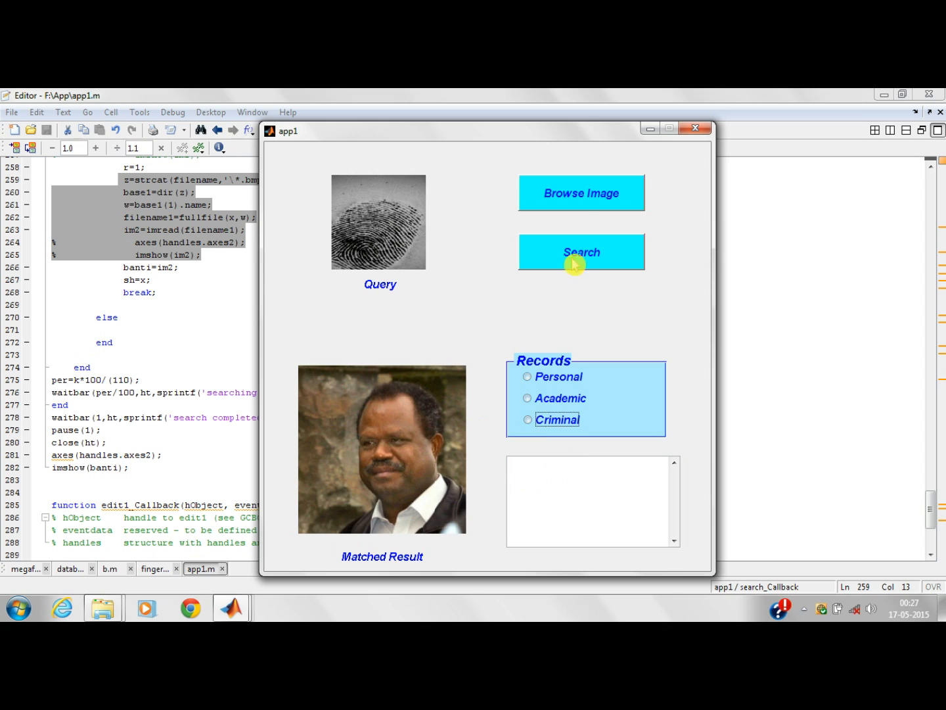
mouse_move(582, 204)
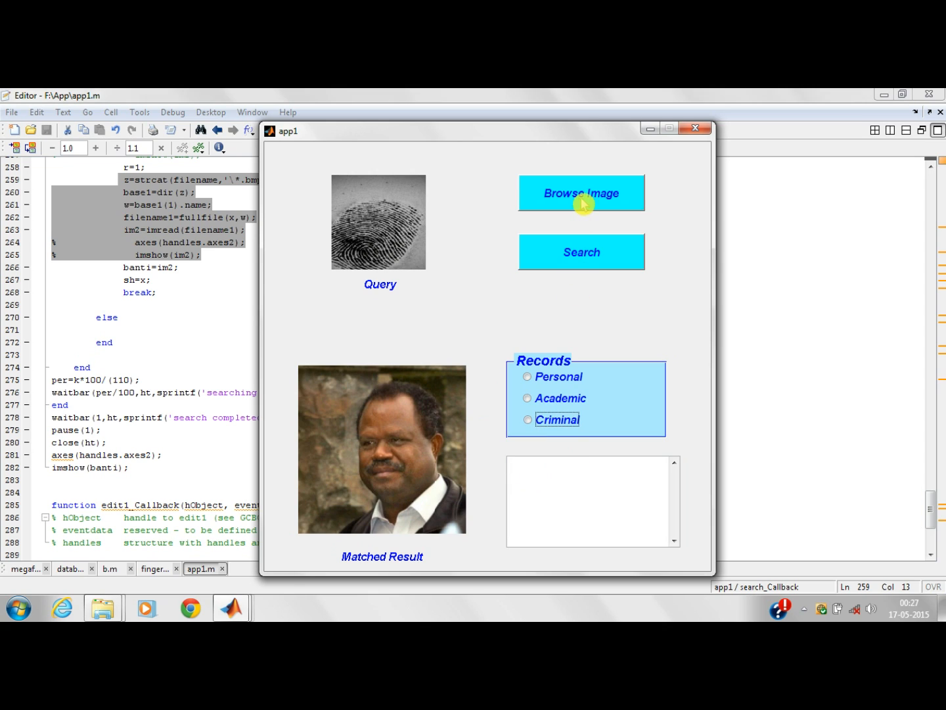
mouse_move(697, 131)
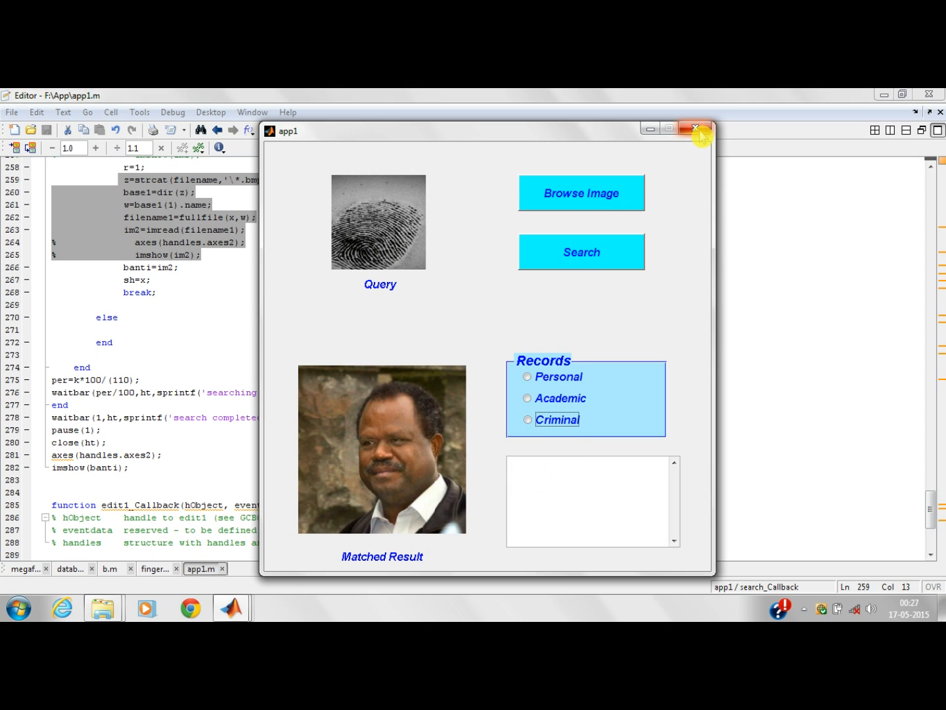
Close the app1 matching window, returning to the app1.m code editor.
click(695, 128)
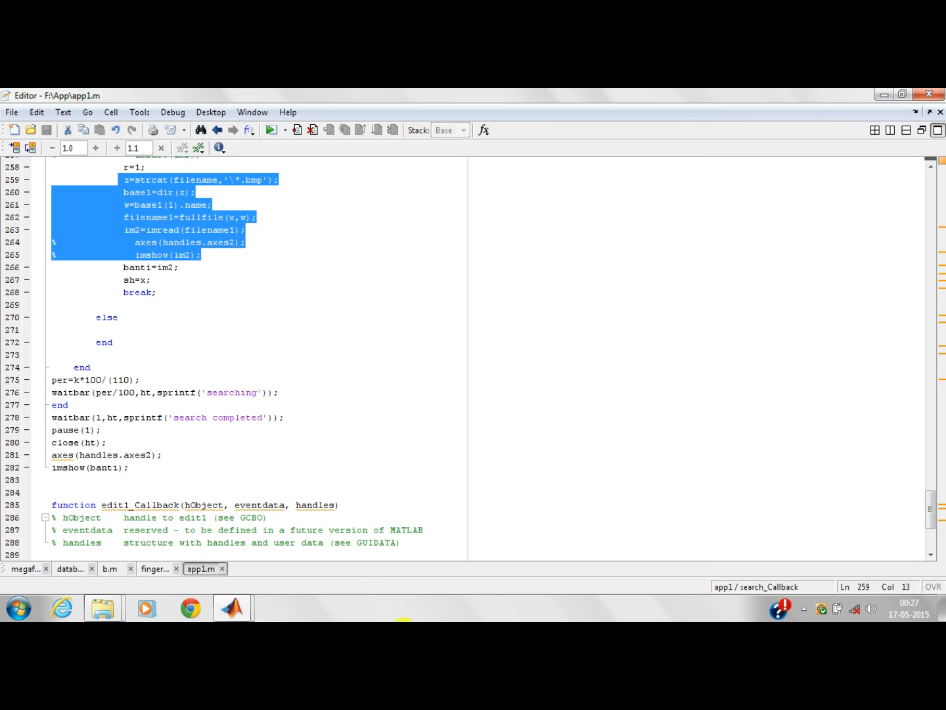